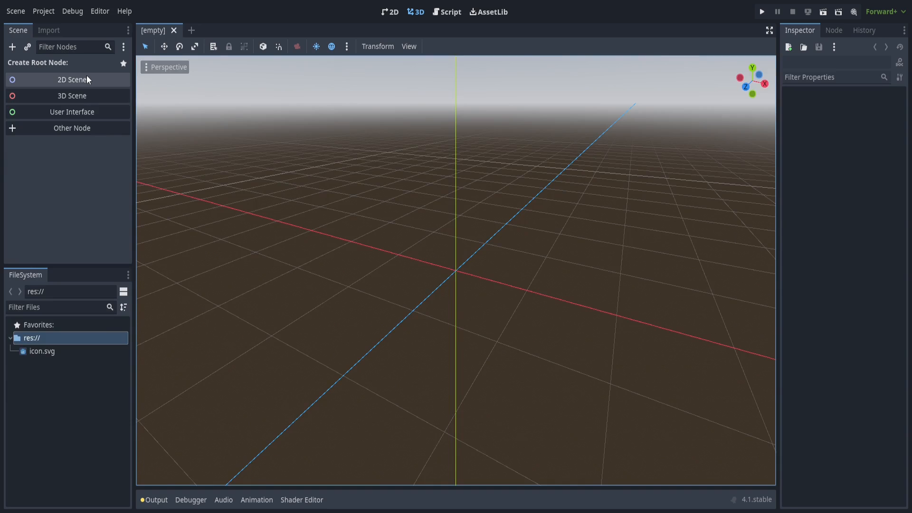
Create a 2D scene rooted at 'main' with a Marker2D child named 'spawner'.
click(71, 79)
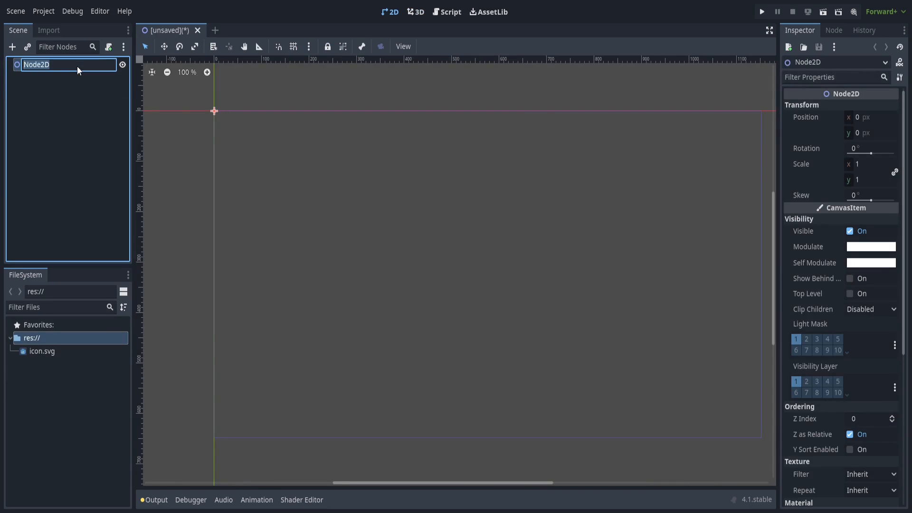
text(main)
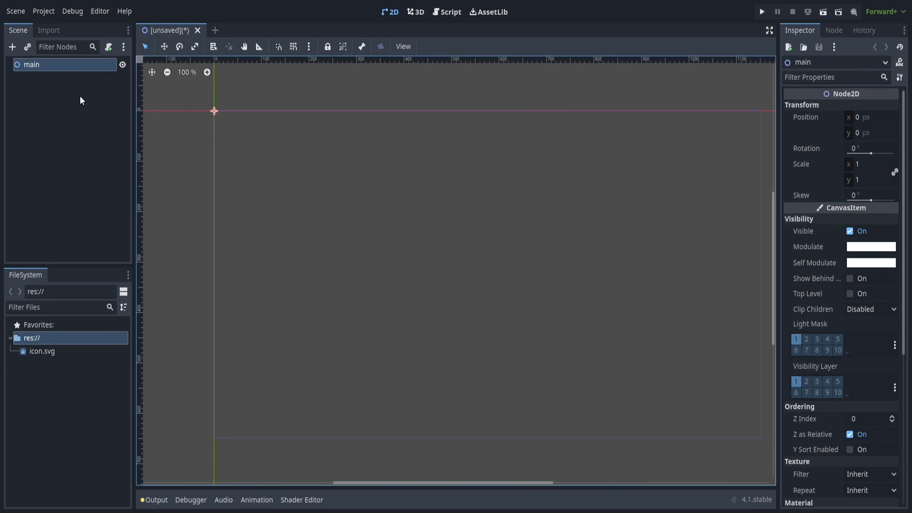
click(9, 47)
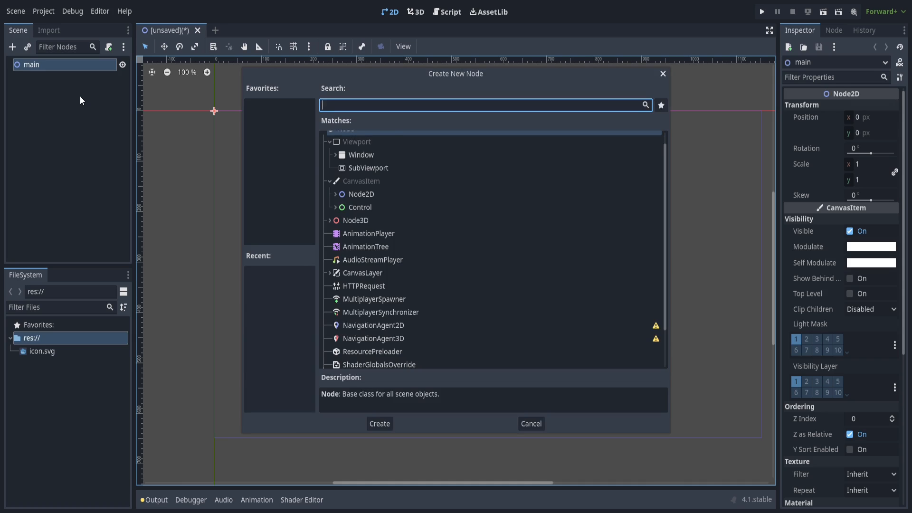
click(379, 423)
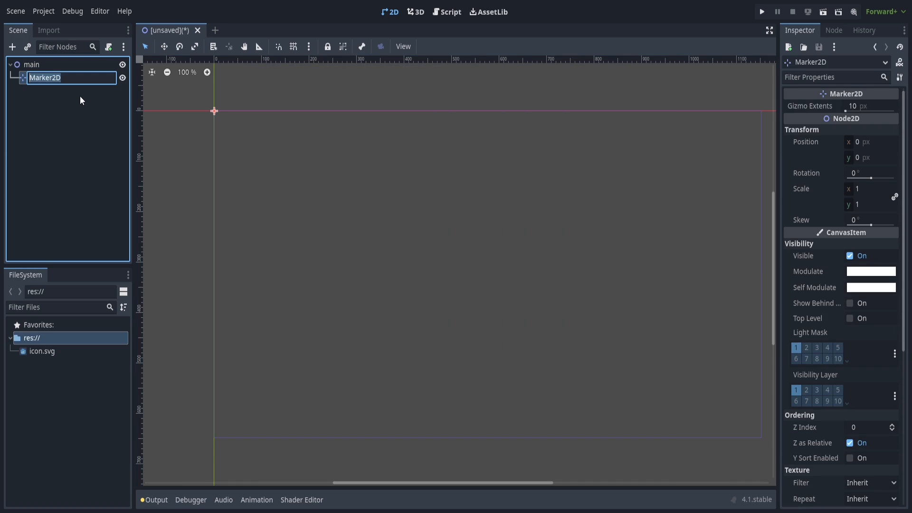
text(spawner)
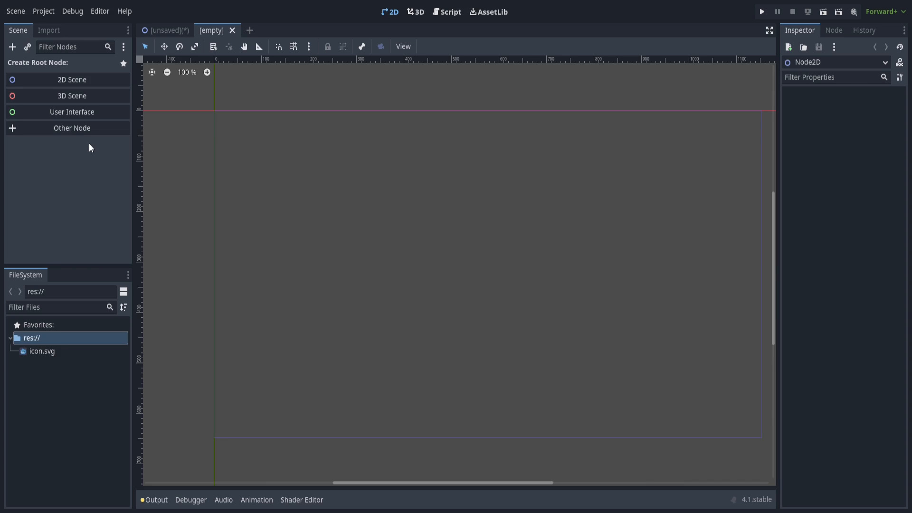
Give the new scene a CharacterBody2D root with a CircleShape2D collision shape and a Sprite2D.
click(71, 128)
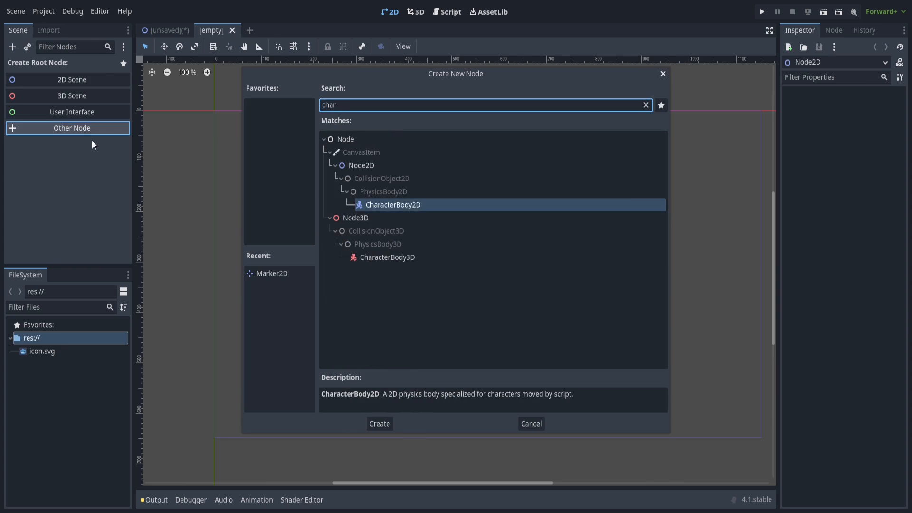
click(379, 424)
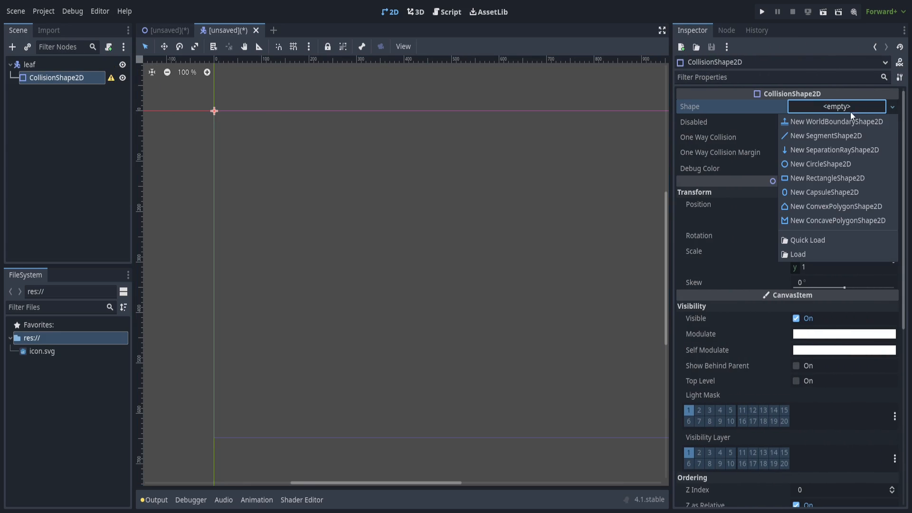
click(28, 64)
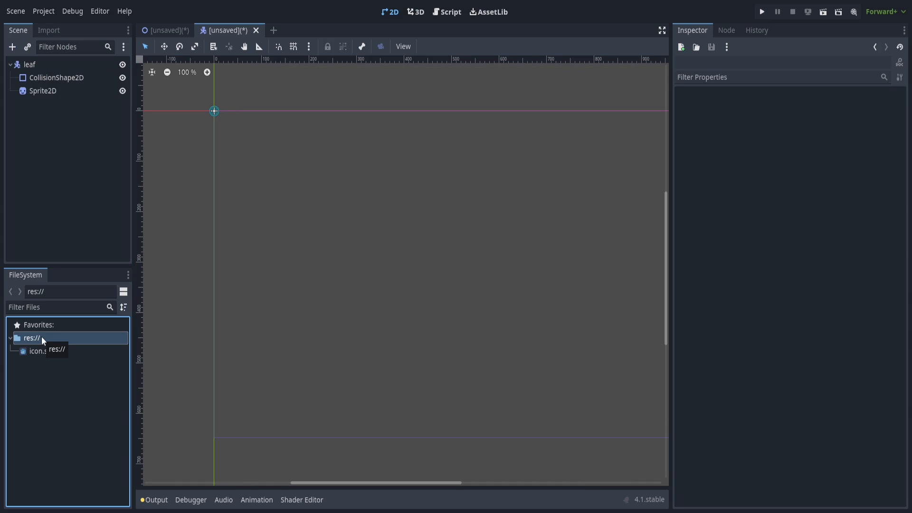
click(43, 91)
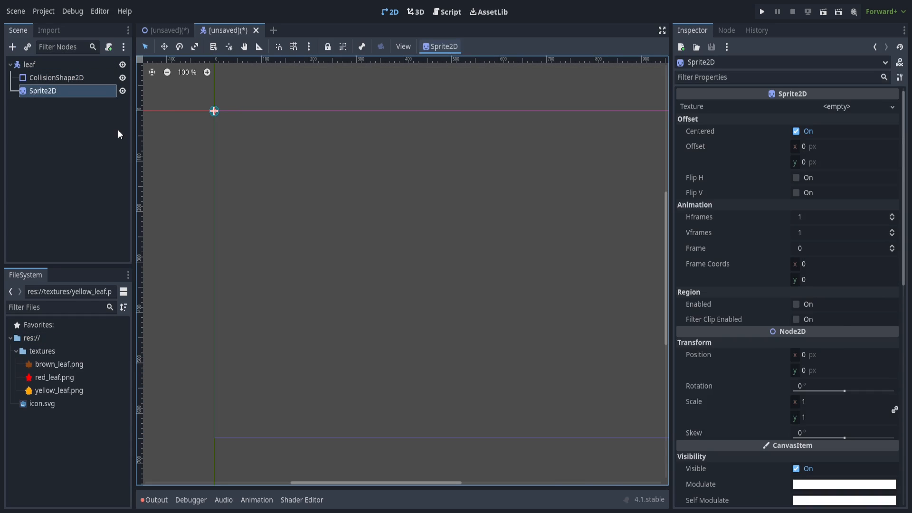
mouse_move(104, 64)
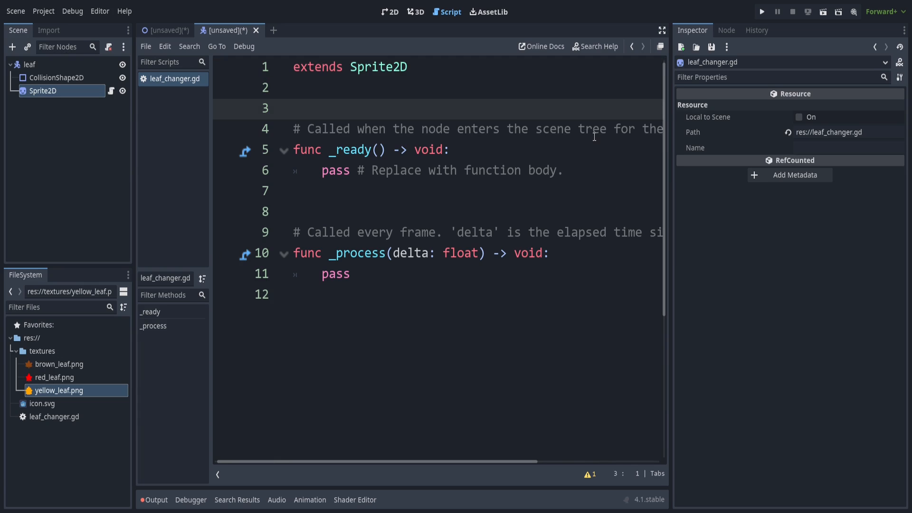
Add an exported textures array in leaf_changer.gd, save leaf.tscn, and select the sprite.
text(@export)
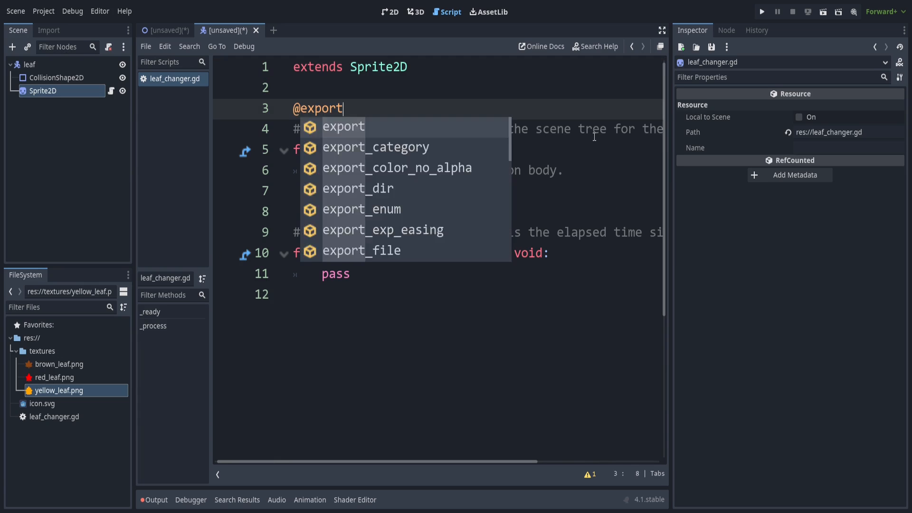
text(var textures =)
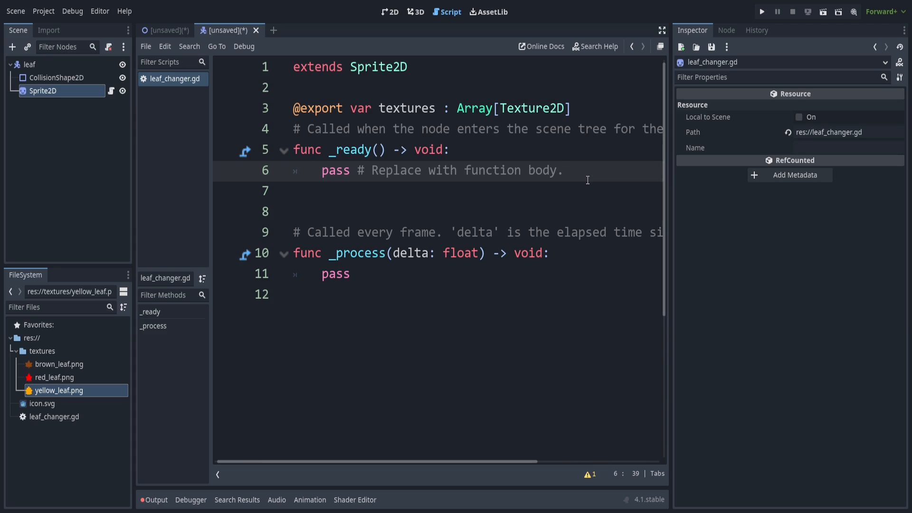
mouse_move(529, 137)
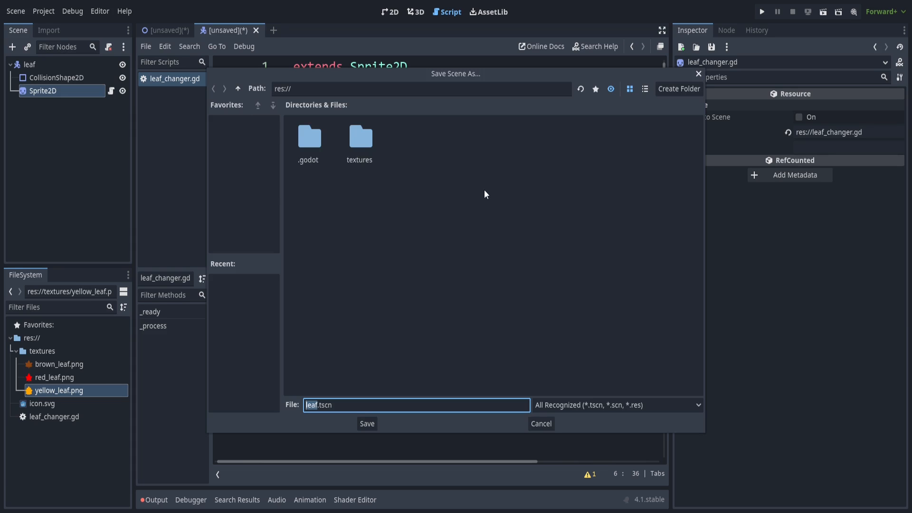
mouse_move(377, 381)
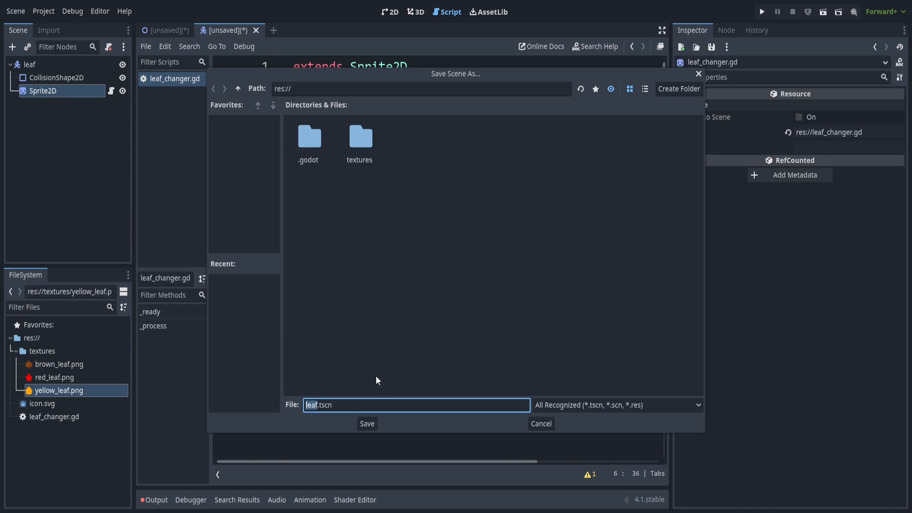
click(367, 423)
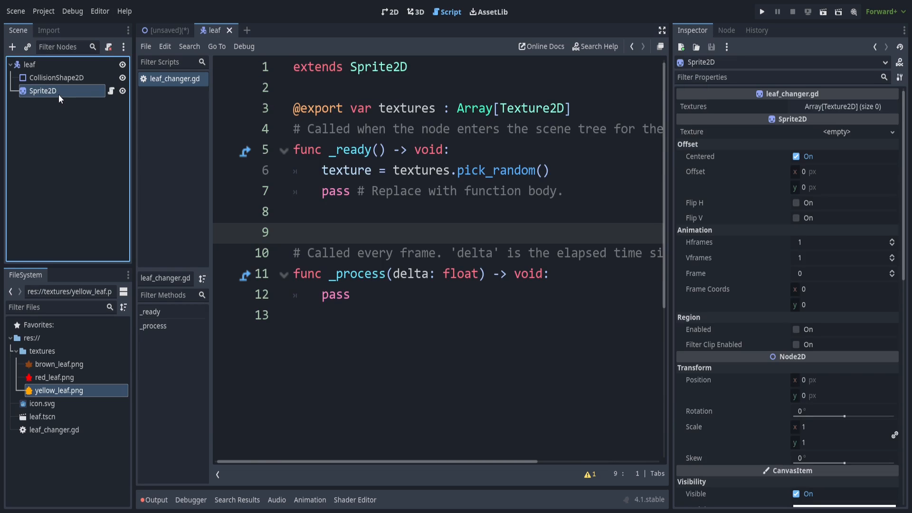
mouse_move(79, 96)
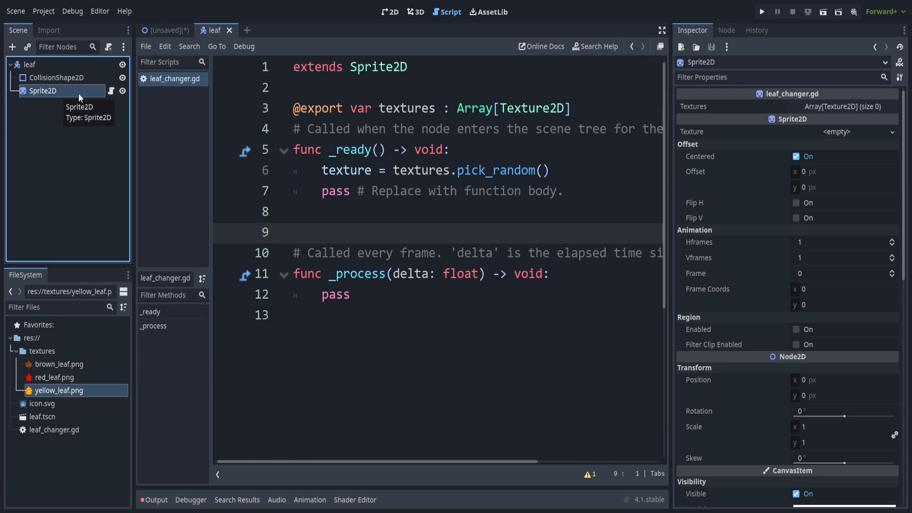
click(844, 107)
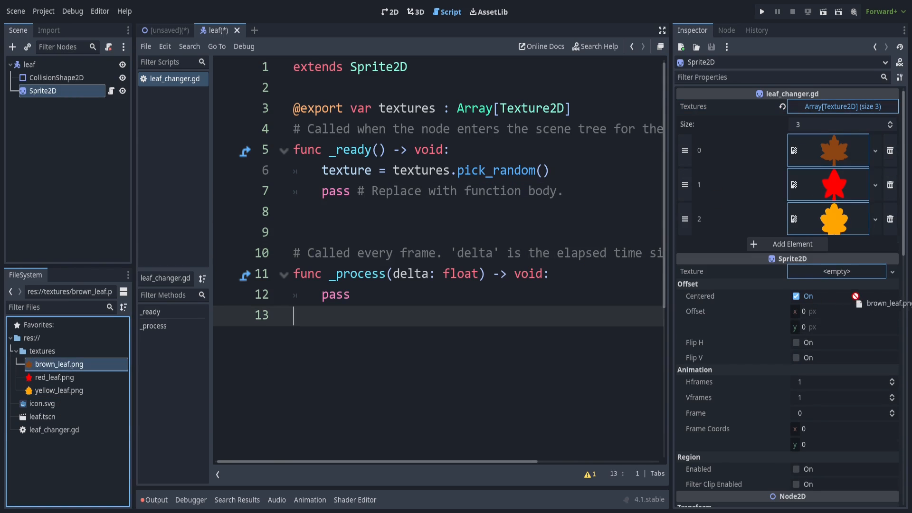
Show brown_leaf.png on the sprite and lower the Sprite2D and CollisionShape2D scale.
click(390, 11)
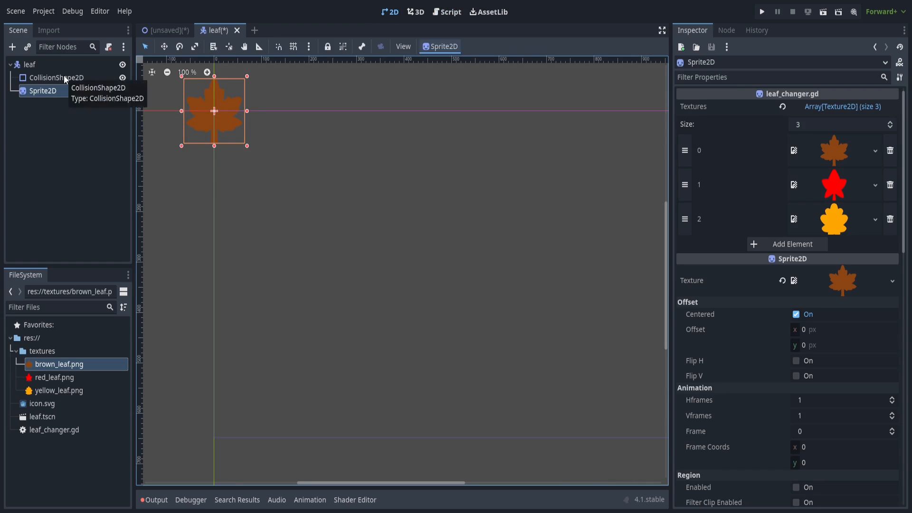
click(57, 77)
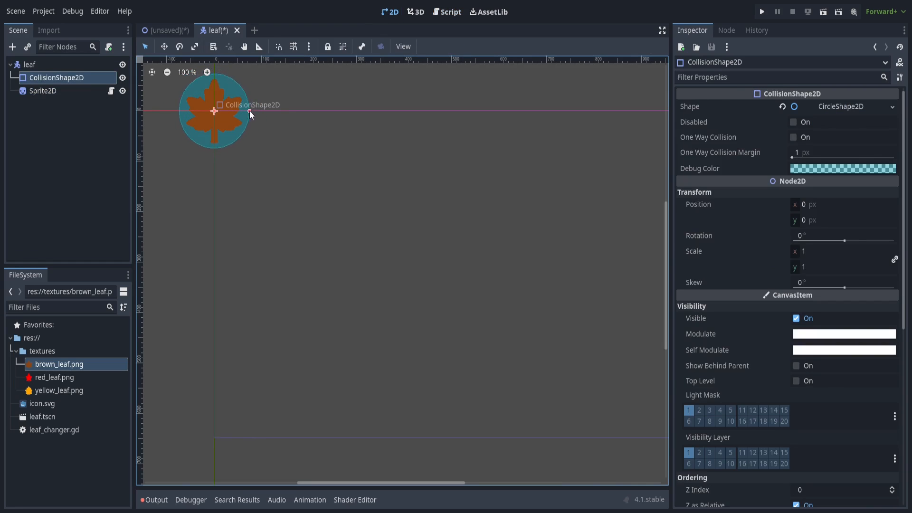
click(29, 64)
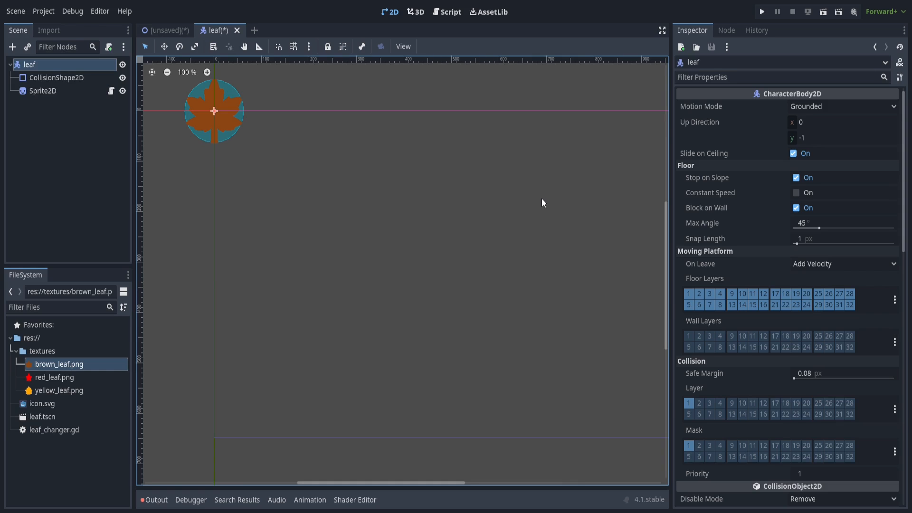
click(42, 91)
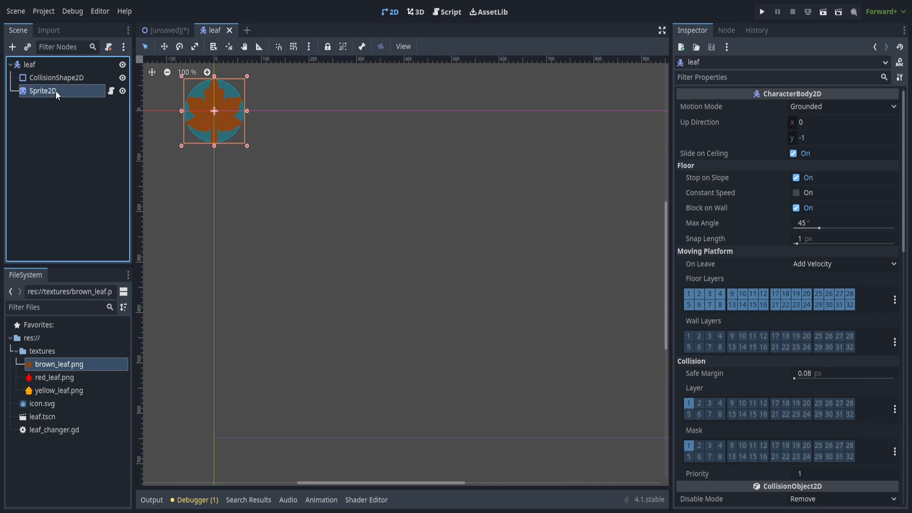
click(40, 91)
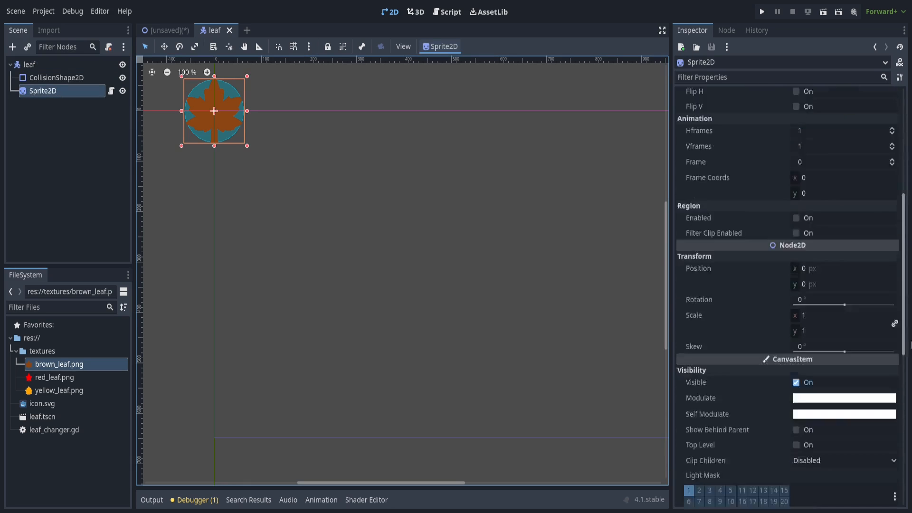
text(scal)
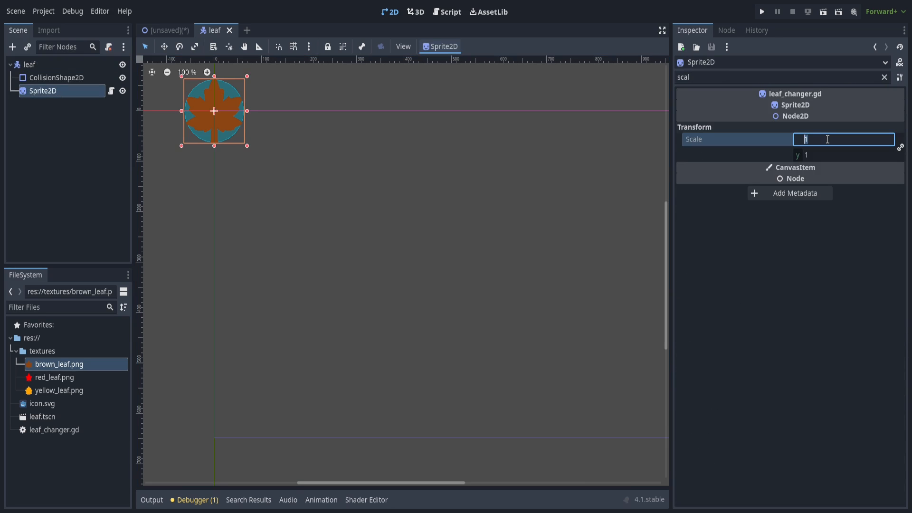
click(57, 78)
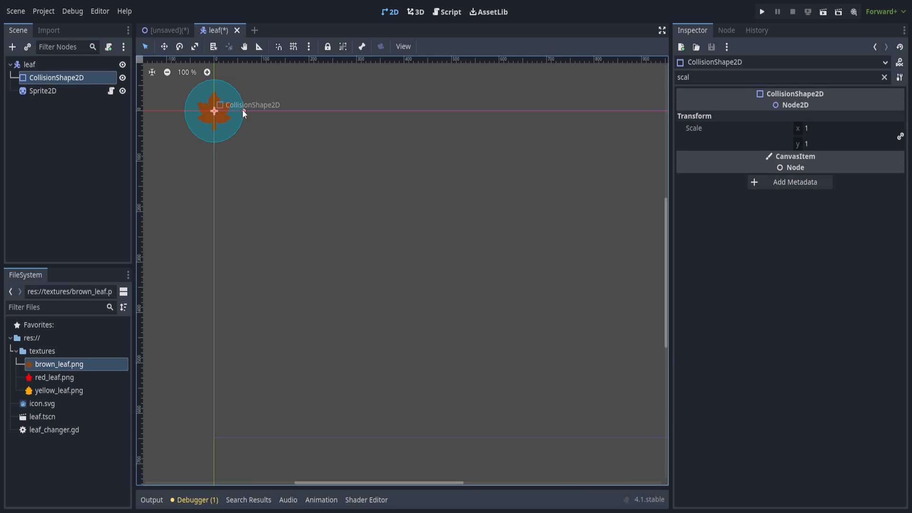
click(30, 64)
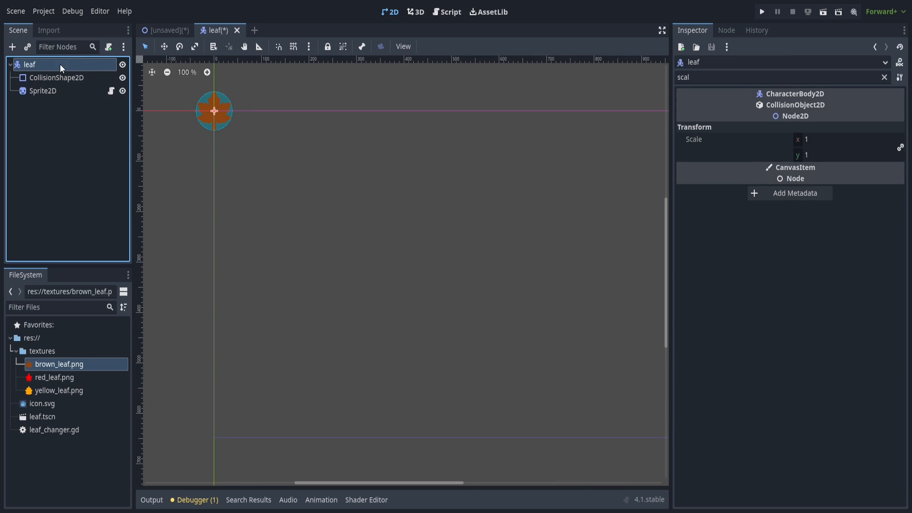
In leaf.gd, set a random Vector2 velocity multiplied by 20 in _ready.
click(450, 12)
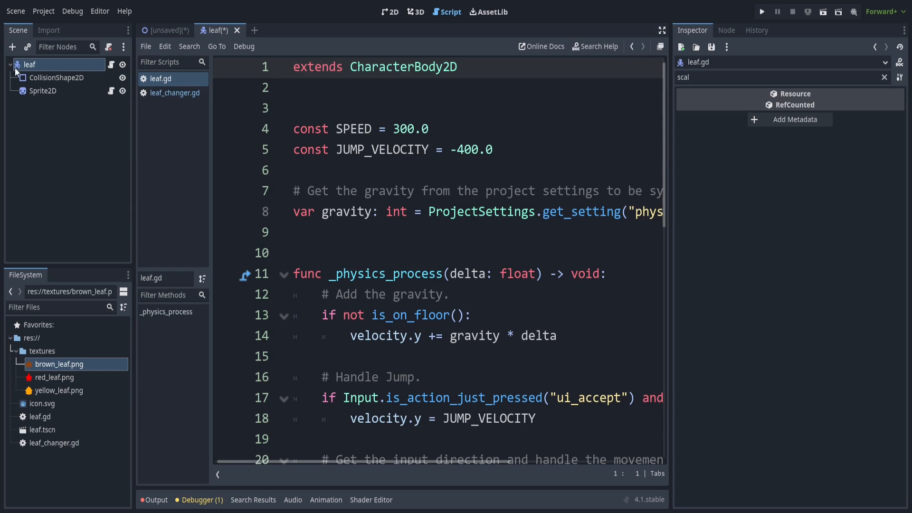
mouse_move(614, 260)
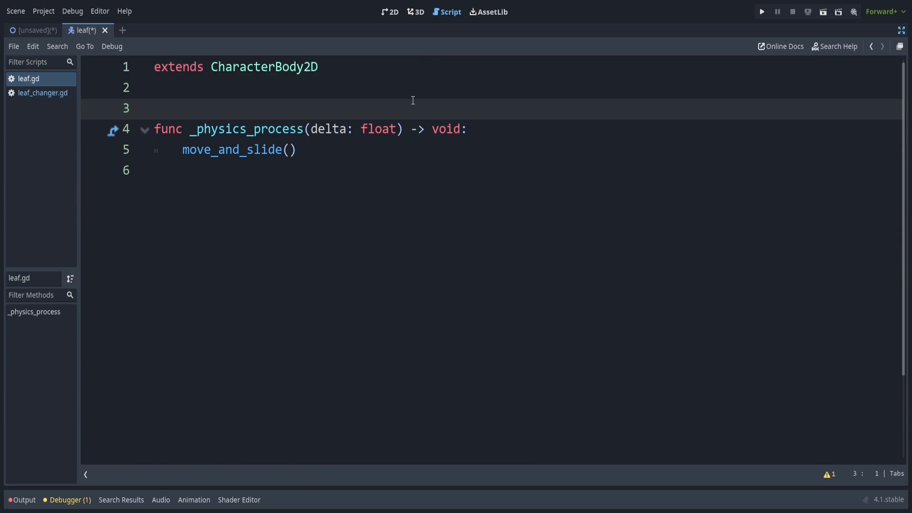
text(func _ready() -> void:)
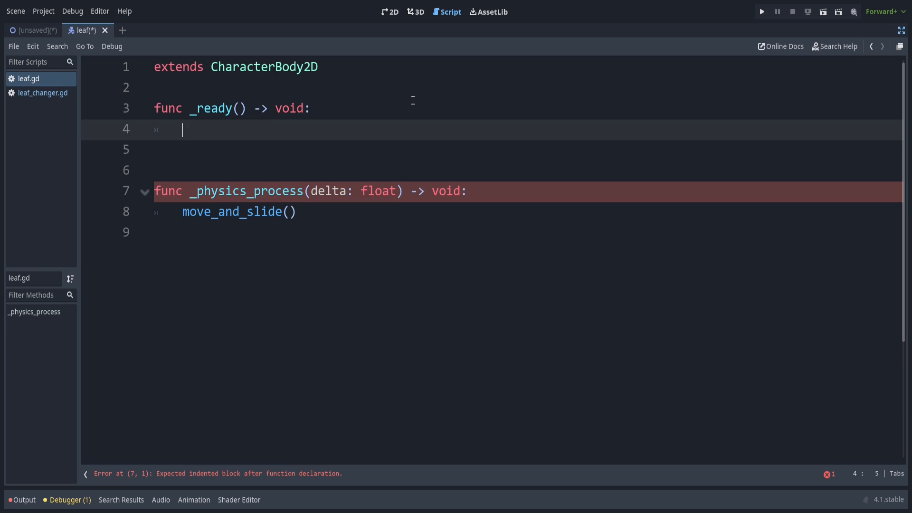
text(self.velocity = Vector2(randf_range())
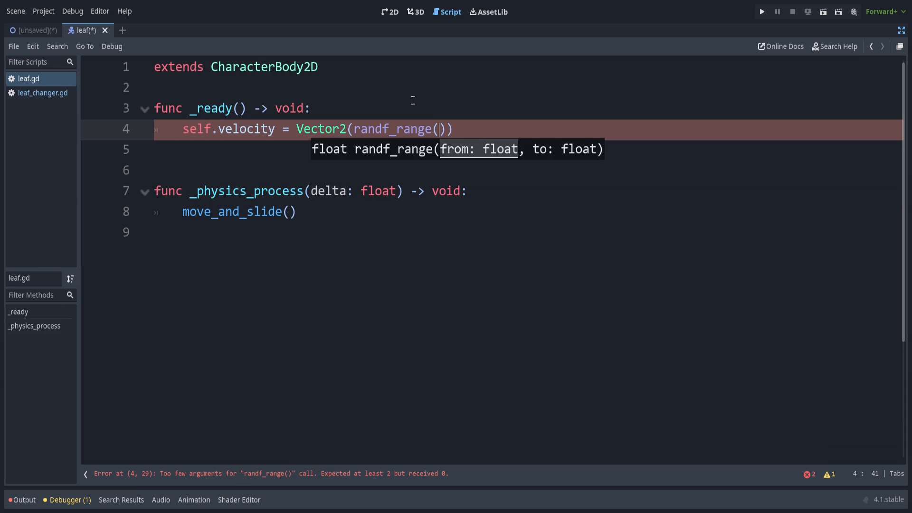
text(-1.3, 1.3)
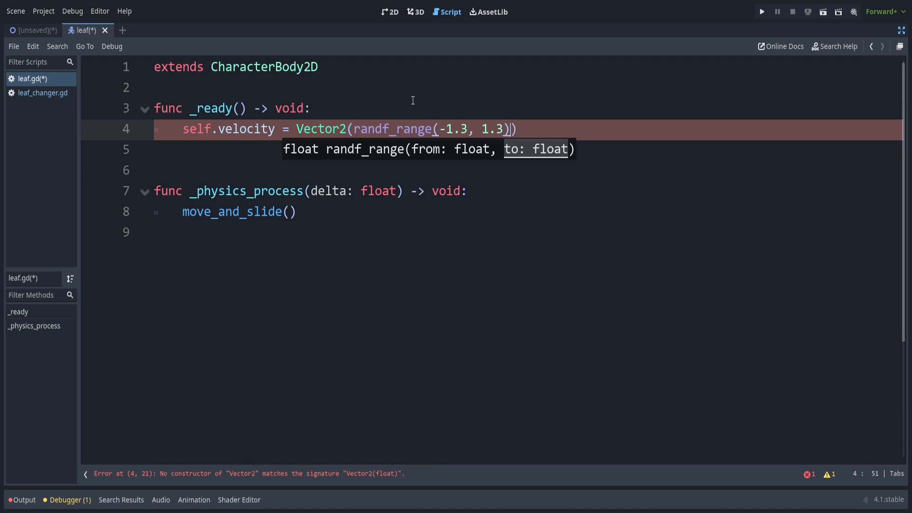
text(, randf_range(-1.3, 1.3)) *)
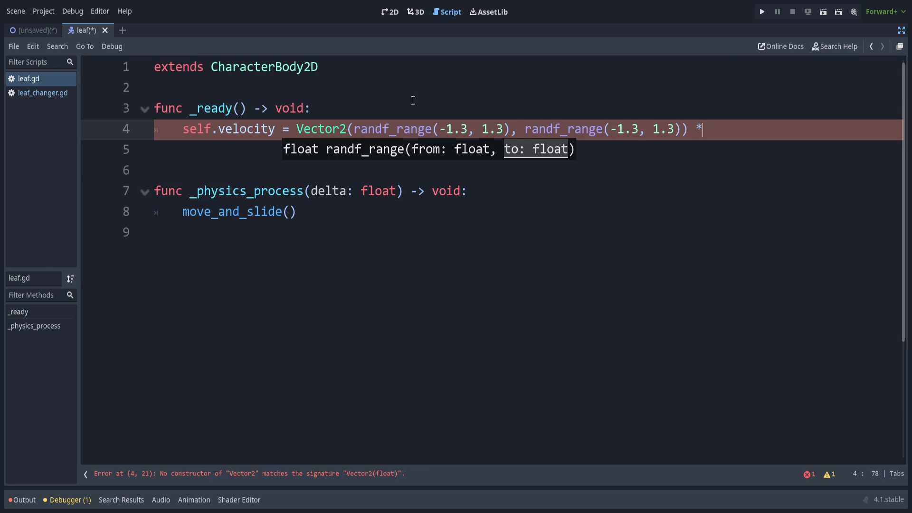
text(20)
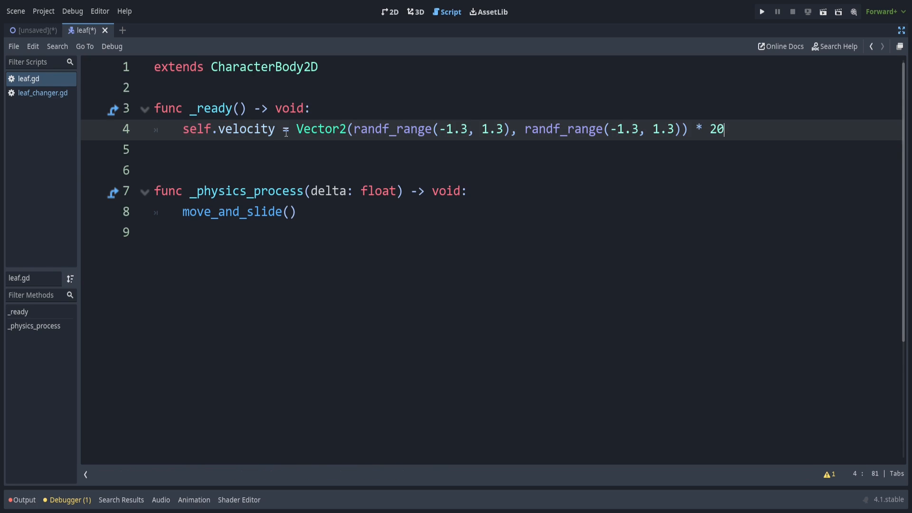
mouse_move(410, 138)
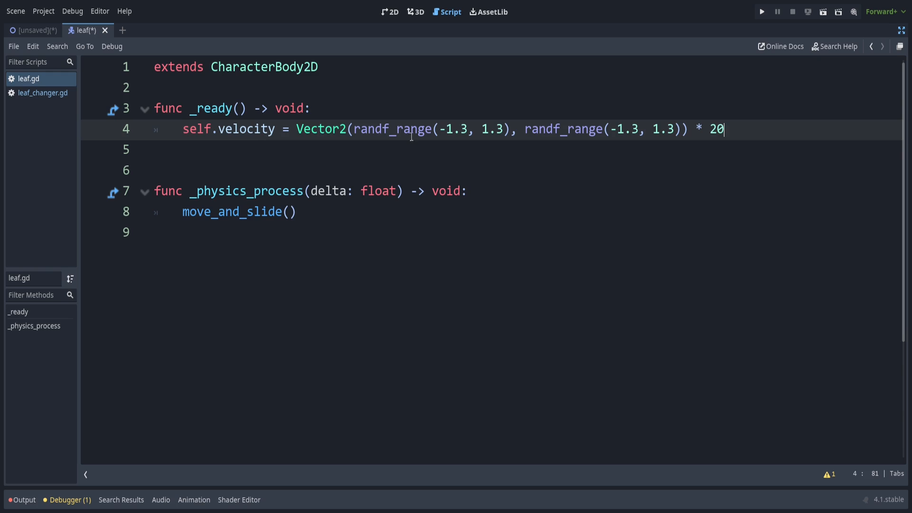
mouse_move(529, 97)
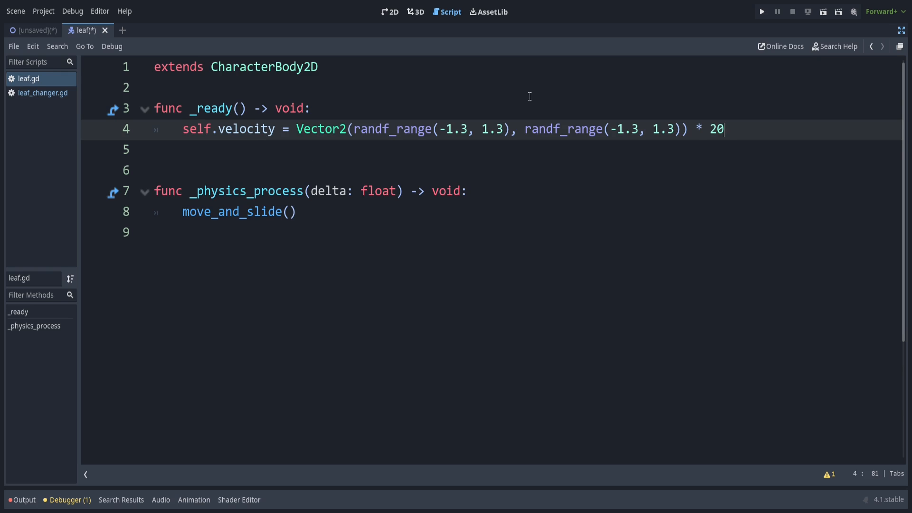
click(311, 109)
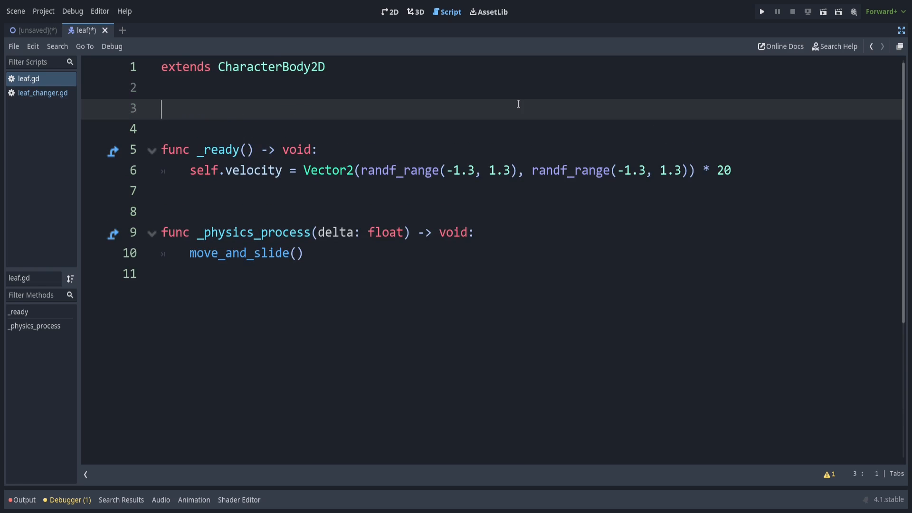
Declare an is_being_sucked property defaulting to false with a getter and new_val setter.
text(var is)
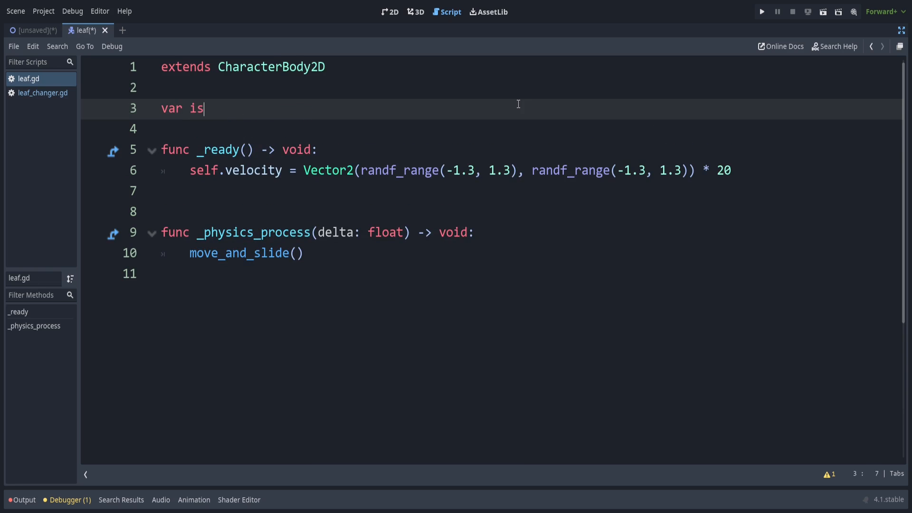
text(_being_sucked =)
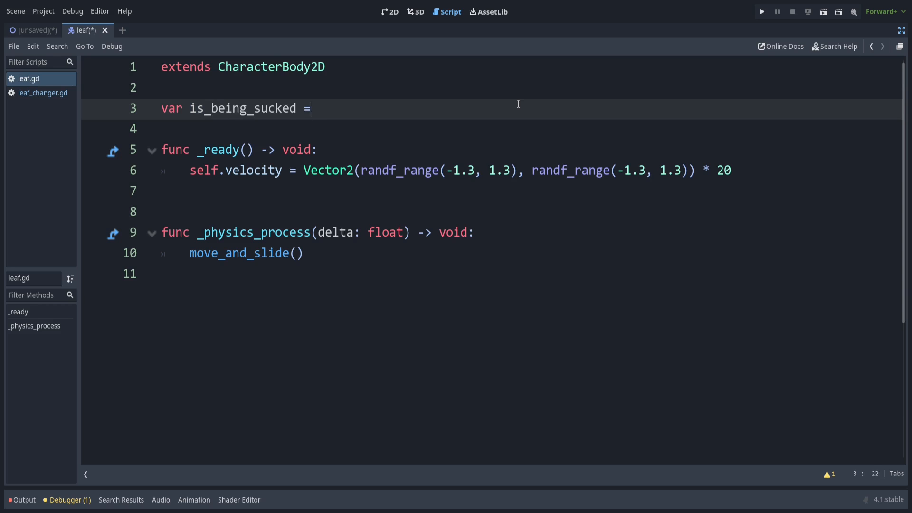
text(false:)
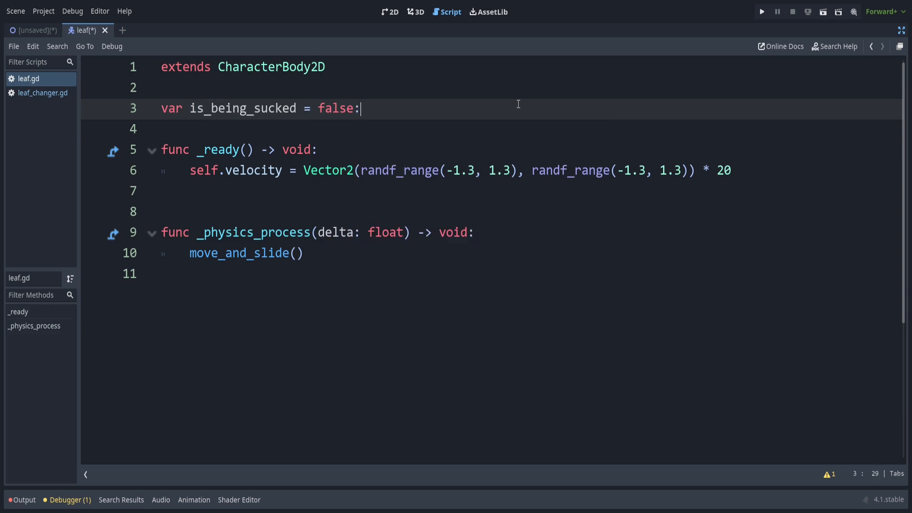
text(get)
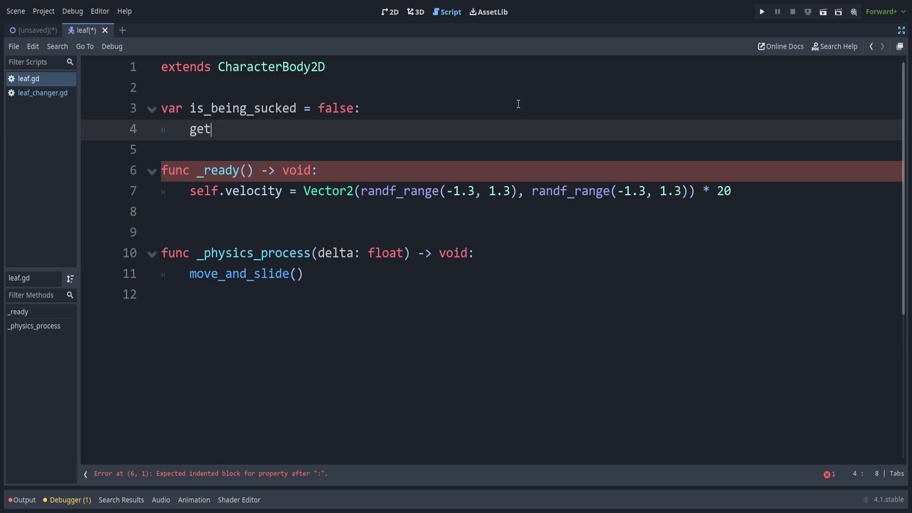
text(:)
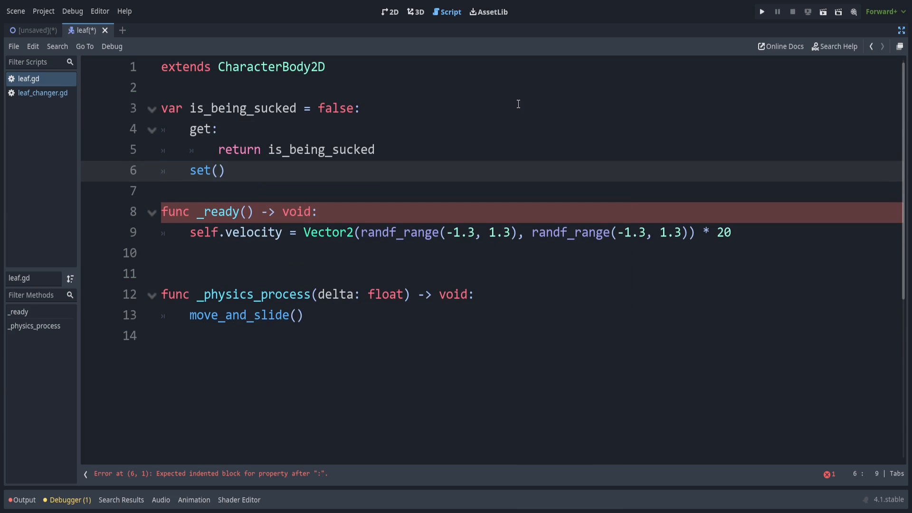
text(new_val)
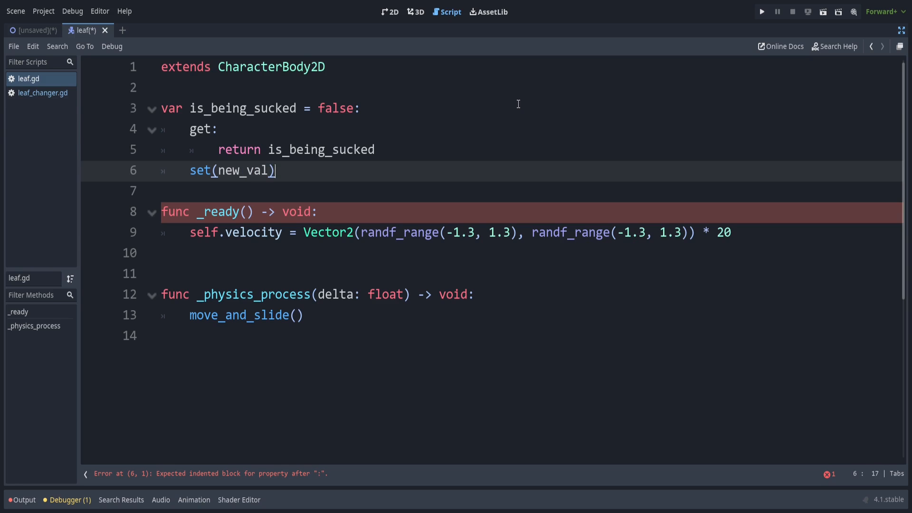
key(Enter)
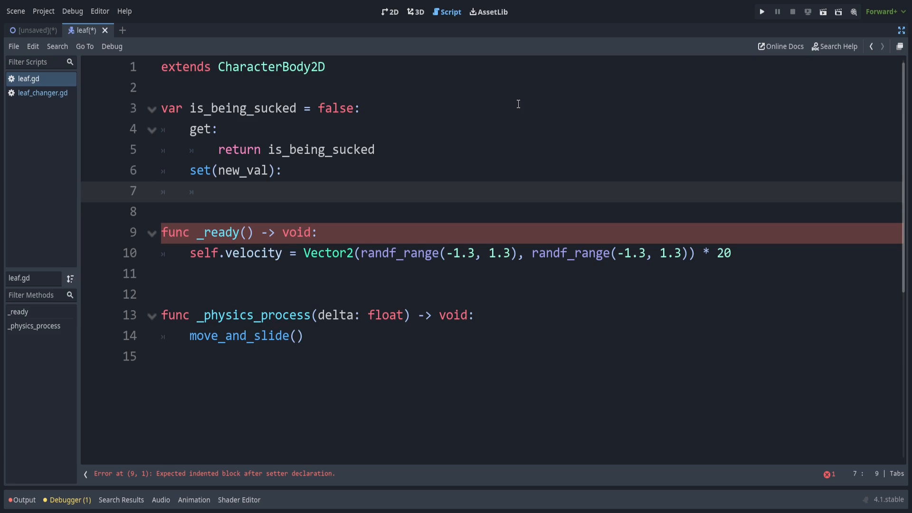
Make the setter start a .6 s timer whose timeout calls a new on_suck_complete function.
text(if new_val == true:)
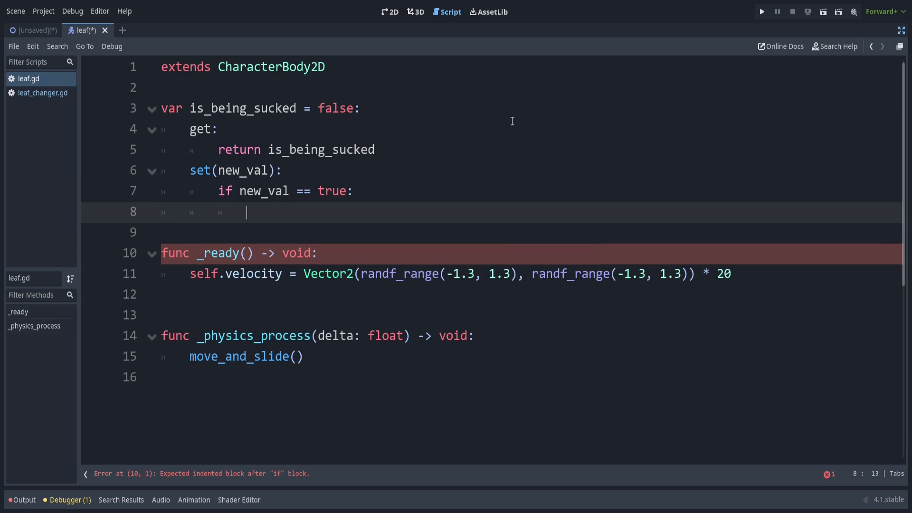
text(get_t)
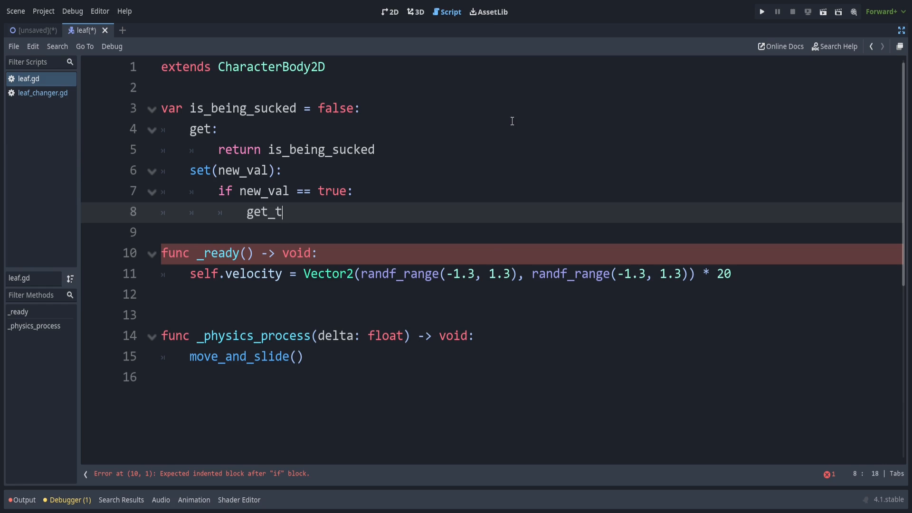
text(ree().)
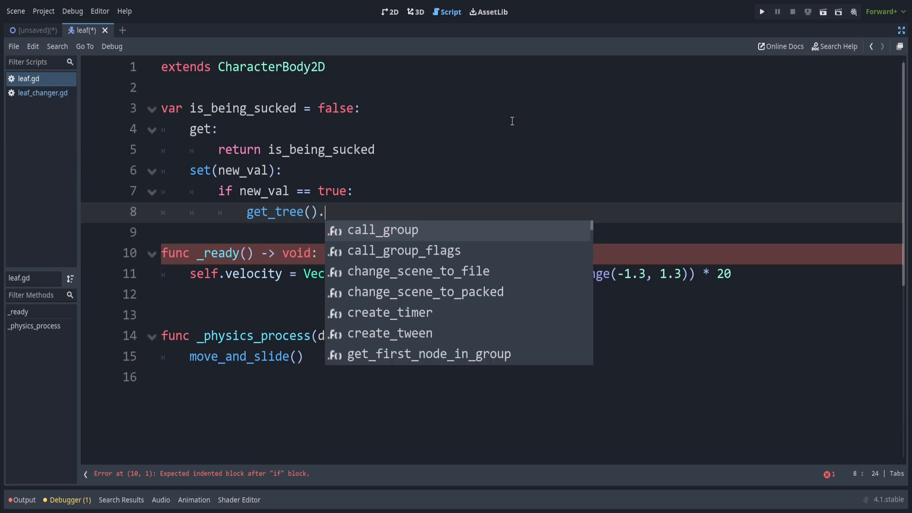
click(389, 313)
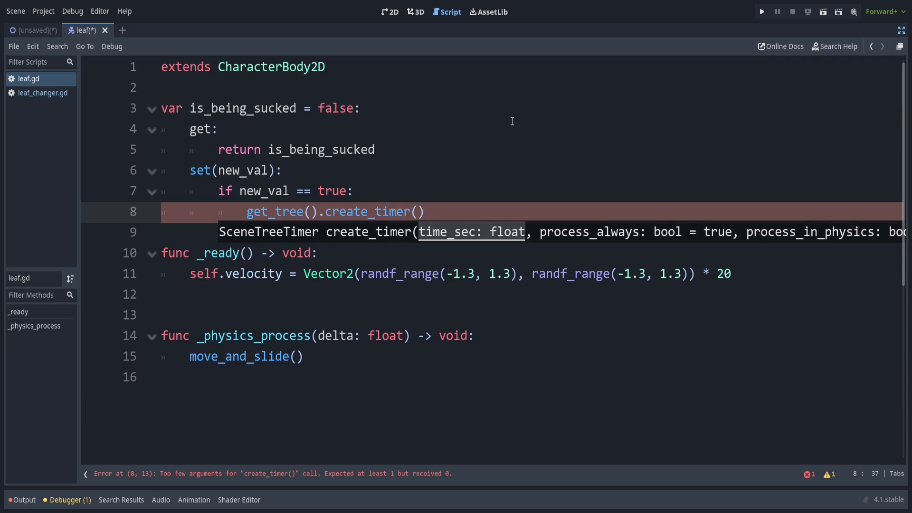
text(.6)
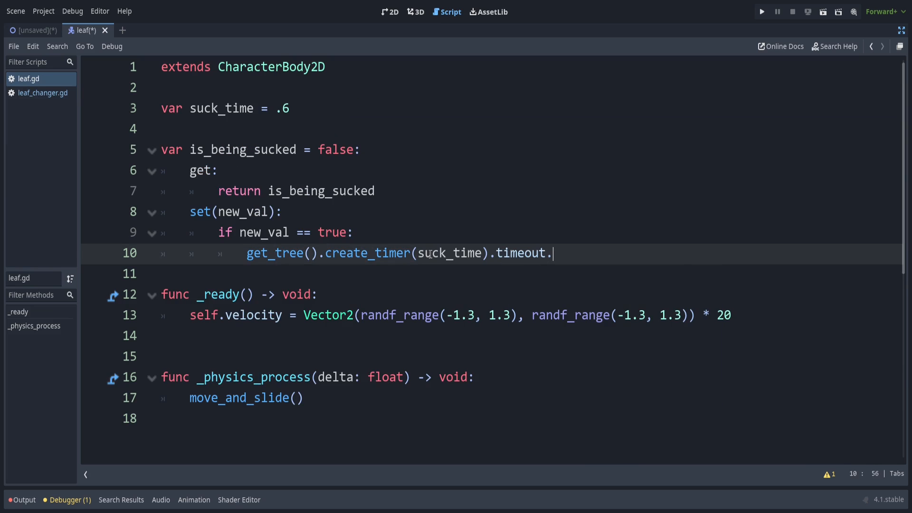
text(connect())
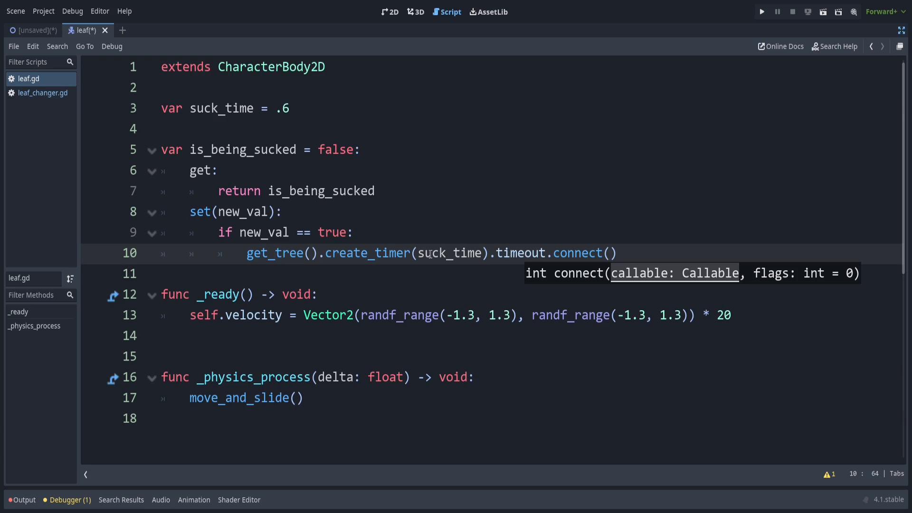
text(func on_suck_complete():)
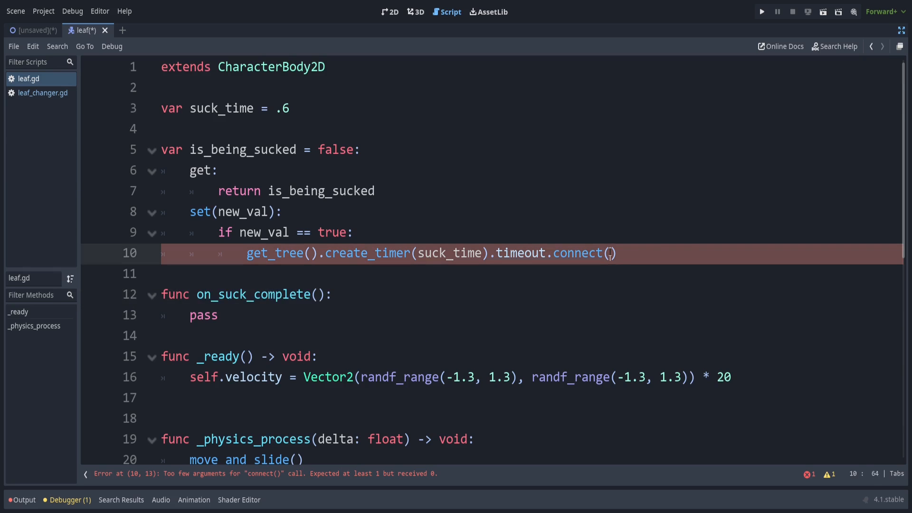
text(on_suck_complete)
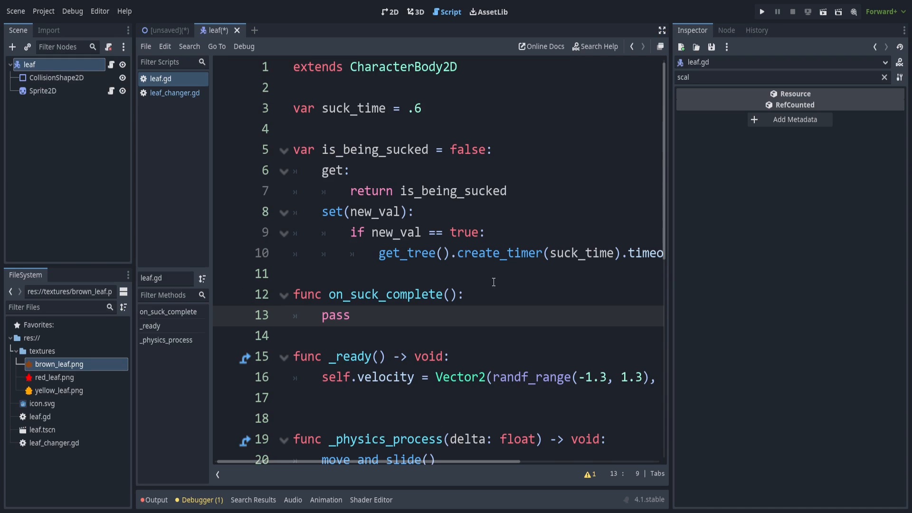
mouse_move(680, 238)
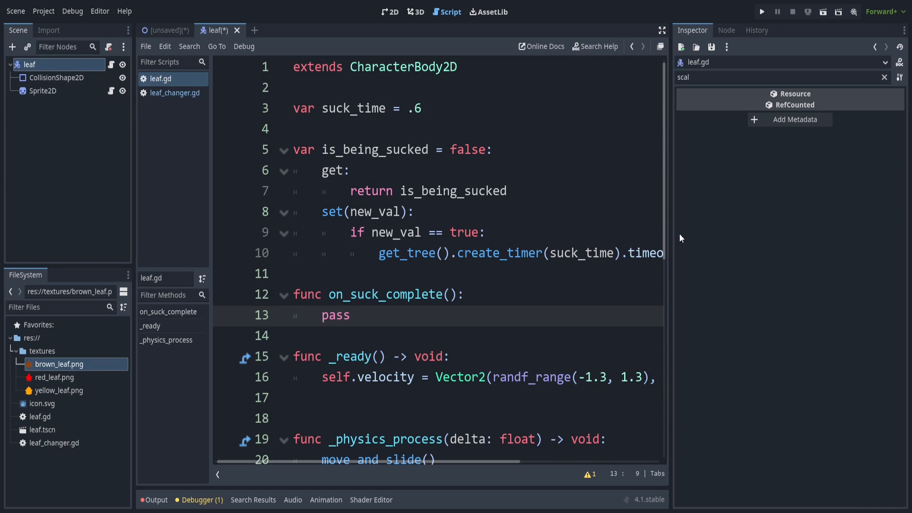
Create globals.gd in res:// and register it as the Globals autoload.
right_click(30, 338)
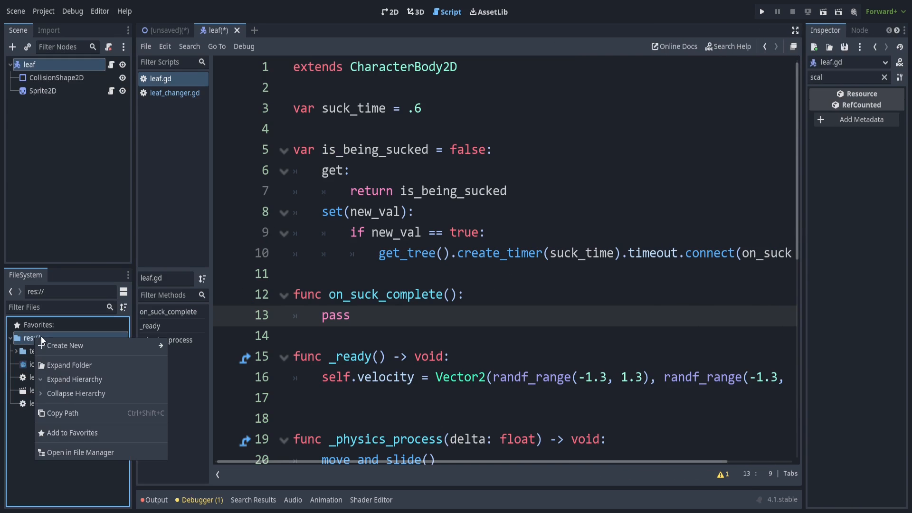
click(65, 345)
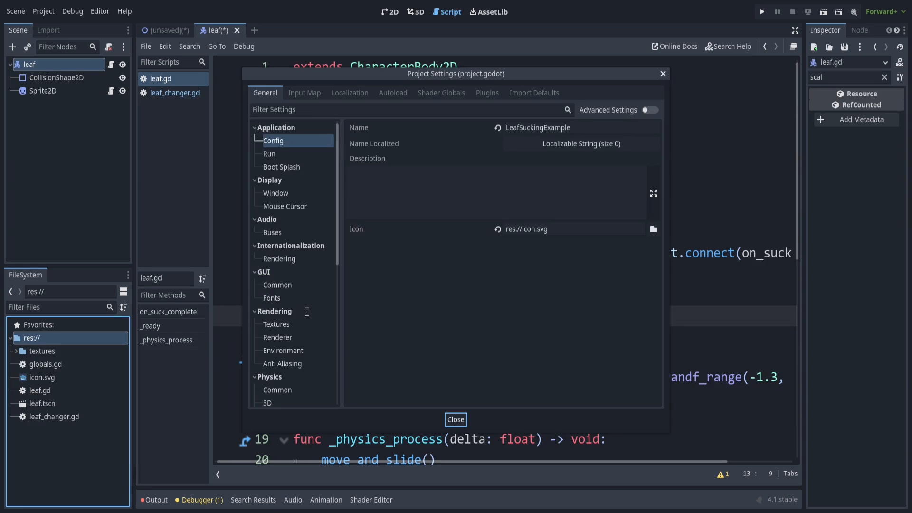
click(456, 420)
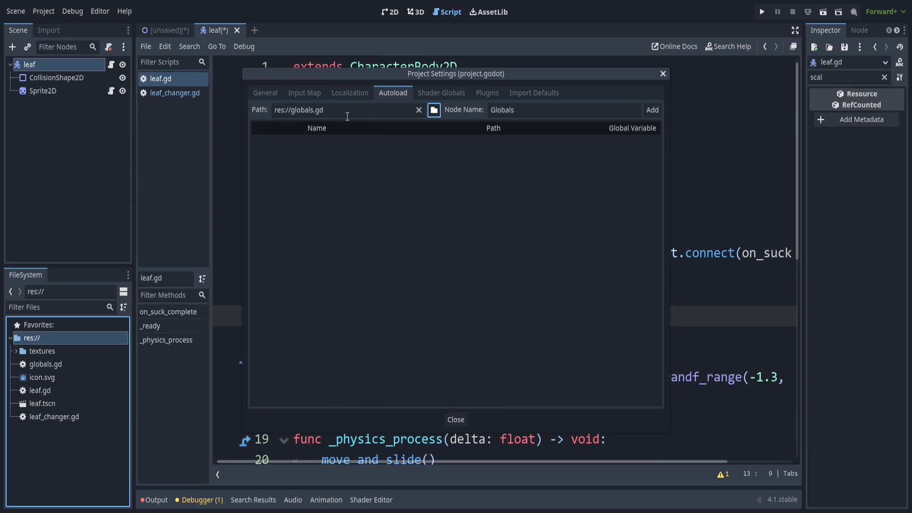
mouse_move(625, 117)
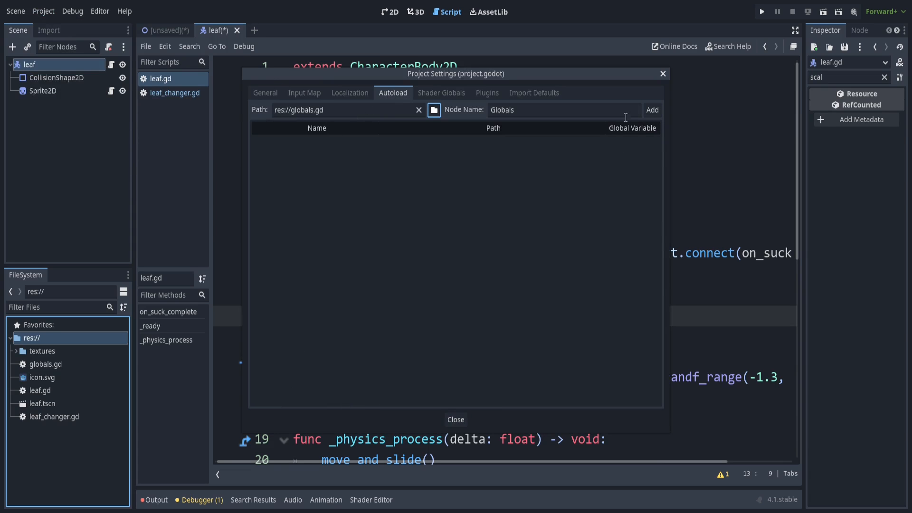
click(456, 419)
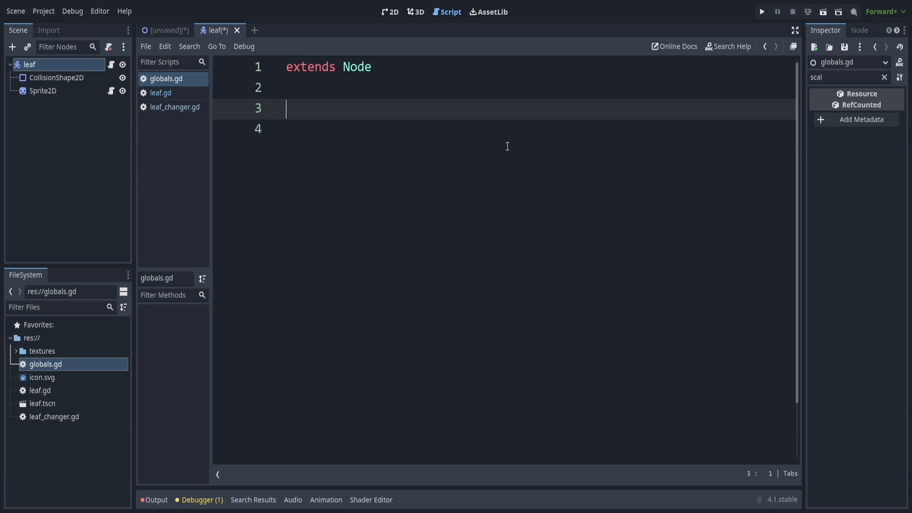
Add signal leaf_sucked_up and total_leaves_sucked = 0 to globals.gd, then reopen leaf.gd.
text(signal leaf_sucked_up)
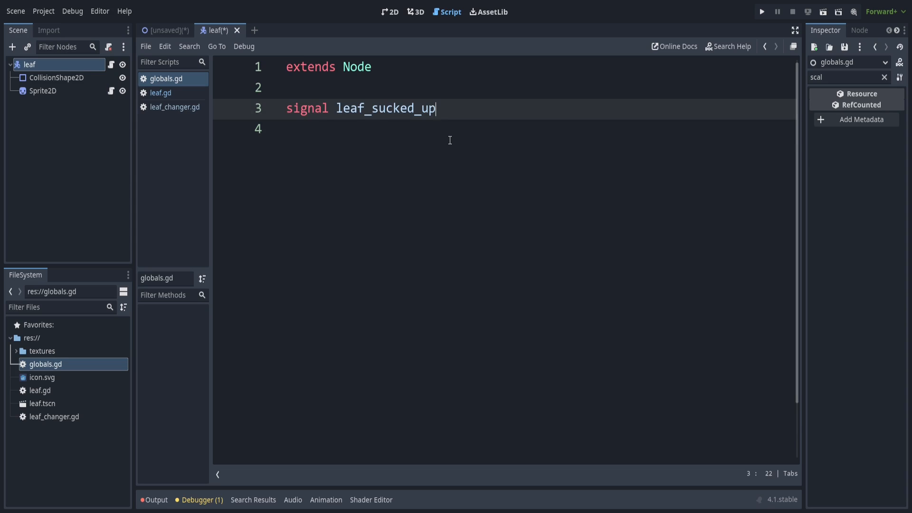
text(var total_leaves_sucked = 0)
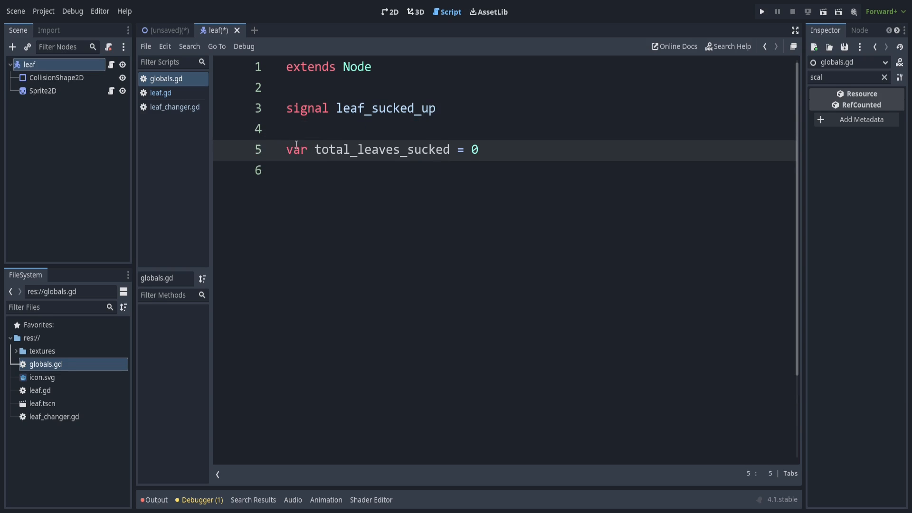
click(161, 92)
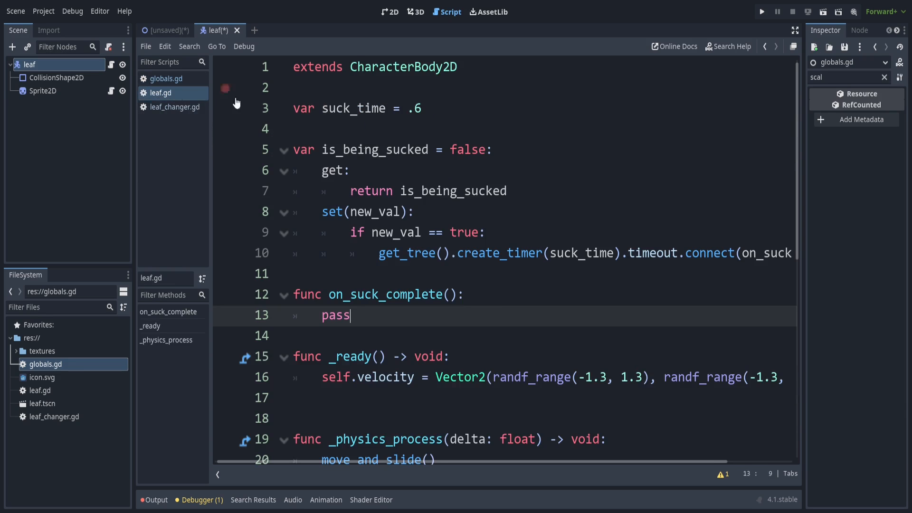
Emit Globals.leaf_sucked_up and add 1 to total_leaves_sucked in on_suck_complete, then save.
key(Enter)
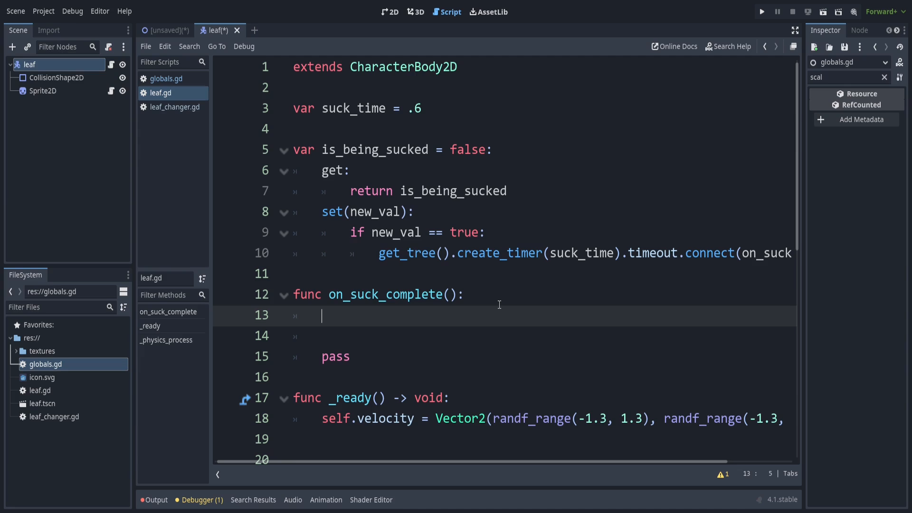
text(Globals.leaf_sucked_up.emit())
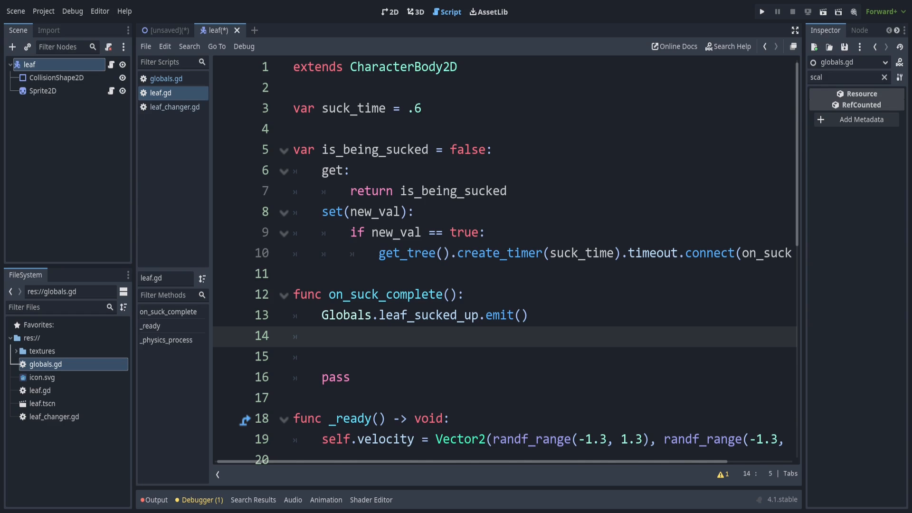
text(Globals.total_leaves_sucked += 1)
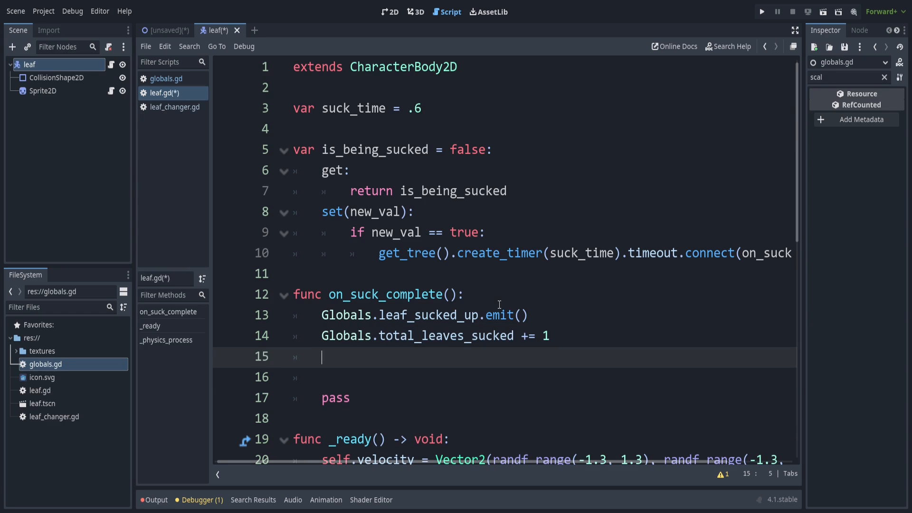
key(ctrl+s)
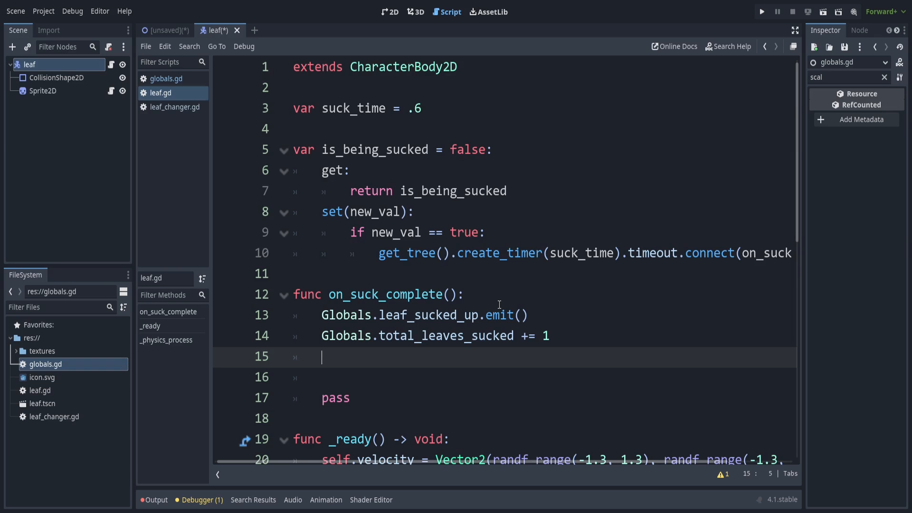
text(self.queue_redraw())
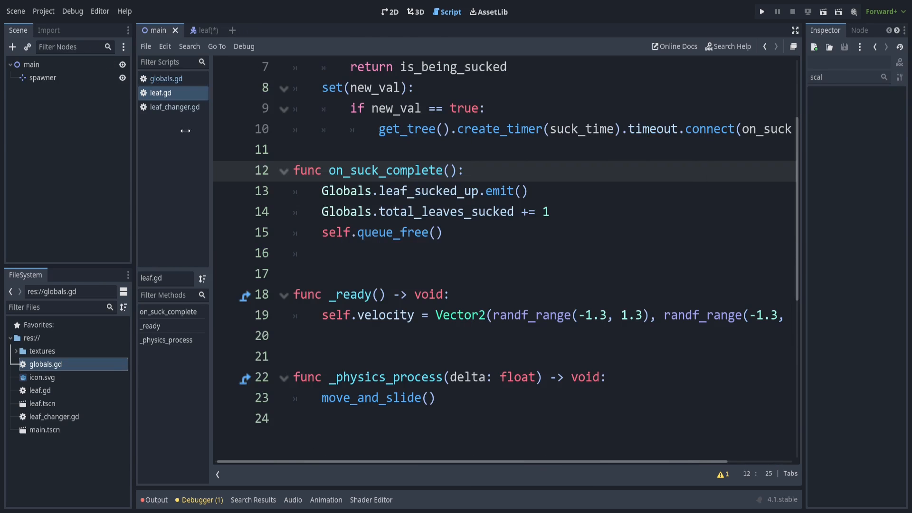
Attach main.gd to main with an exported sucker PackedScene and an _input function.
click(29, 65)
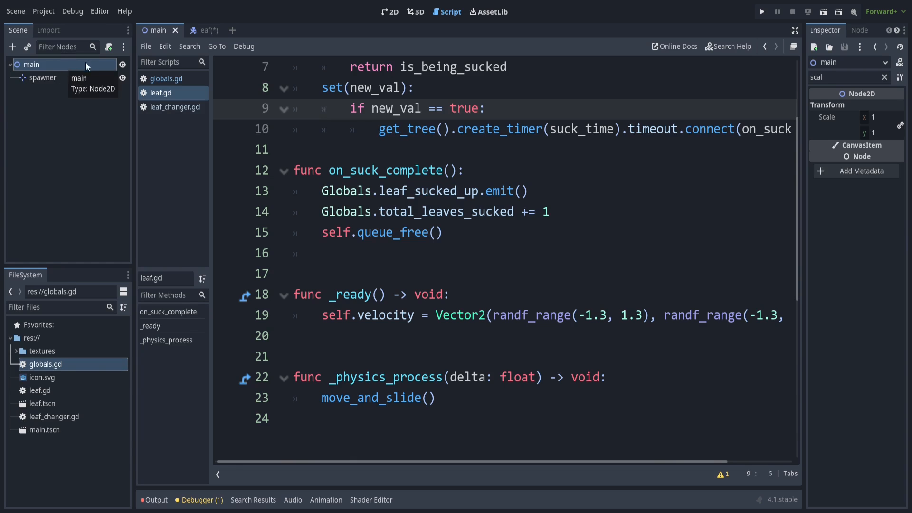
click(108, 47)
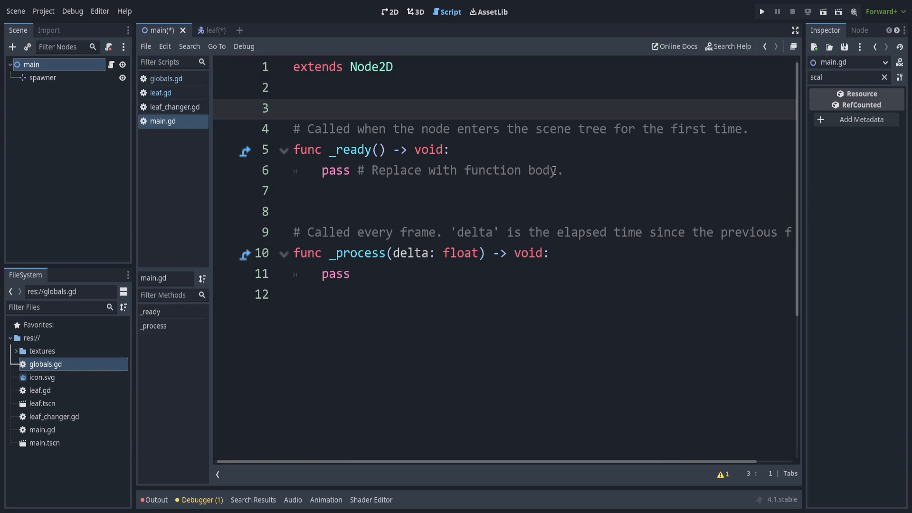
click(293, 108)
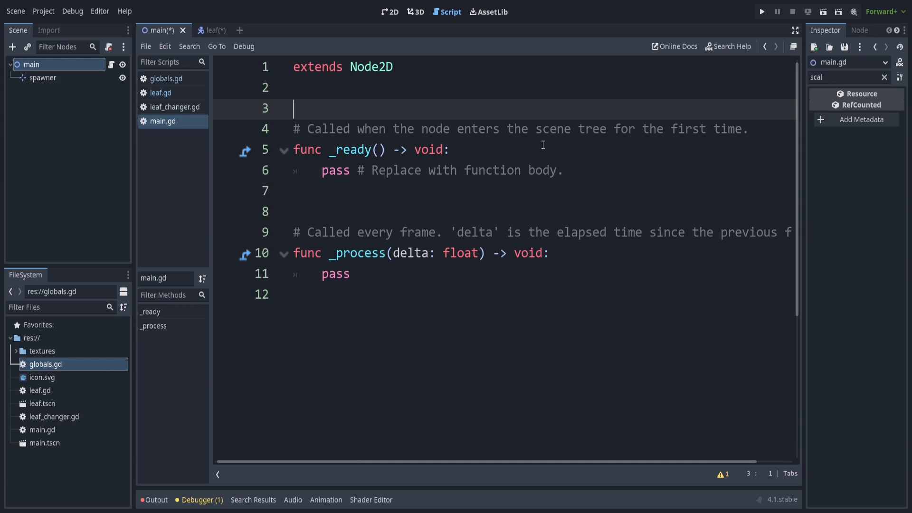
text(@export var sucker : PackedScene)
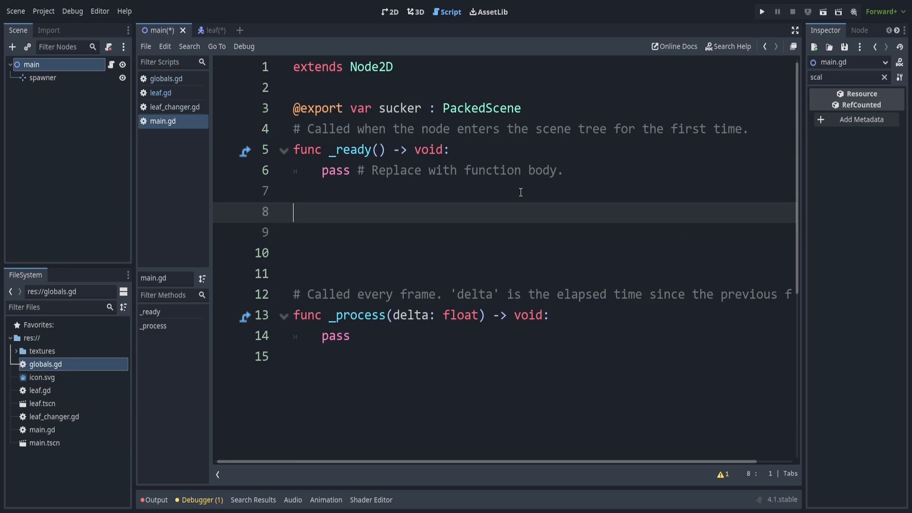
text(func _input(event: InputEvent) -> void:)
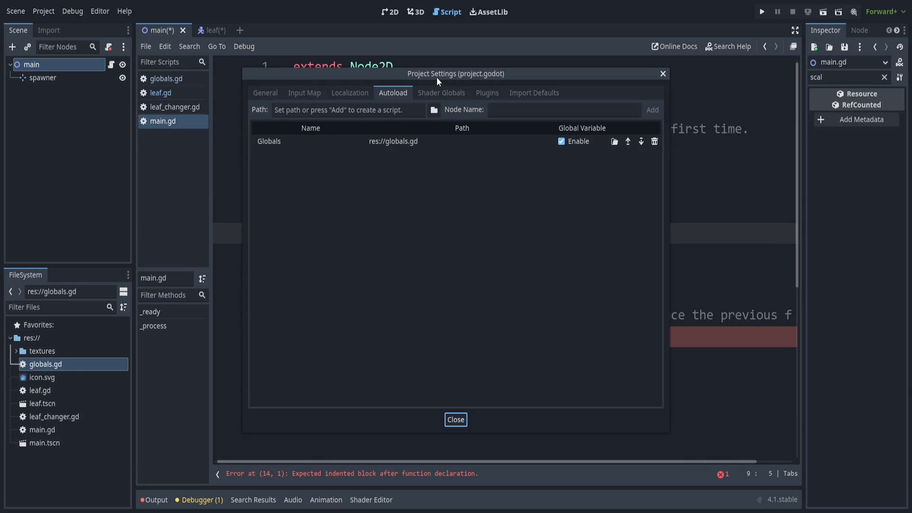
Switch to the Input Map tab and start naming a new input action.
click(304, 92)
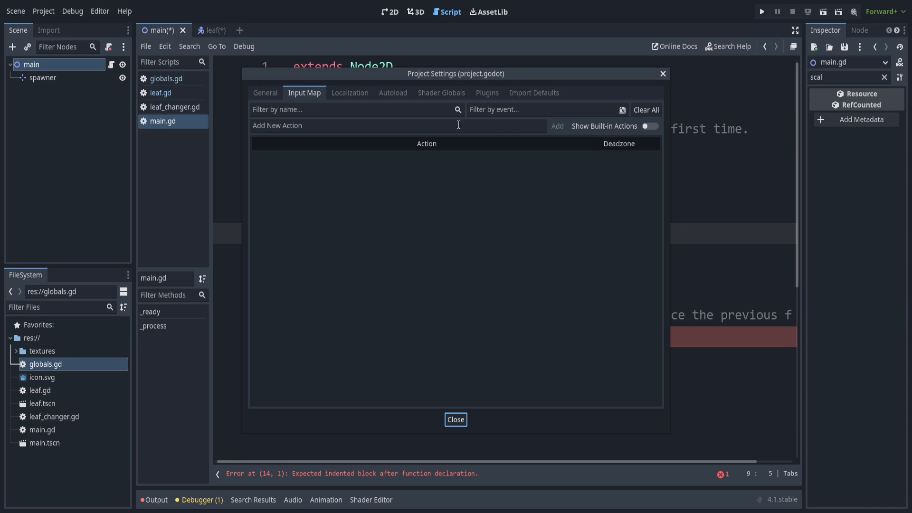
click(398, 125)
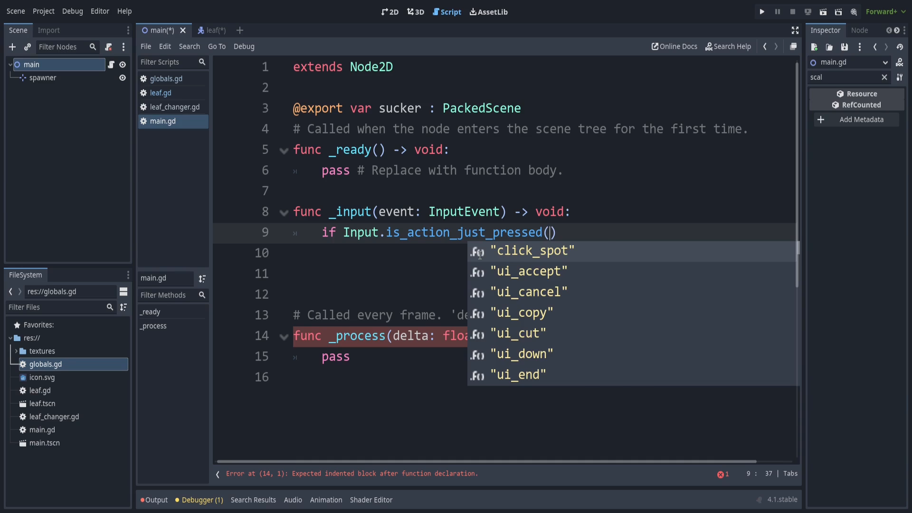
Complete the click_spot check and start spawn_sucker by instantiating the sucker scene.
click(533, 250)
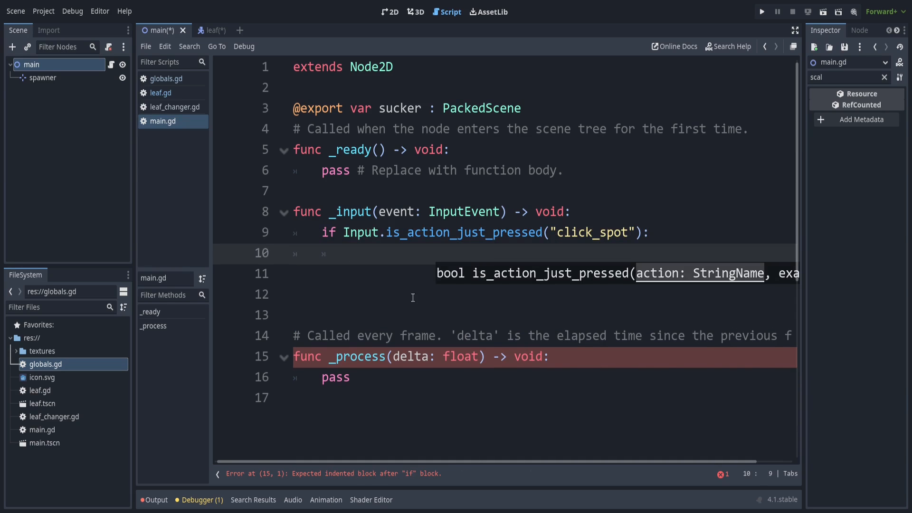
key(Enter)
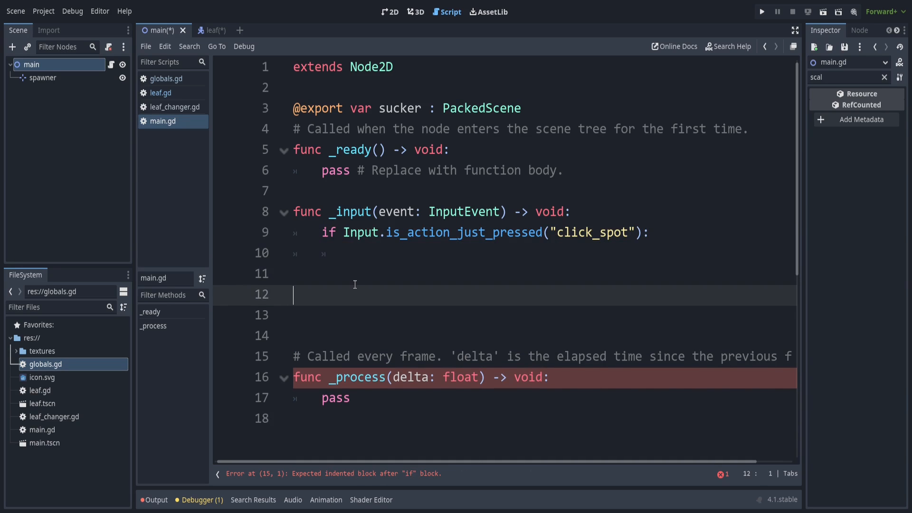
text(func spawn_sucker():)
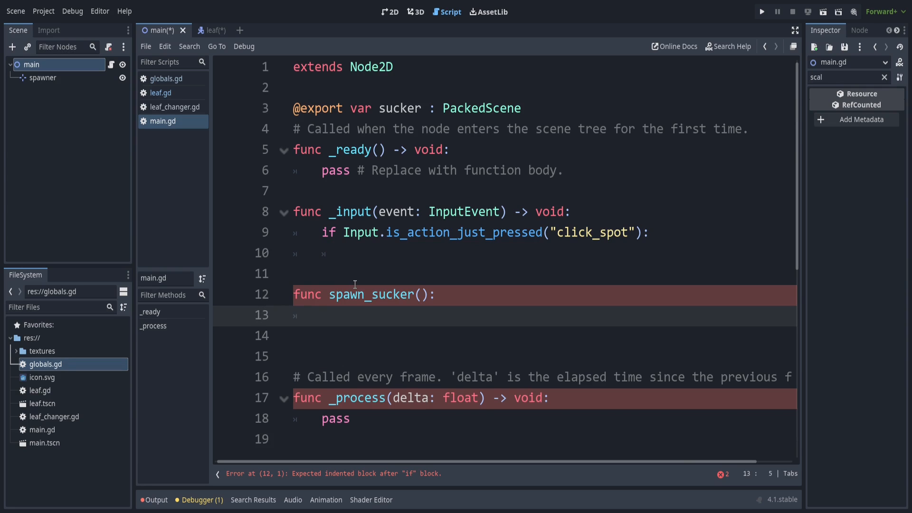
double_click(400, 109)
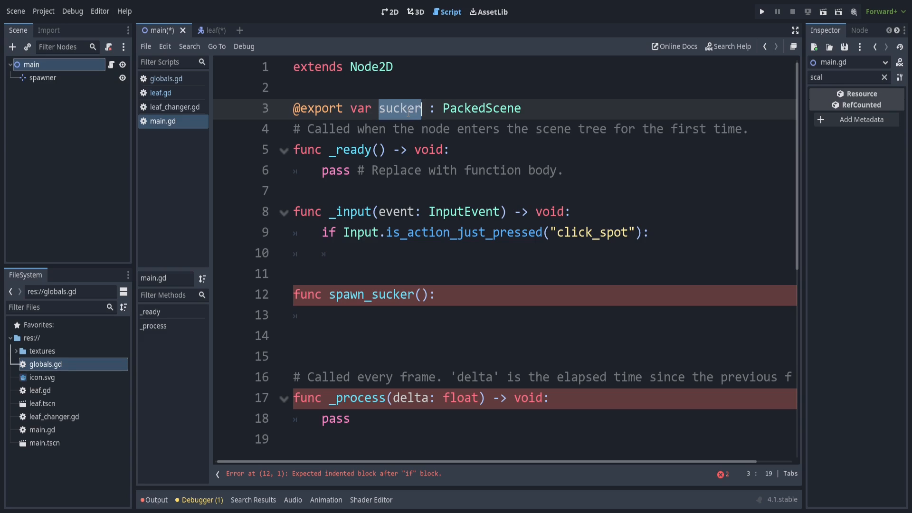
text(var new_su)
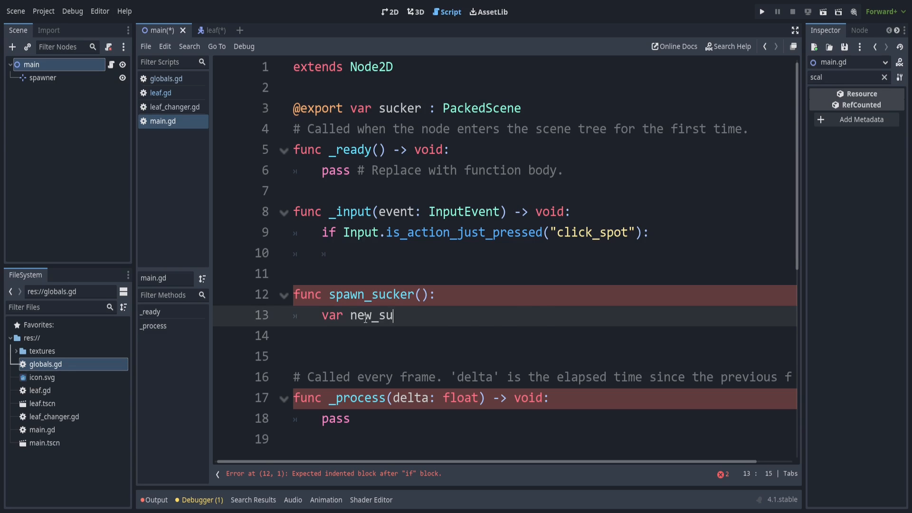
text(cker = sucker.instantiate())
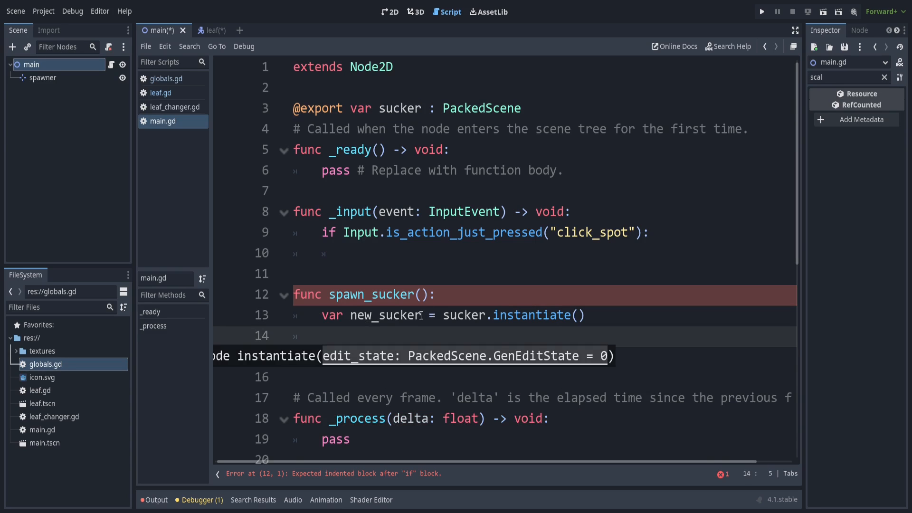
Position the new sucker at pos, add it as a child, and call spawn_sucker with the viewport mouse position.
text(: Node2D)
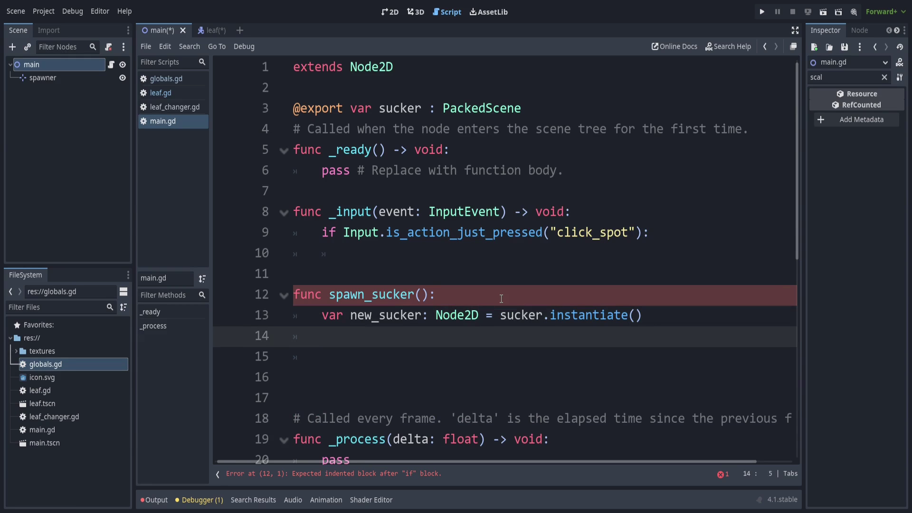
text(new_sucker.position =)
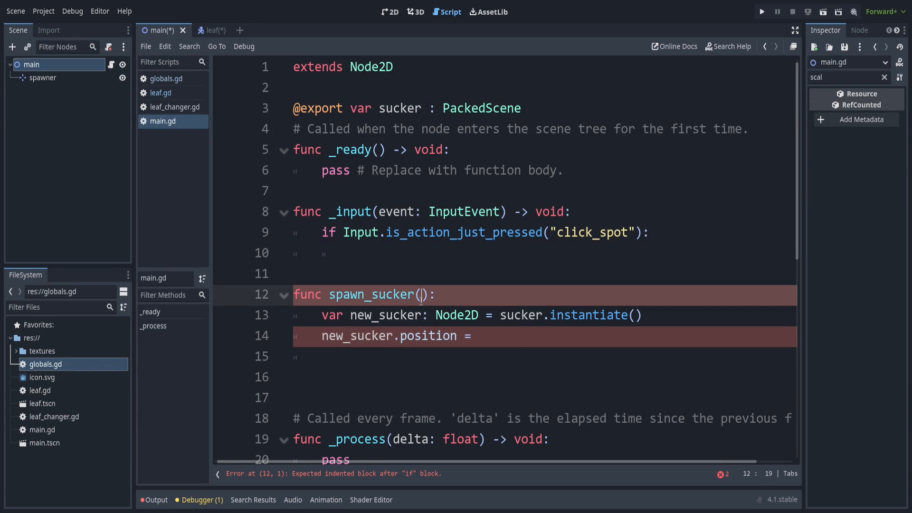
text(pos)
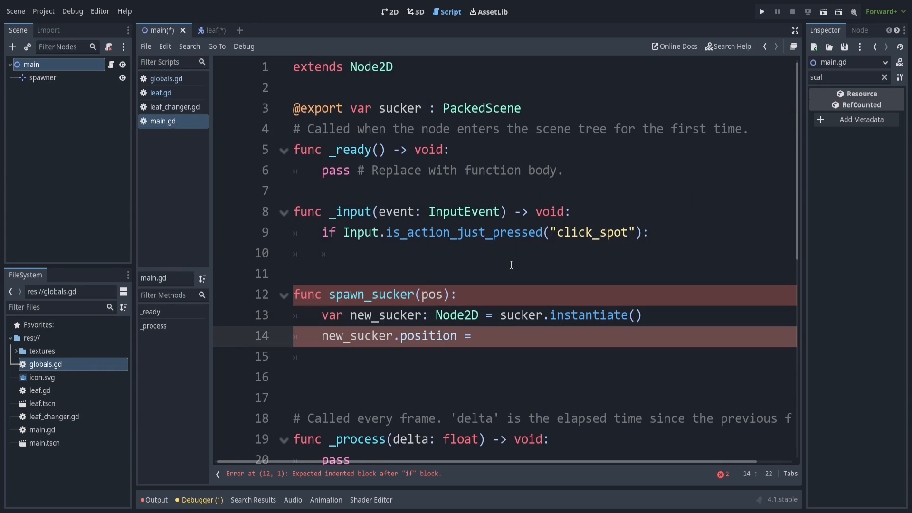
text(pos)
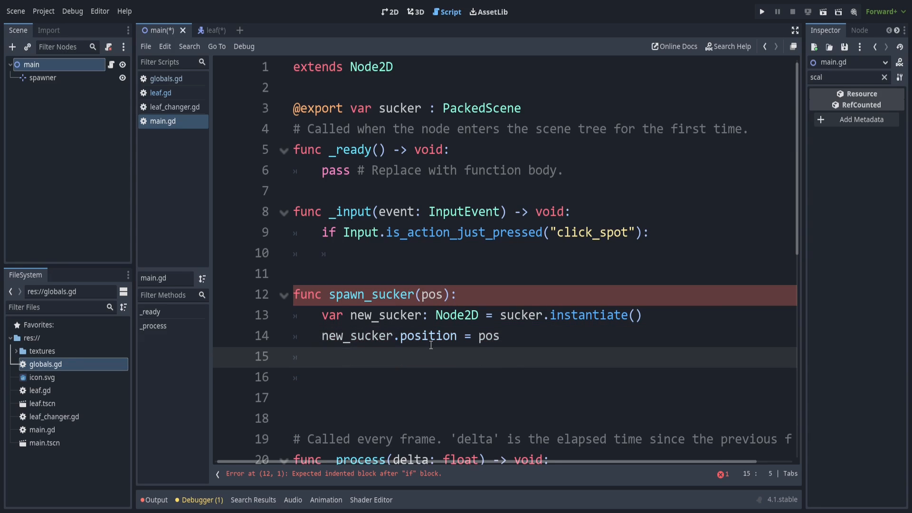
text(add_child(new_sucker))
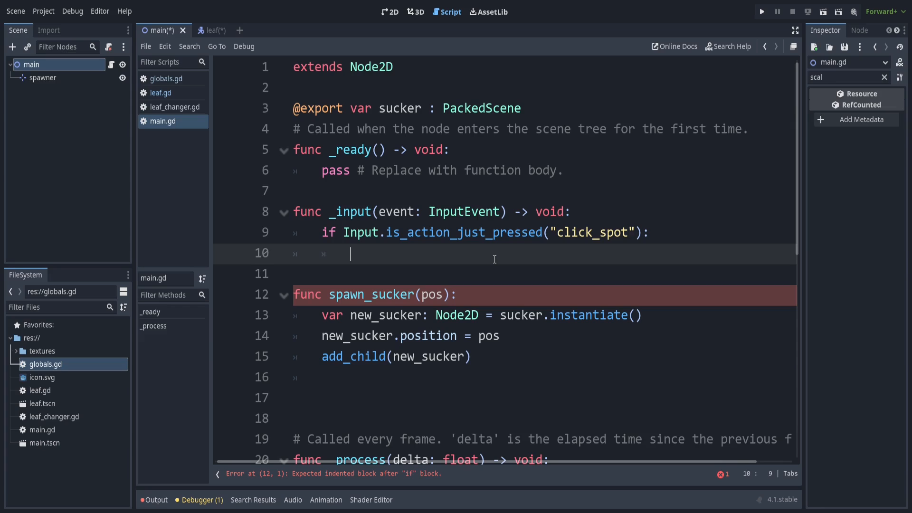
text(spawn_sucker()
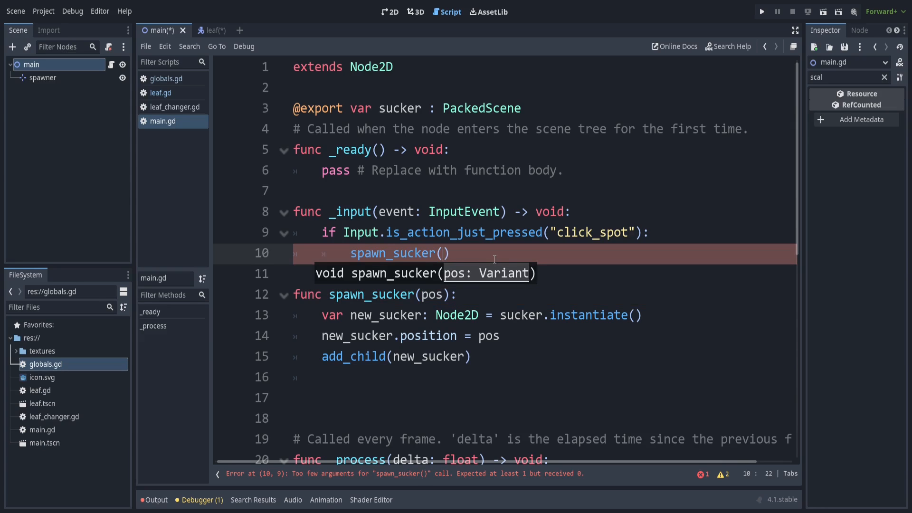
text(get_view)
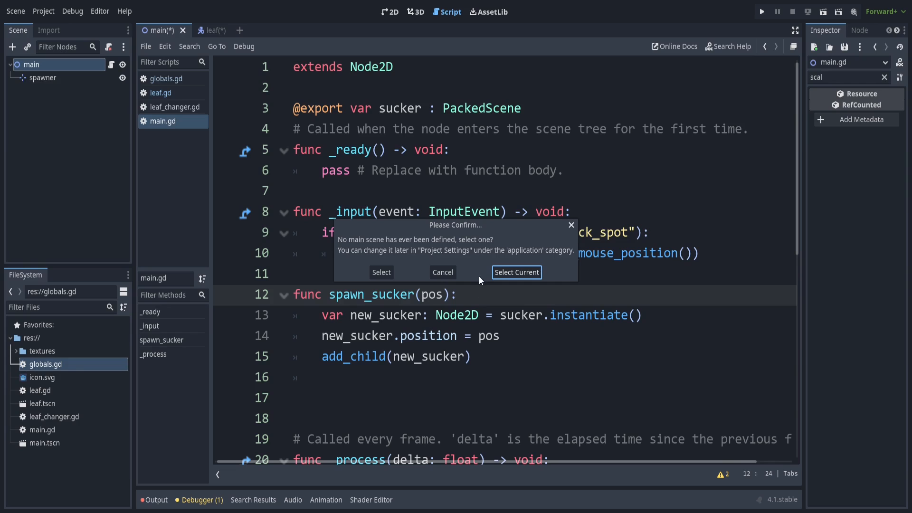
Make the current scene the main scene and have spawn_sucker print 'clicked pos' and return.
click(517, 272)
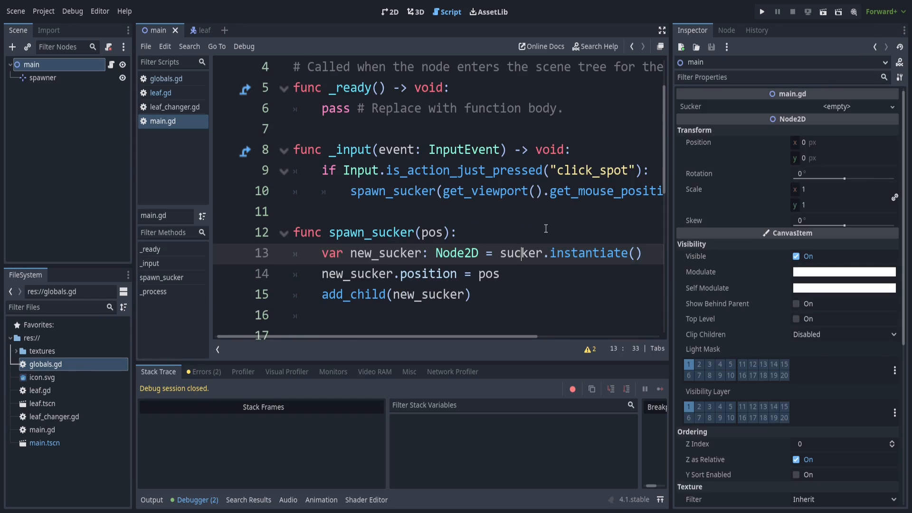
text(print("clicked pos", pos))
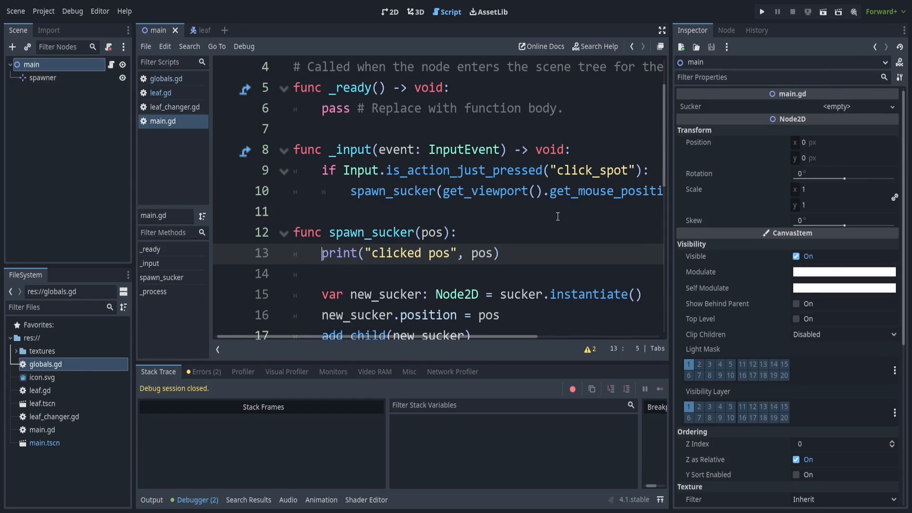
text(s)
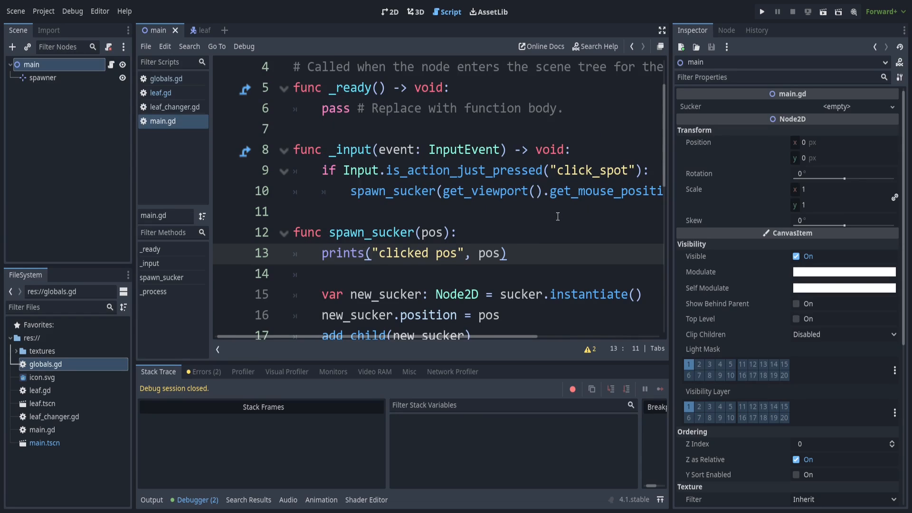
text(return)
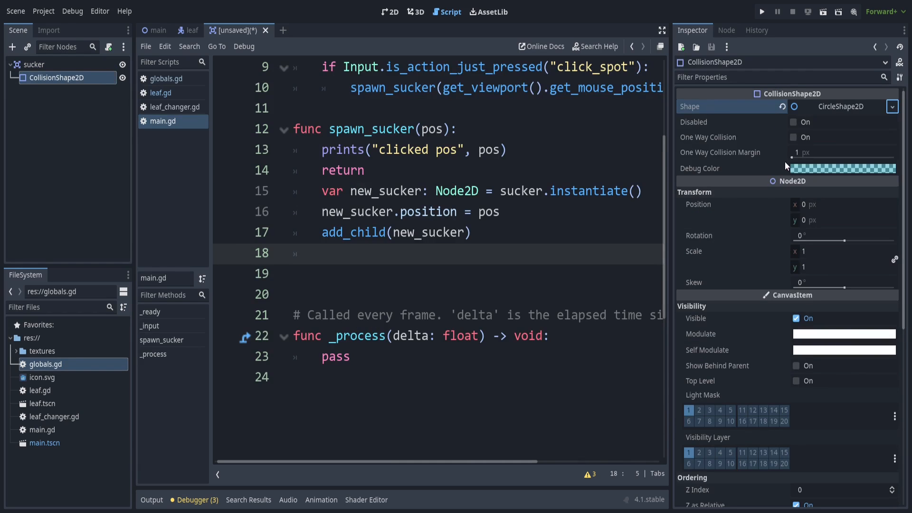
Give the sucker a Sprite2D using circle_spiral.png and set its scale to 0.1.
click(31, 64)
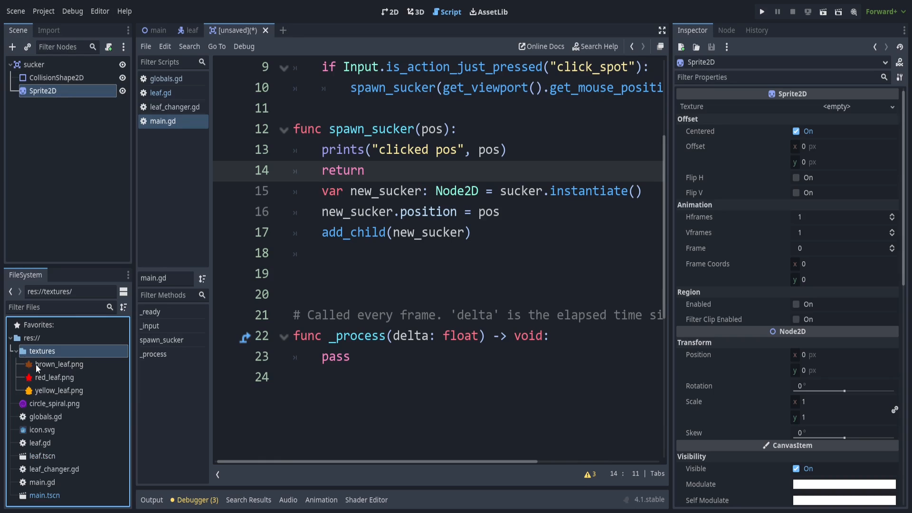
click(54, 403)
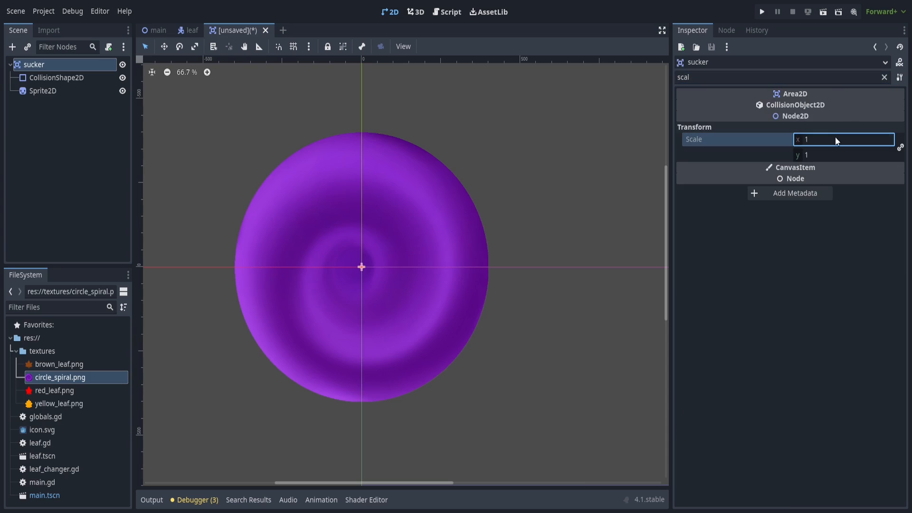
text(.1)
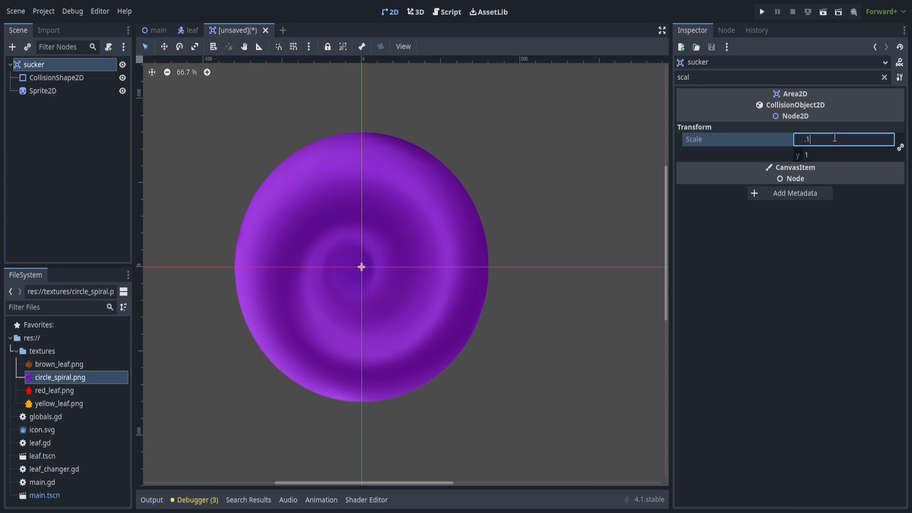
key(Enter)
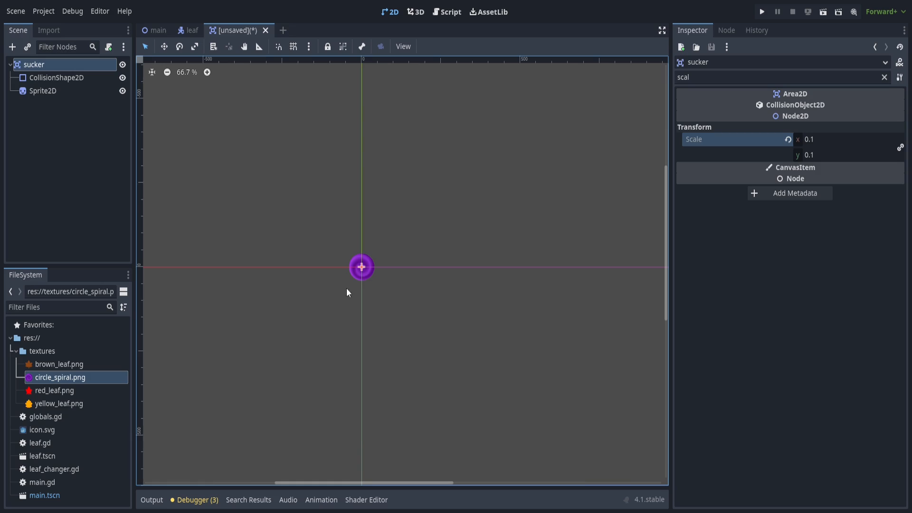
mouse_move(367, 259)
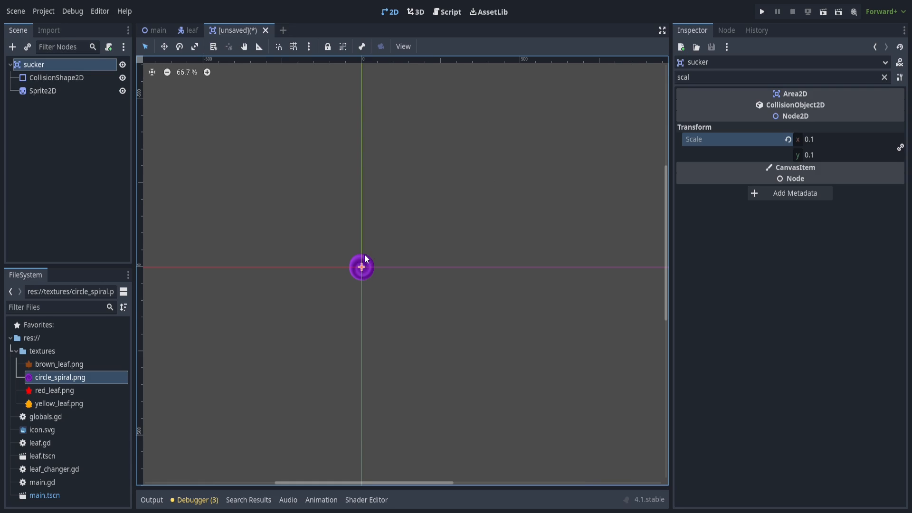
mouse_move(428, 226)
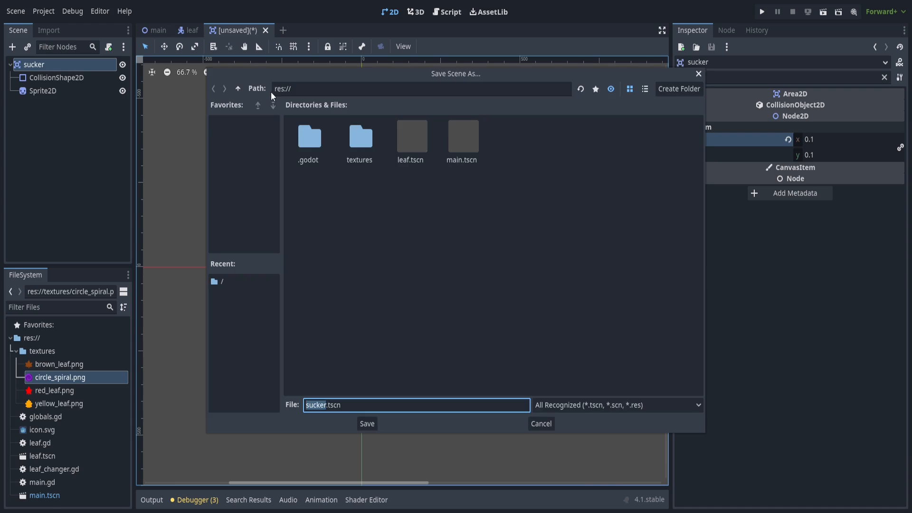
Save sucker.tscn and add a 2-second remove_self_delay timer connected to queue_free.
click(367, 424)
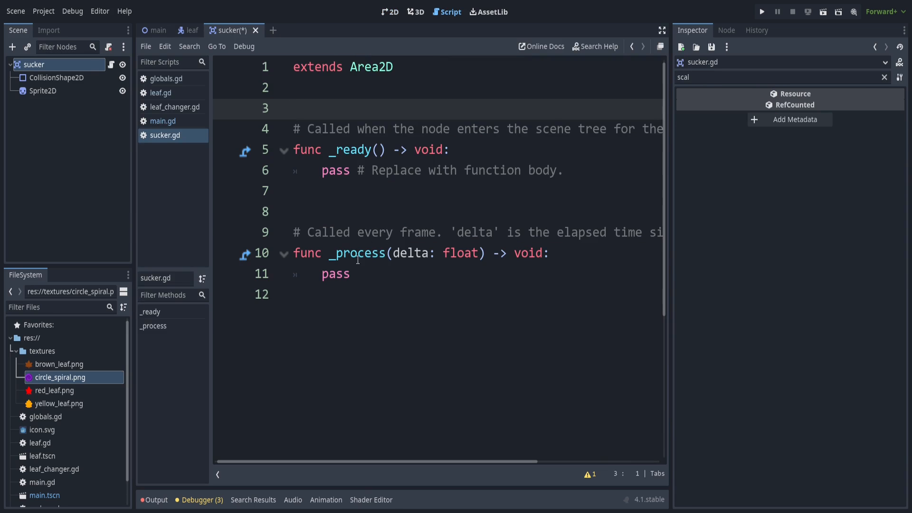
mouse_move(478, 213)
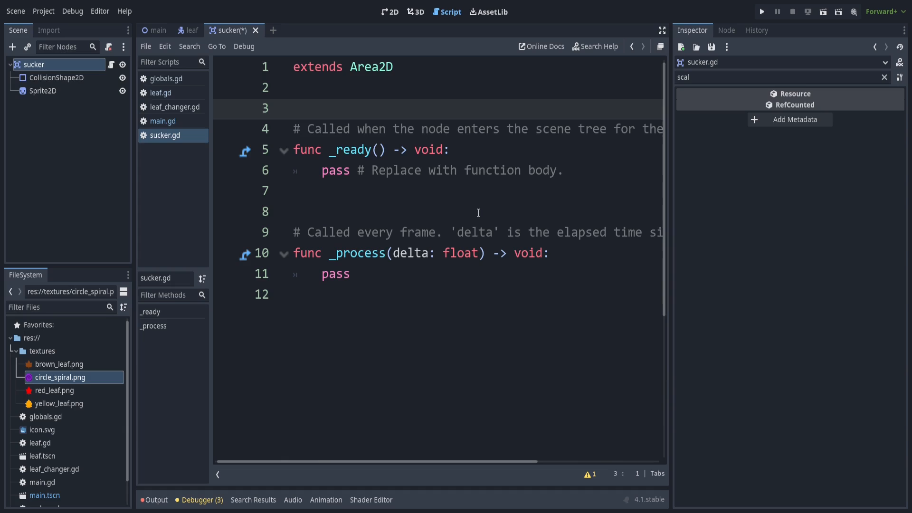
text(var remove_self_delay = 2)
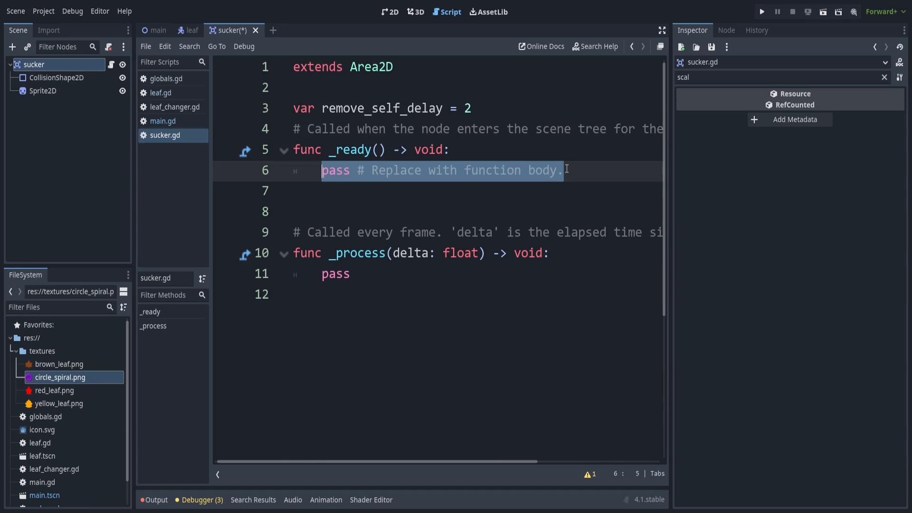
text(get_tree().create_timer(remove_self_delay).timeout.connect(self.)
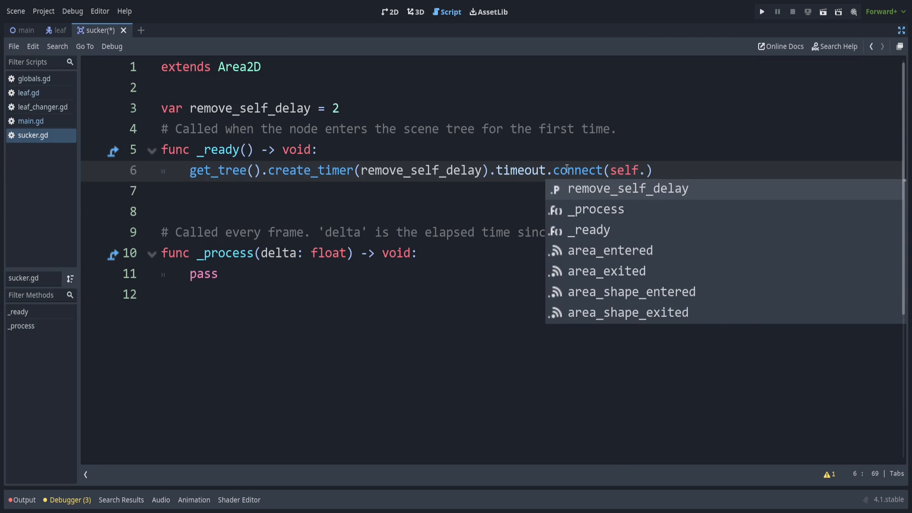
text(queue_free)
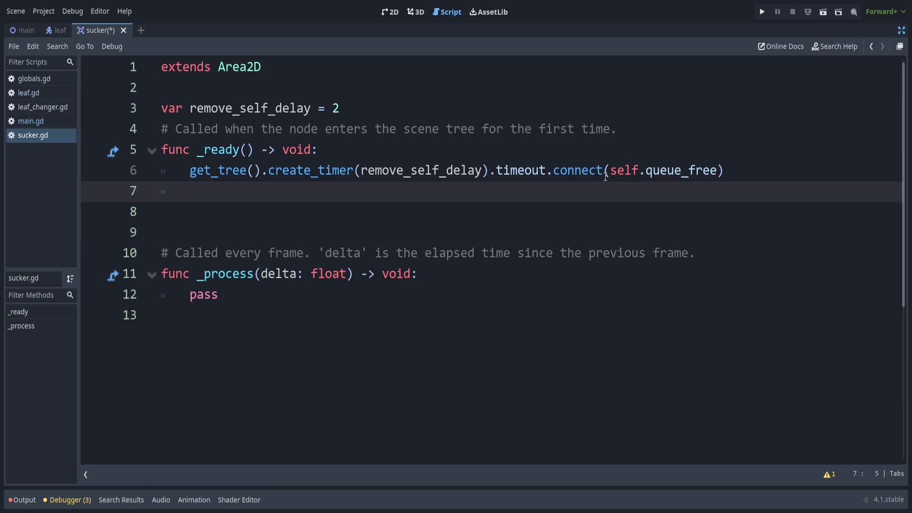
Create a tween scaling the sucker to Vector2(2, 2) over remove_self_delay / 3.0.
text(var)
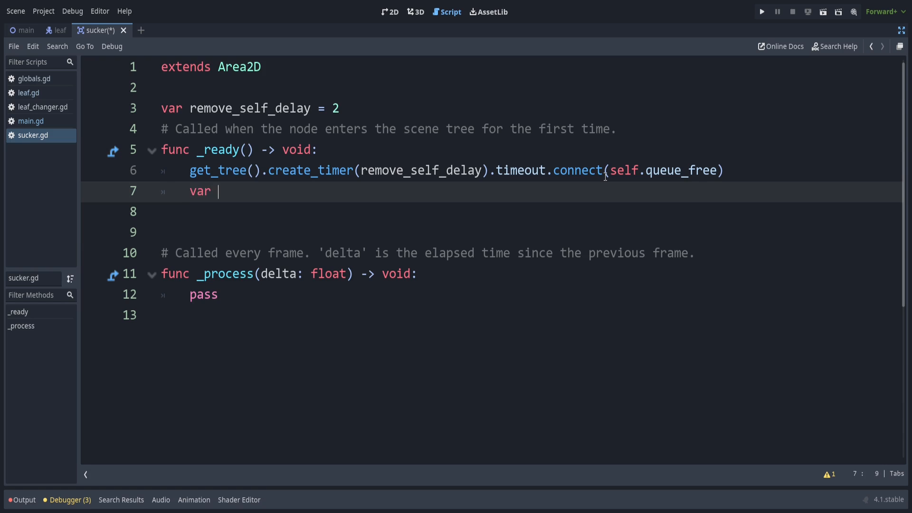
text(tween = create_tween()
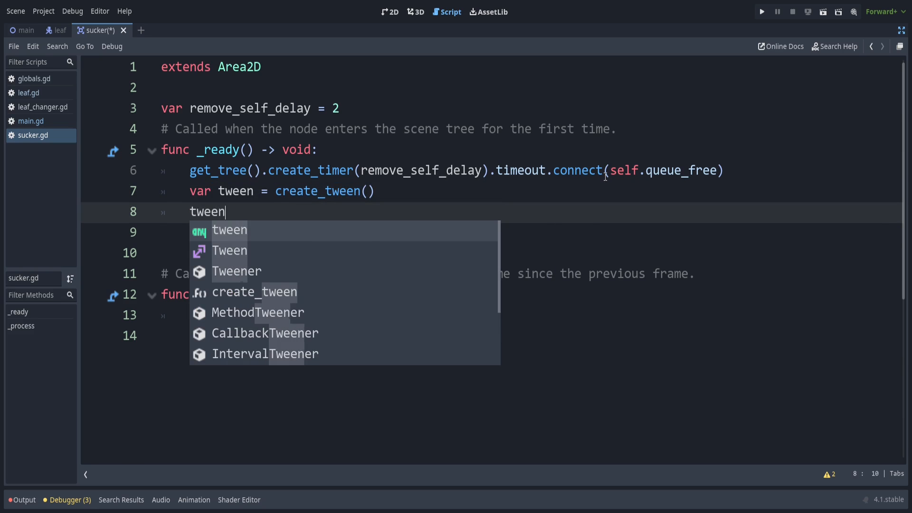
text(.tween_property()
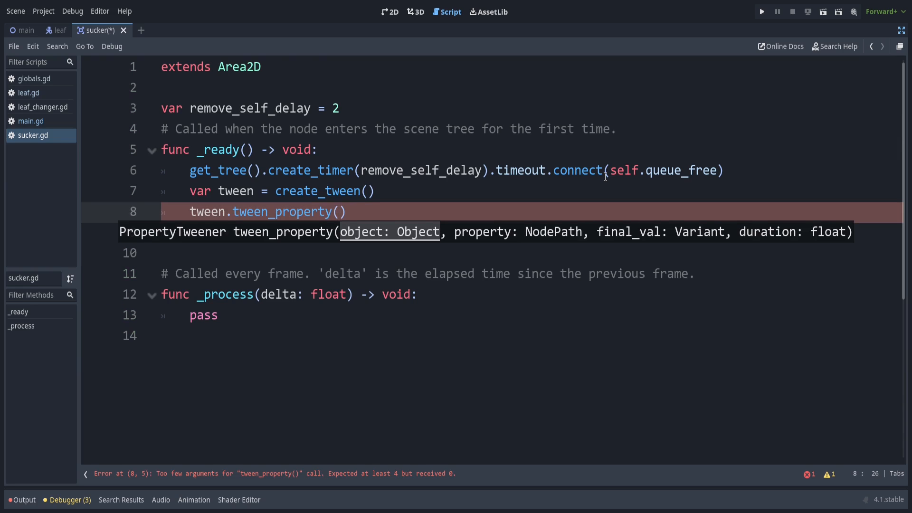
text(self,)
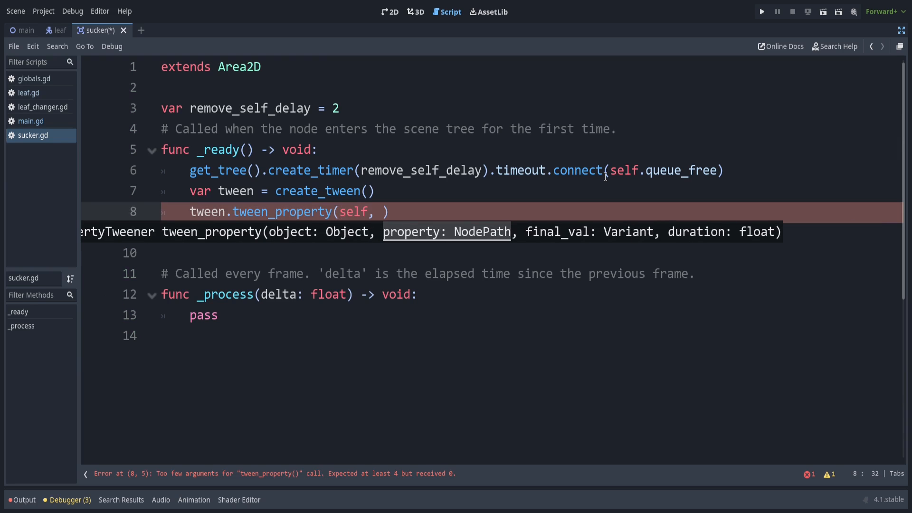
text("scale",)
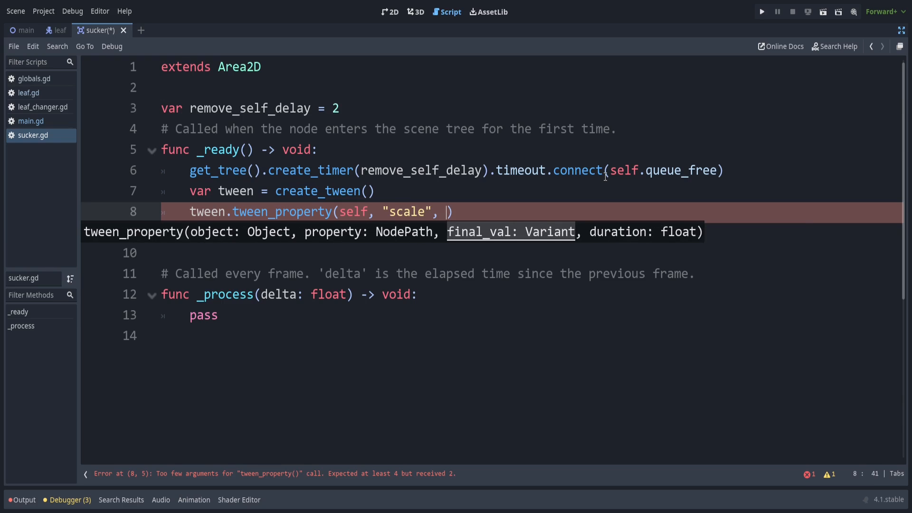
text(V)
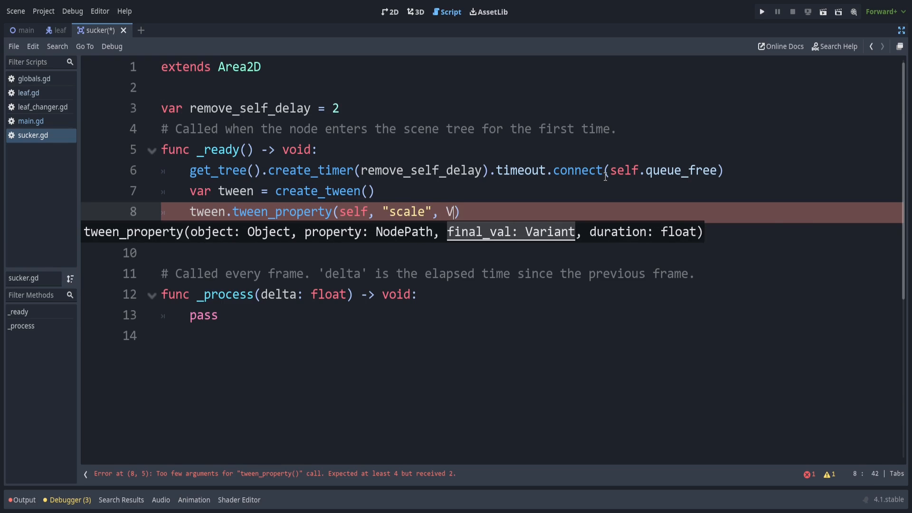
text(ector2()
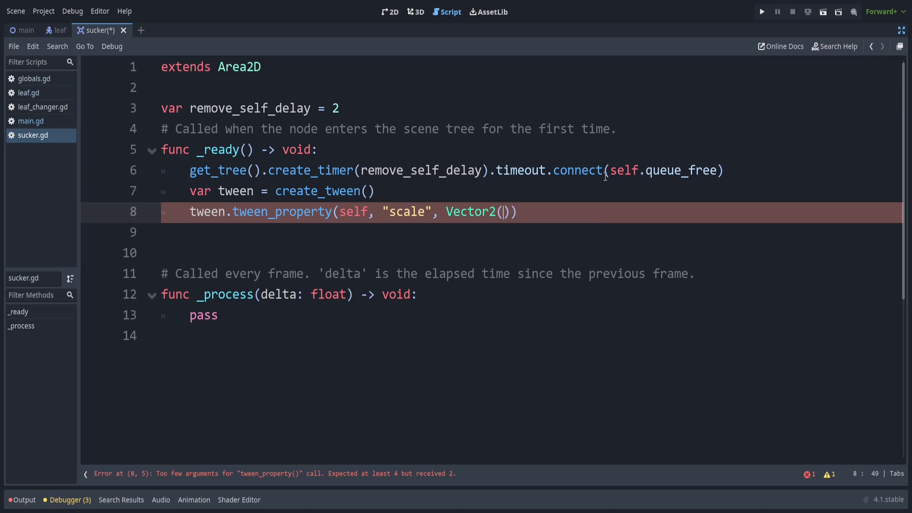
text(2, 2),)
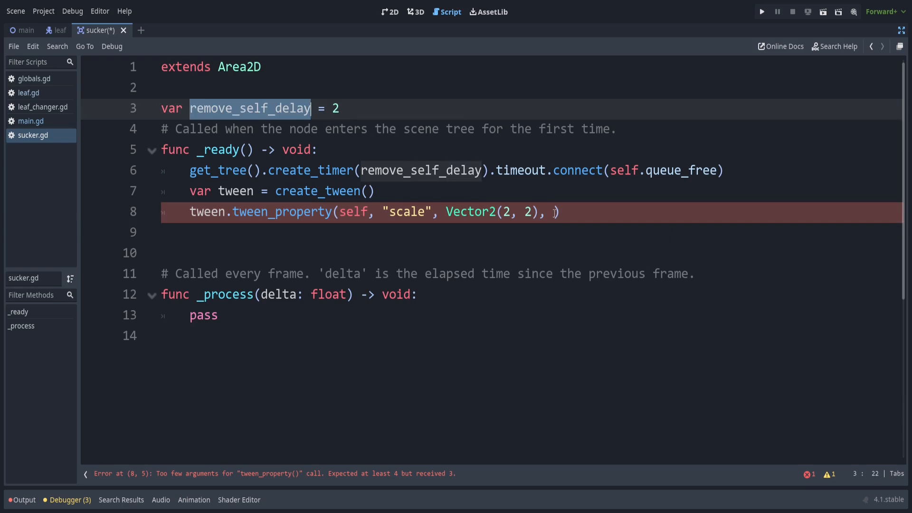
text(float(remove_self_delay))
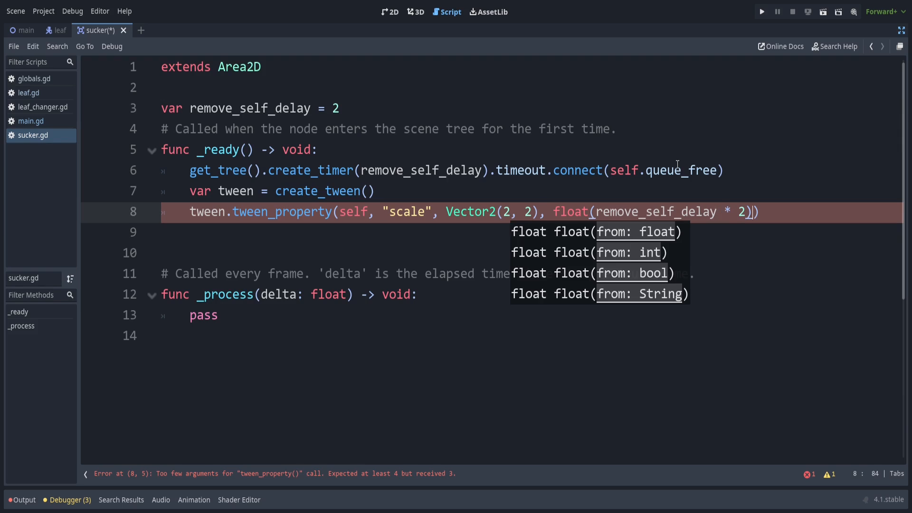
text(/ 3.0)
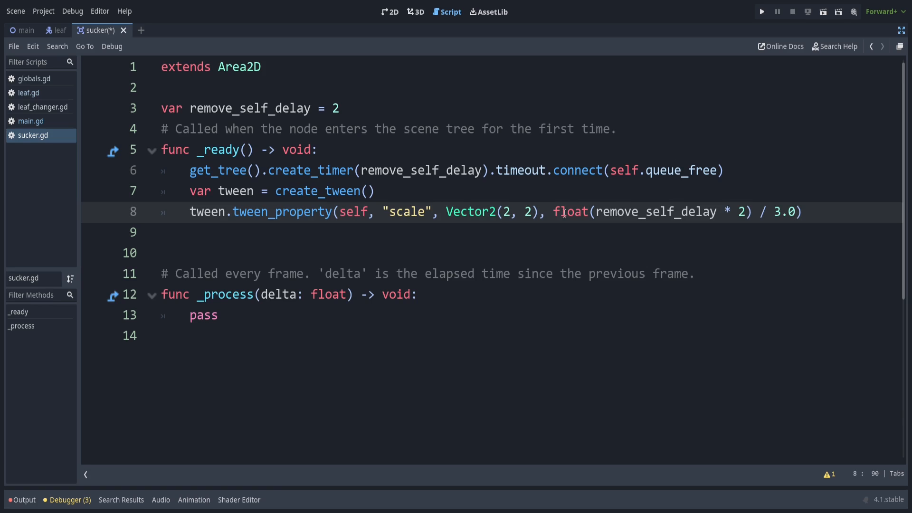
Duplicate the tween line to shrink the sucker to Vector2(0.1, 0.1).
click(809, 212)
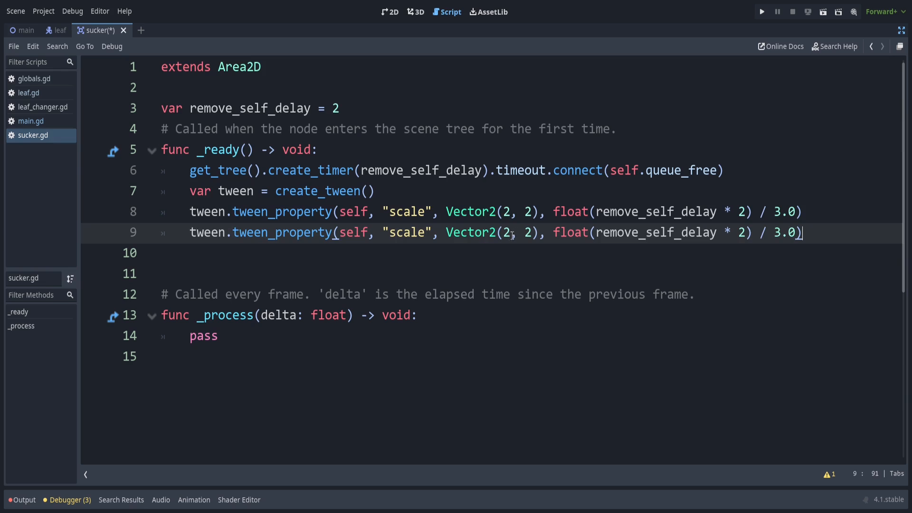
text(0.)
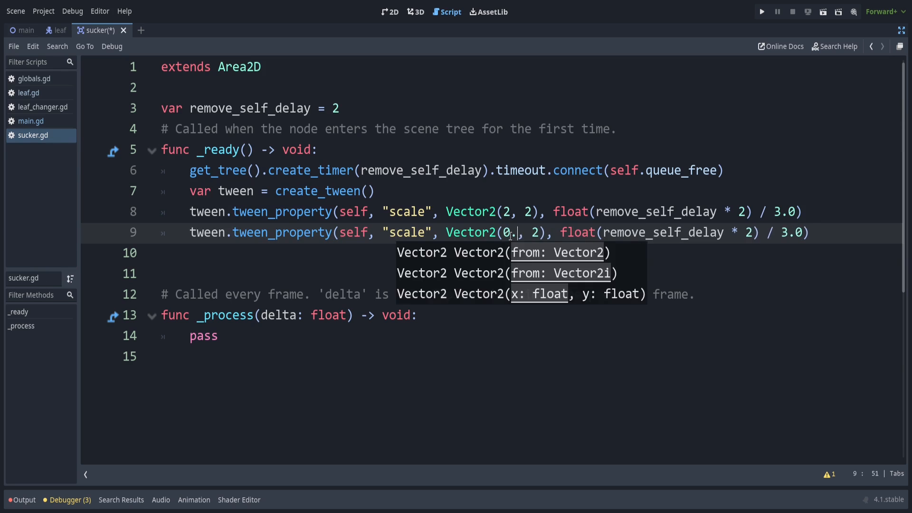
text(1, 0.1)
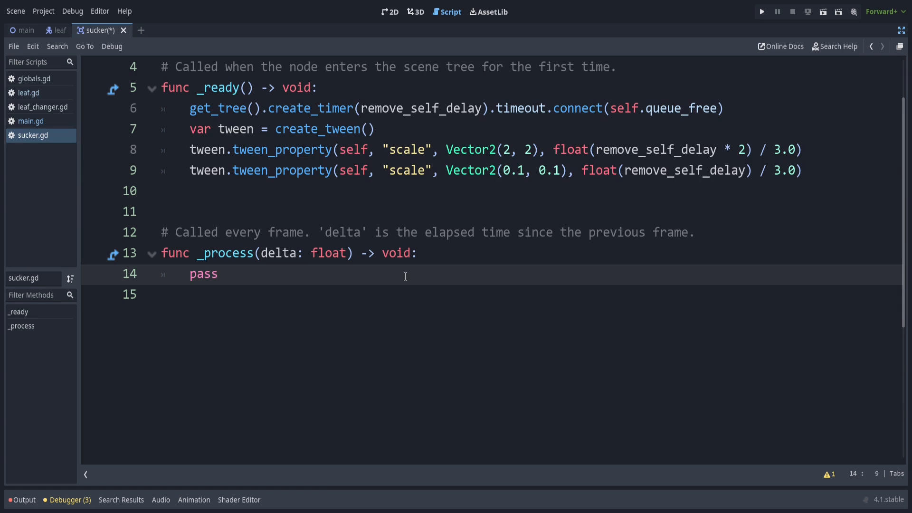
In _process, create a tween set to run in parallel, continued on a new line.
text(var tween = ge)
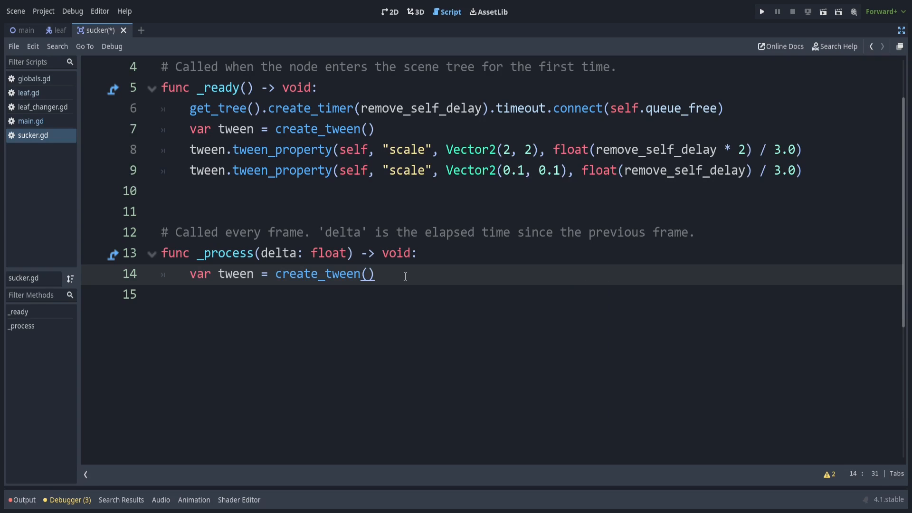
text(.)
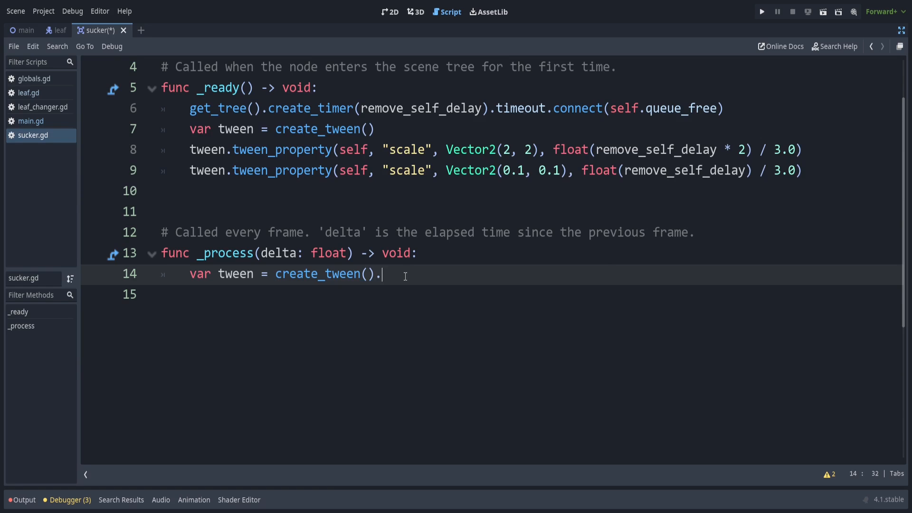
text(set)
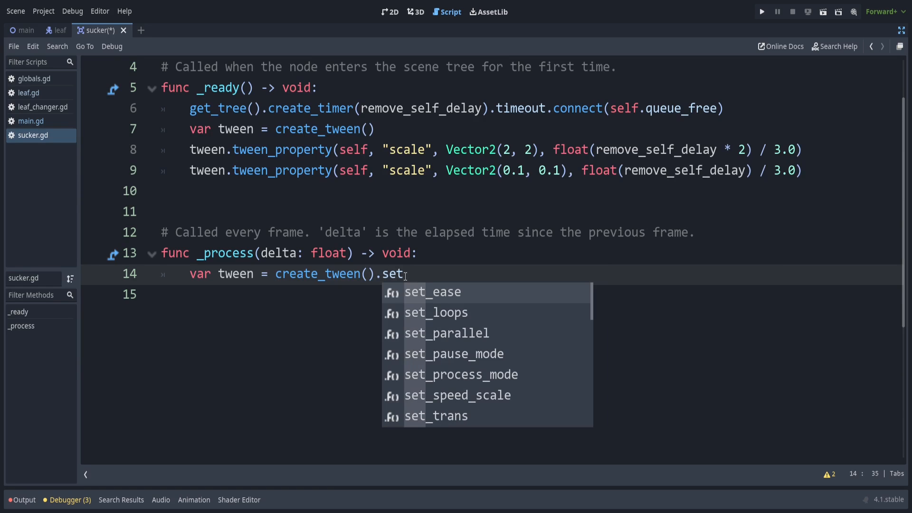
click(446, 333)
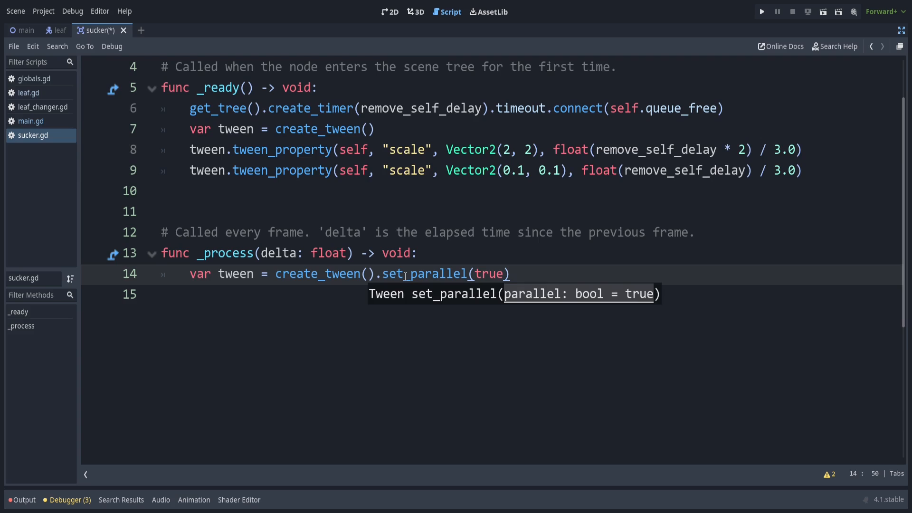
text(\)
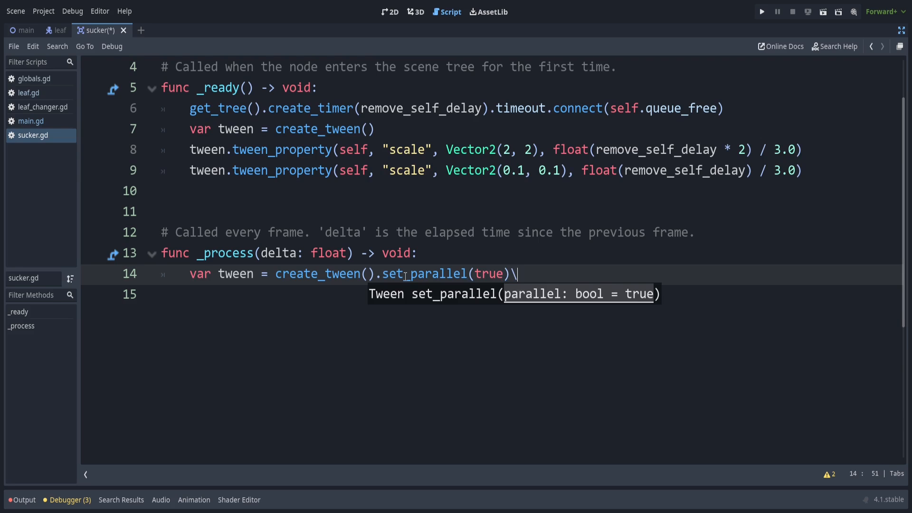
key(Enter)
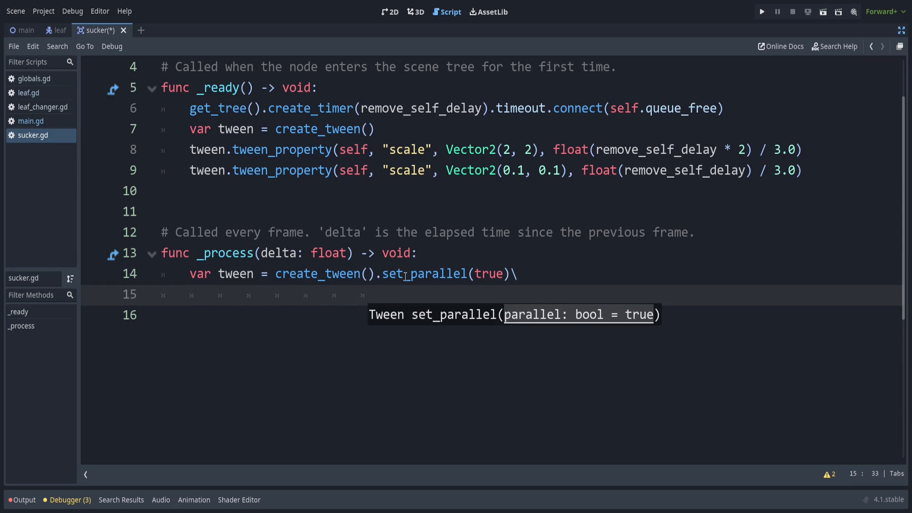
Chain TRANS_CIRC transition and EASE_IN_OUT easing onto the tween, checking the Tween docs.
text(.set_trans()
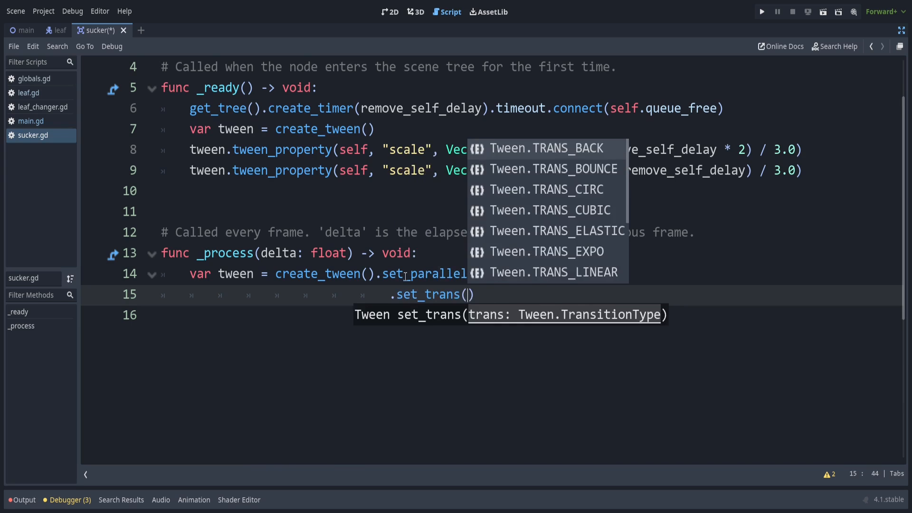
click(545, 189)
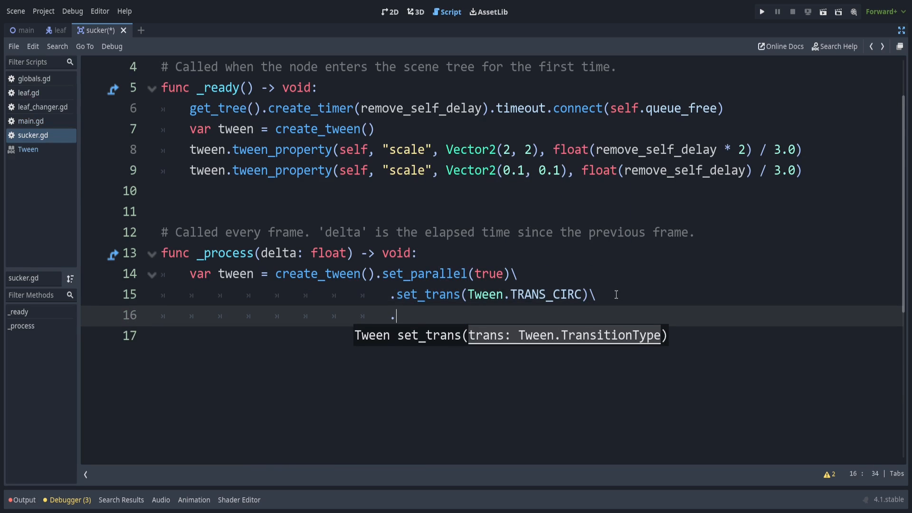
text(.set_ease()
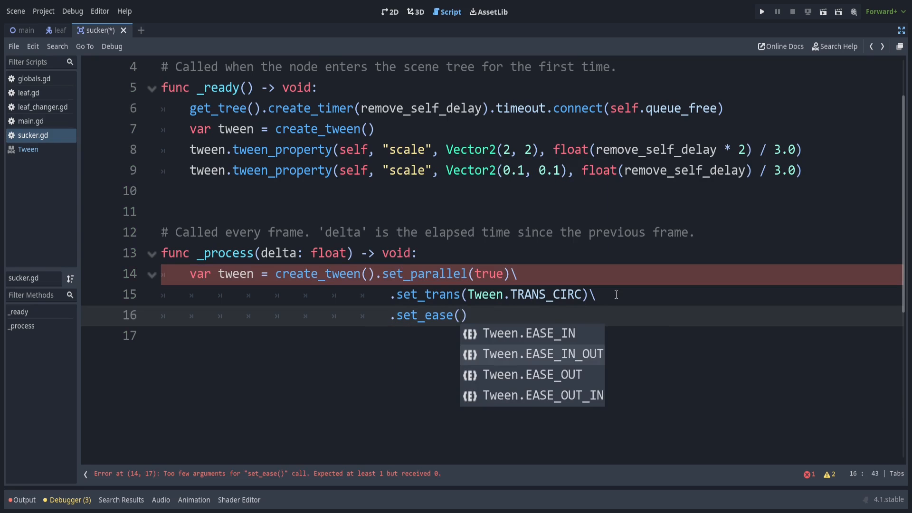
click(28, 149)
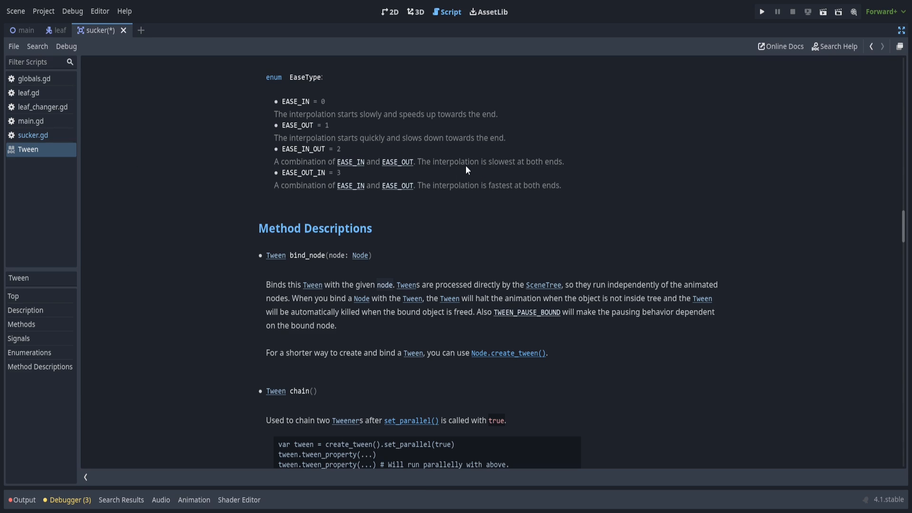
mouse_move(530, 166)
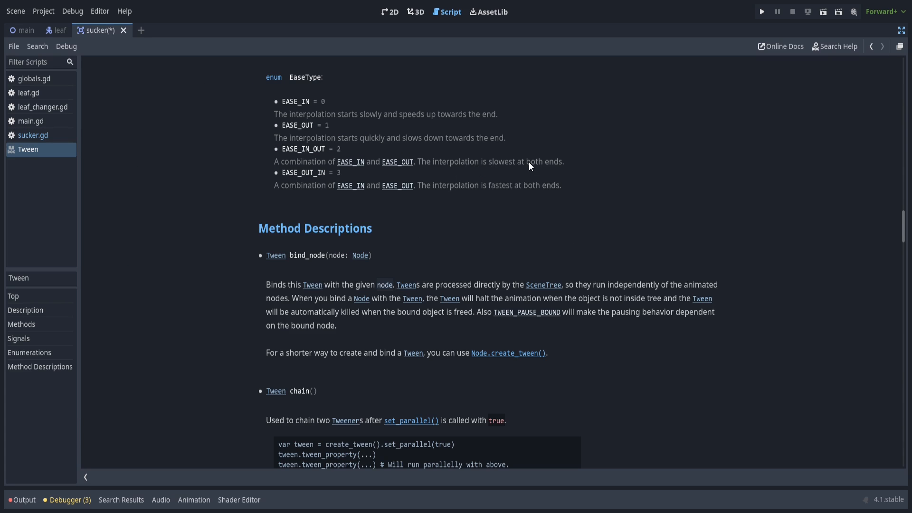
click(33, 136)
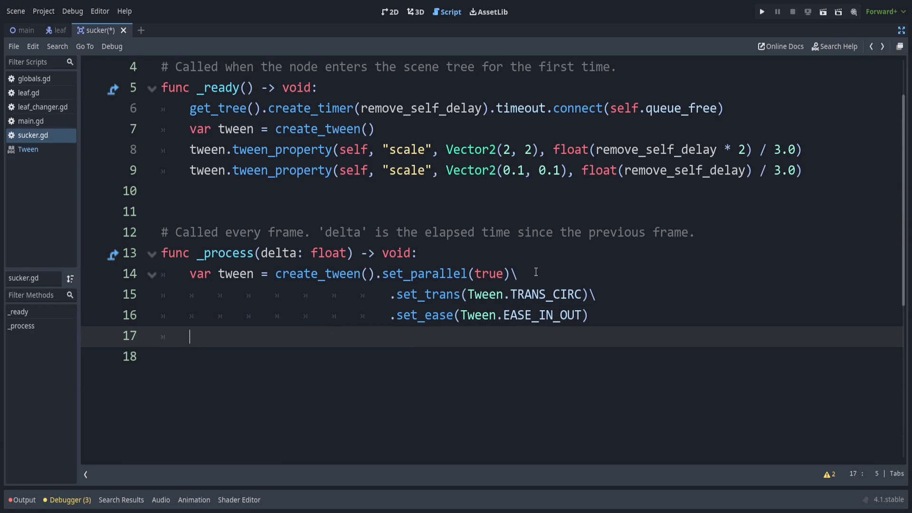
Add an added_any flag and loop over overlapping bodies that aren't sucked yet.
text(var a)
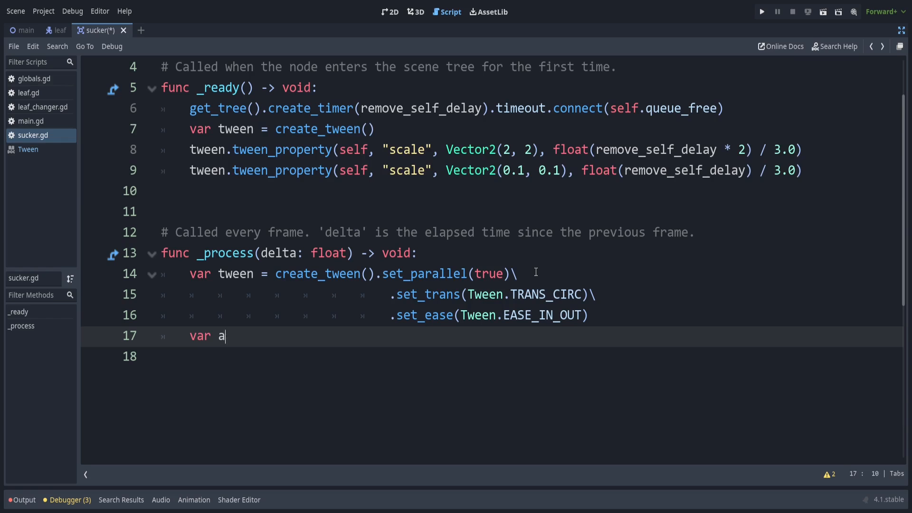
text(dded_any = false)
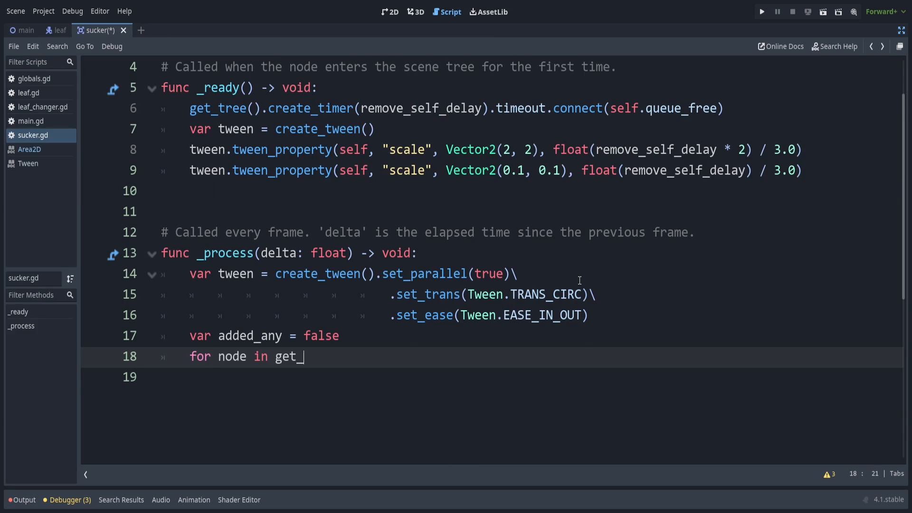
text(overlapping_bodies())
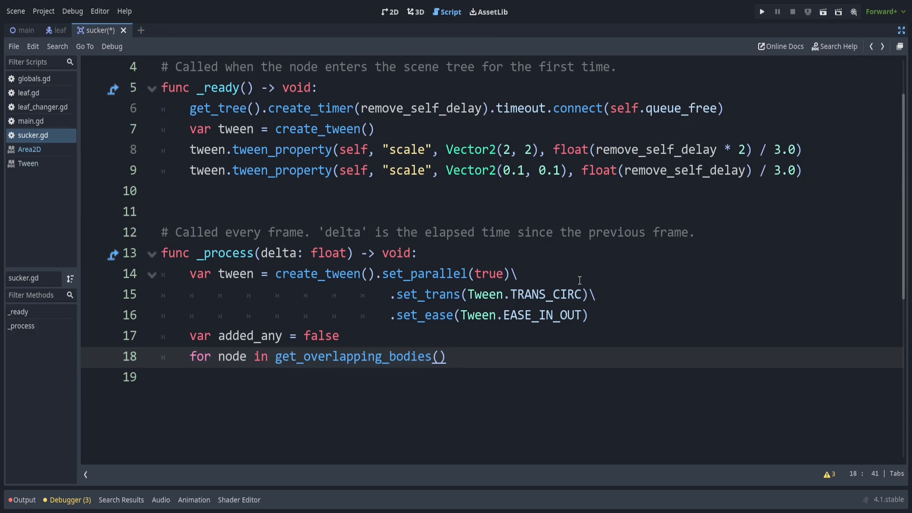
text(if)
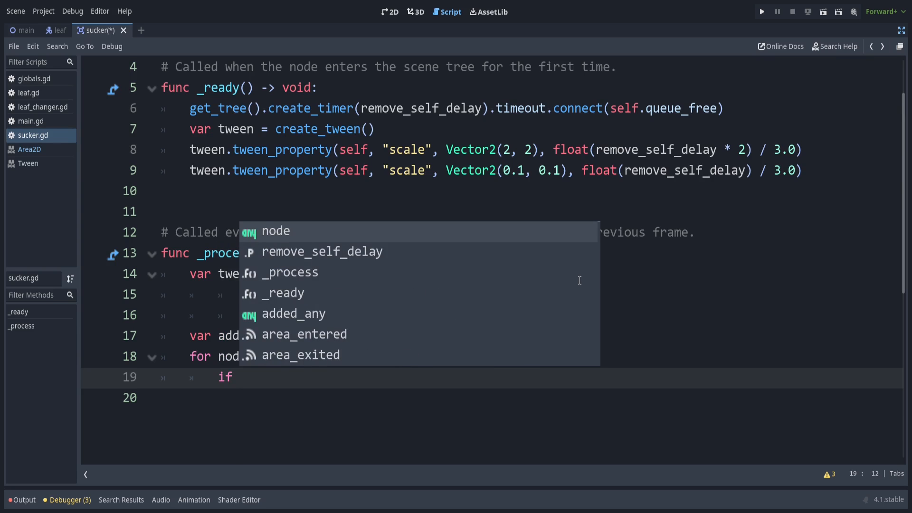
text(node.is_being_sucked:)
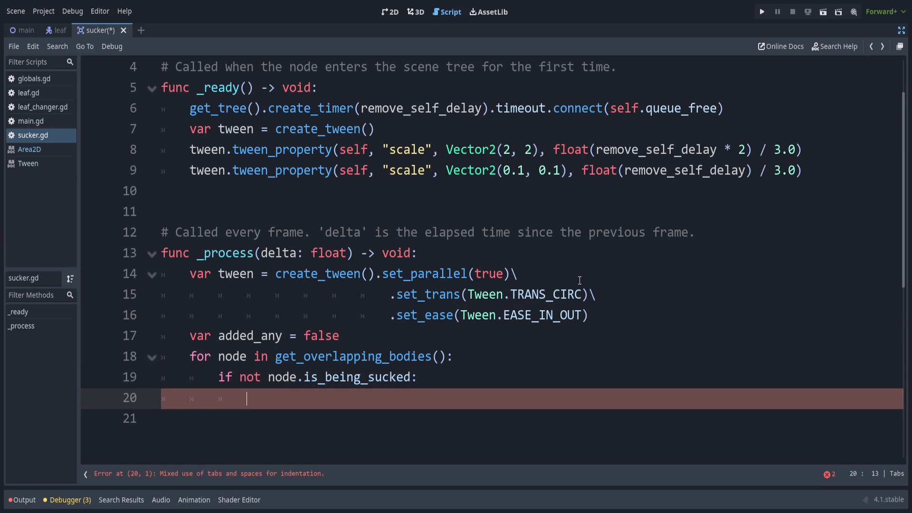
mouse_move(351, 287)
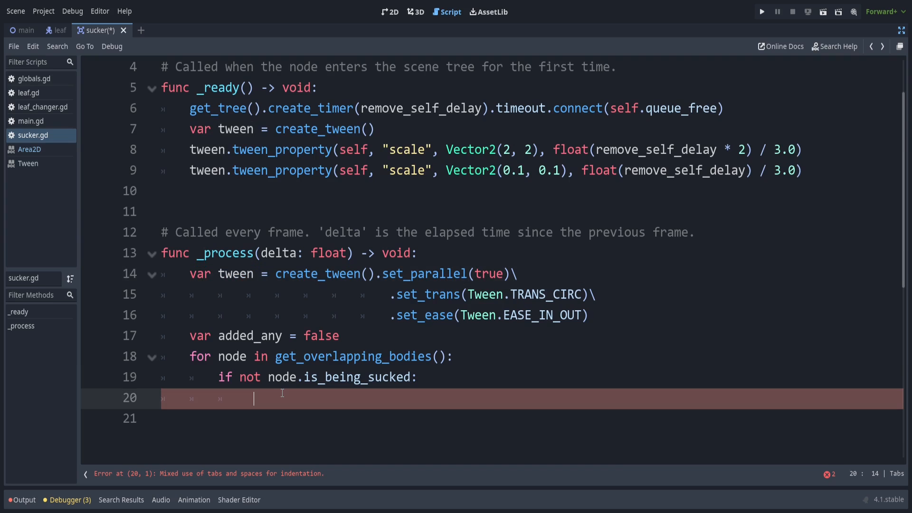
Tween each body's global_position toward the sucker's global_position in parallel.
text(tween)
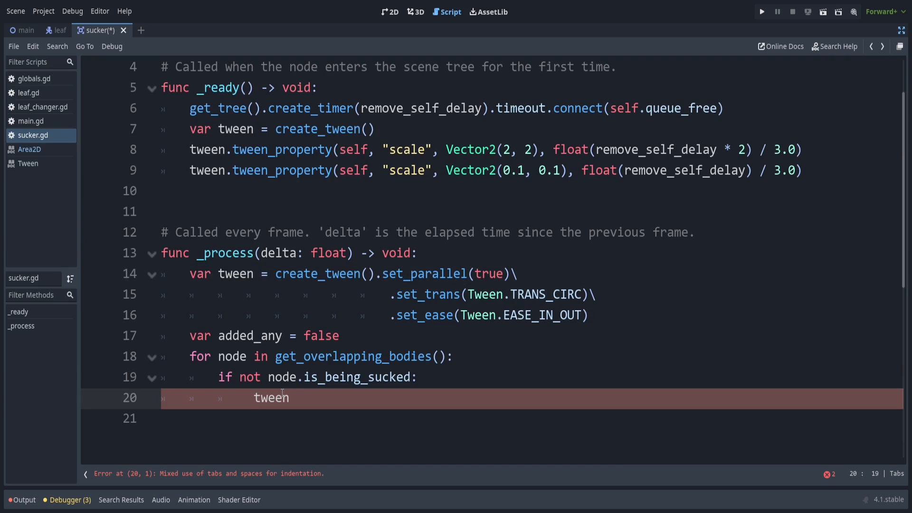
text(.parallel())
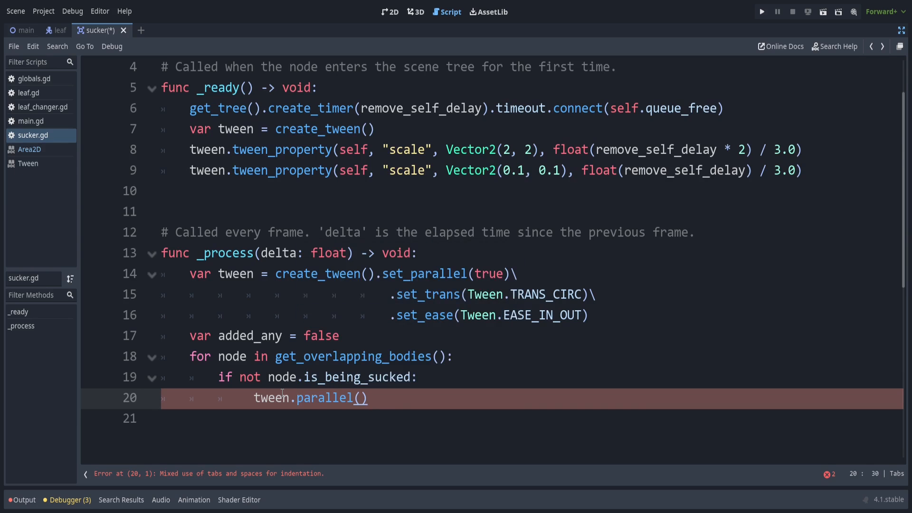
text(.tween_property())
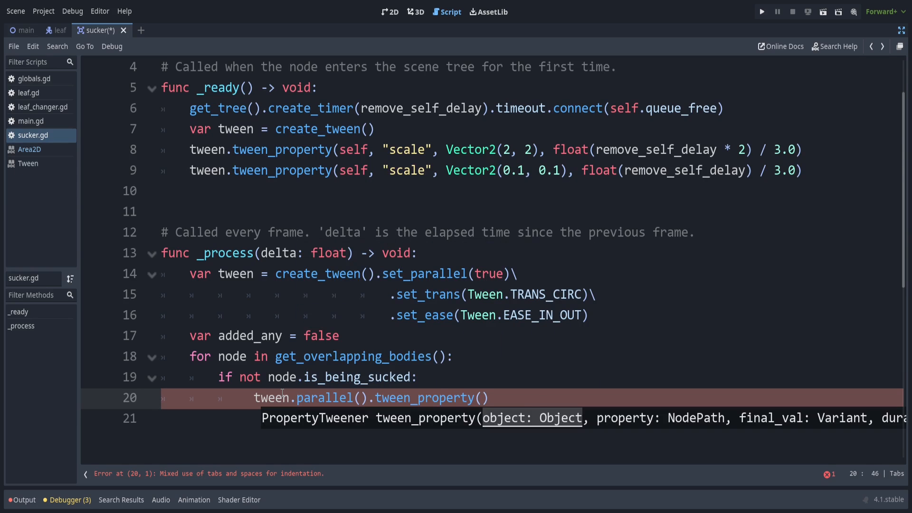
text(node)
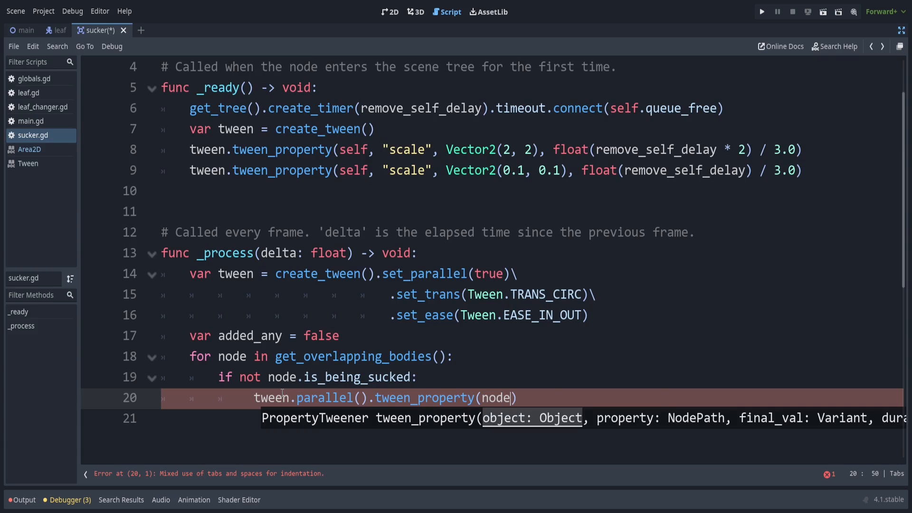
text(, ")
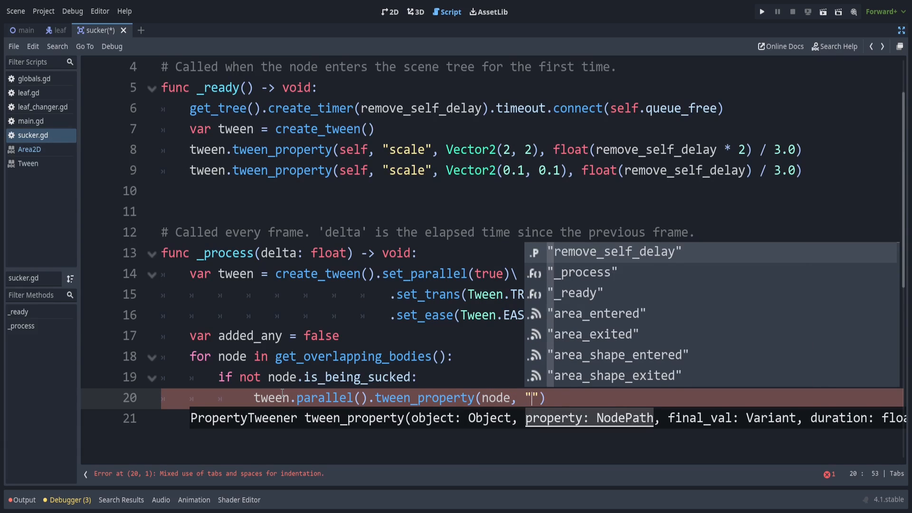
text(global_position)
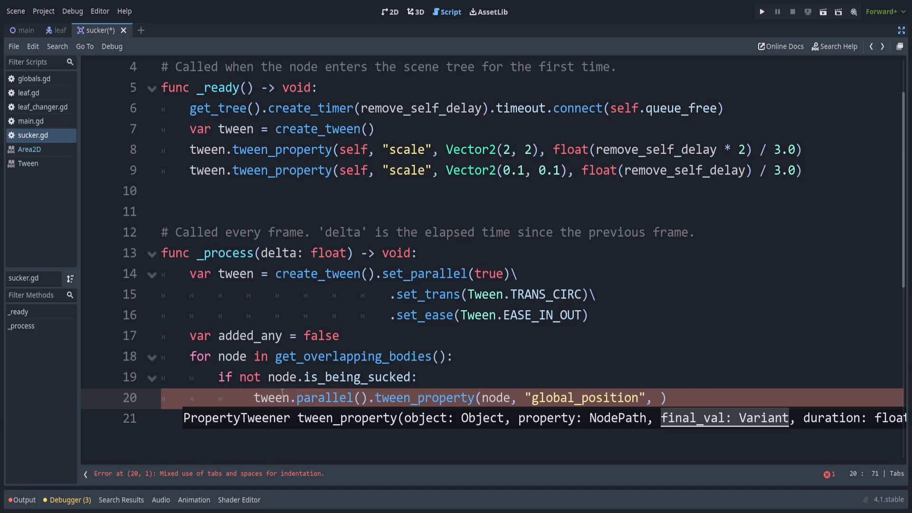
text(self.global_position,)
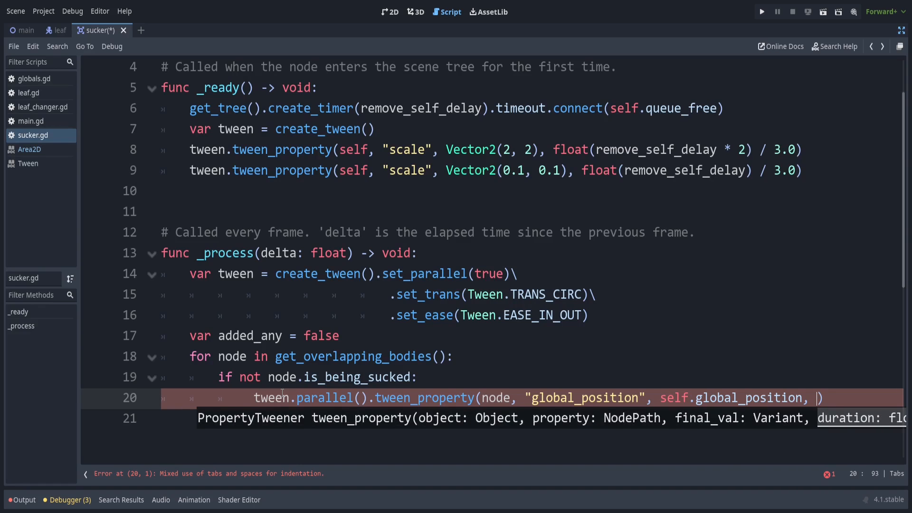
Add suck_time = .7 as the duration and kill the tween if nothing was added.
text(varsu)
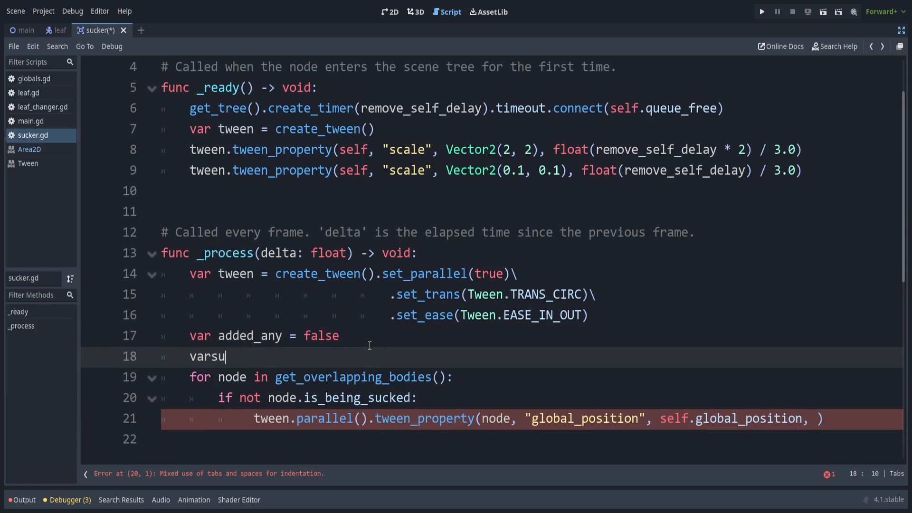
text(suck_time = .7)
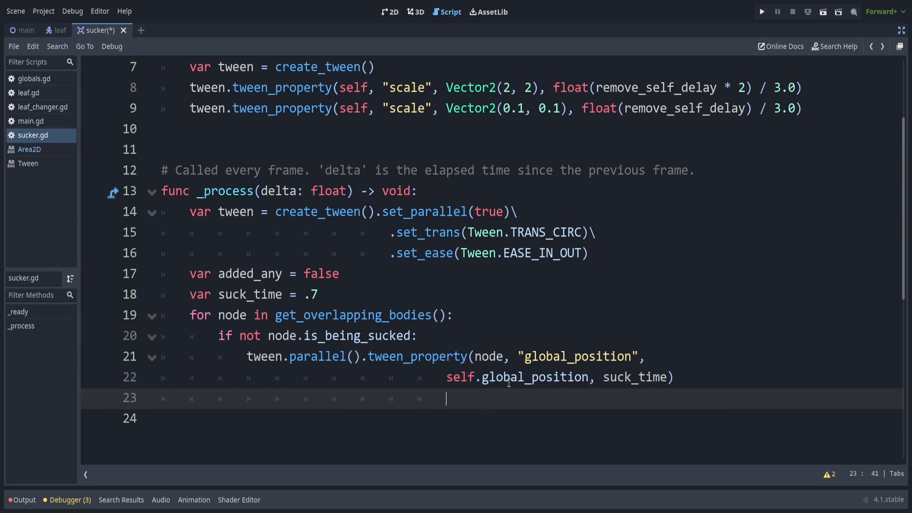
text(added_any = true)
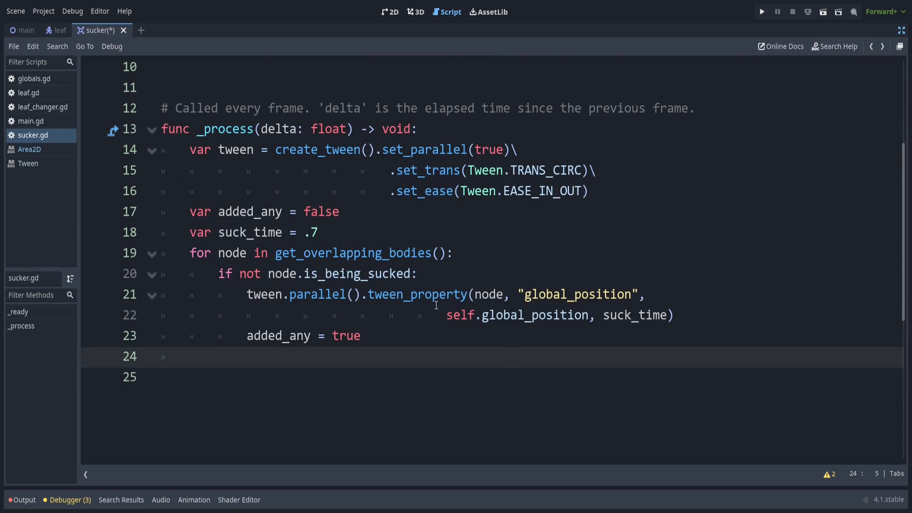
text(if not added_any:)
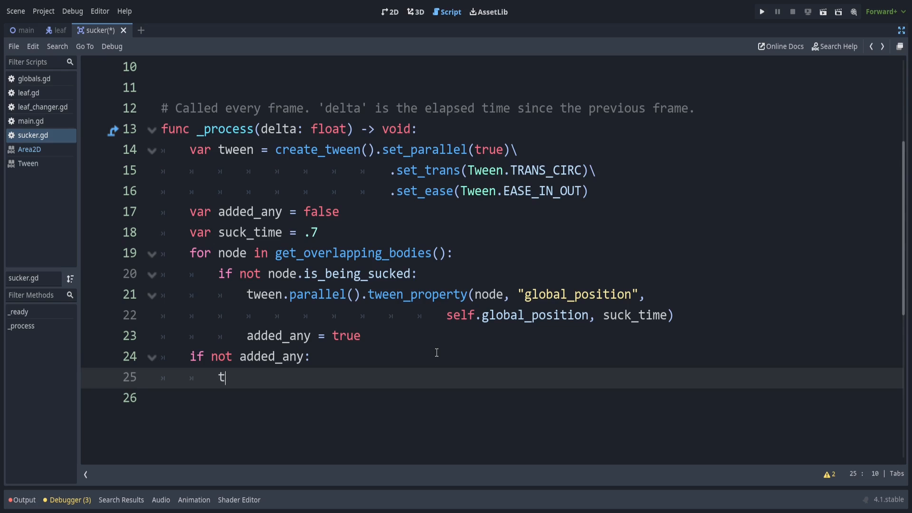
text(ween.kill())
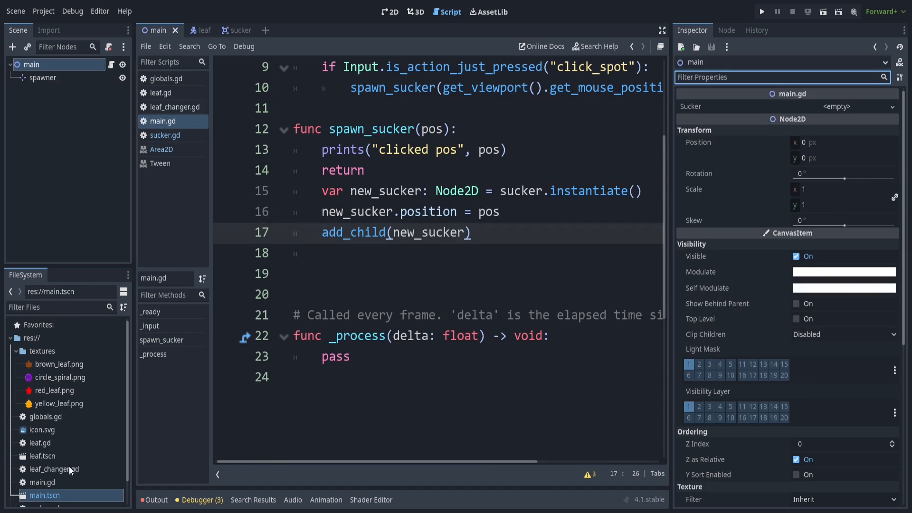
Assign sucker.tscn to the main node's Sucker property and attach a script to spawner.
click(45, 496)
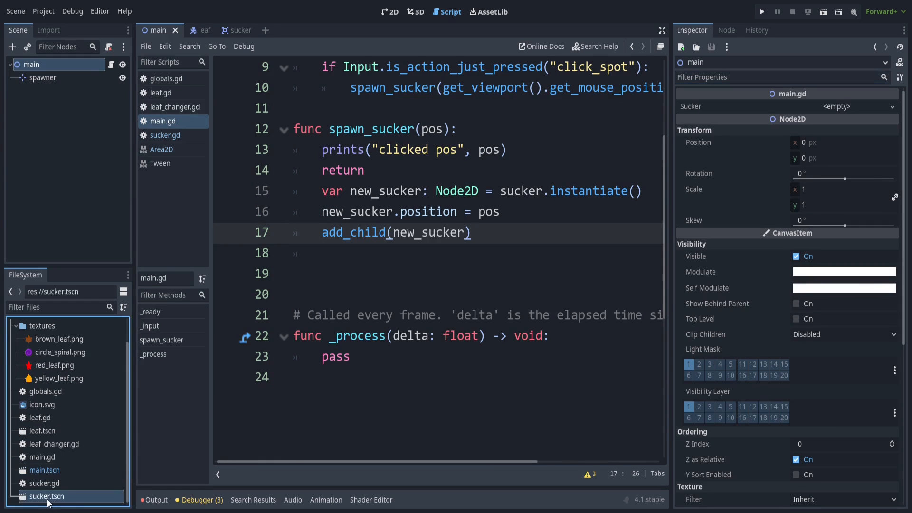
click(390, 12)
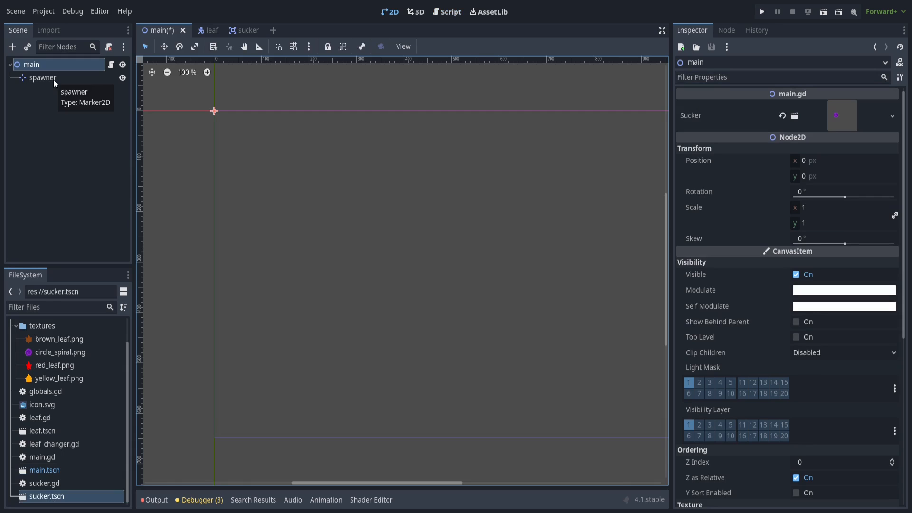
click(43, 77)
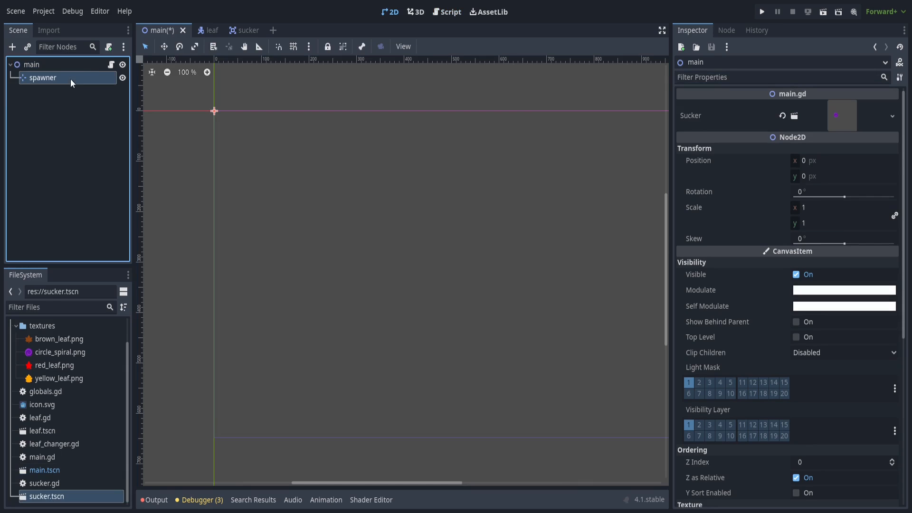
click(108, 47)
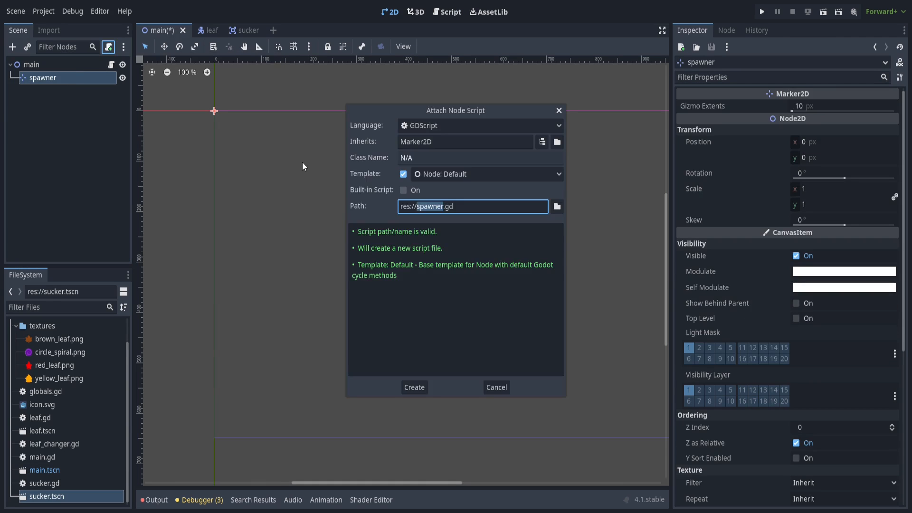
Create spawner.gd with an exported leaf_to_spawn PackedScene and save it.
click(414, 387)
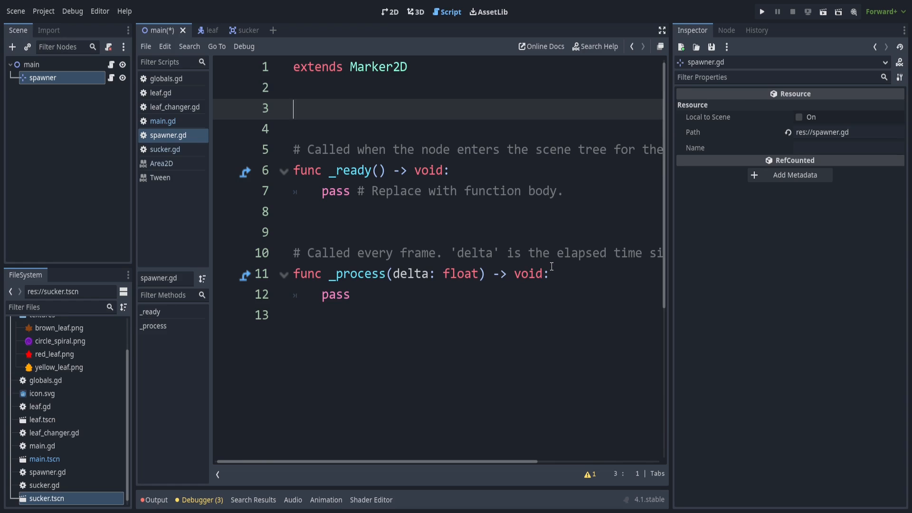
text(@export var l)
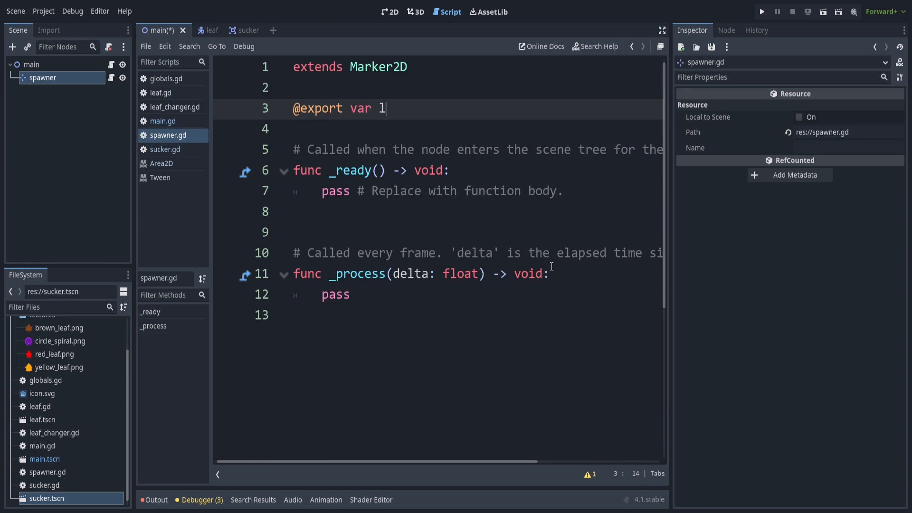
text(eaf_to_spawn: PackedScene)
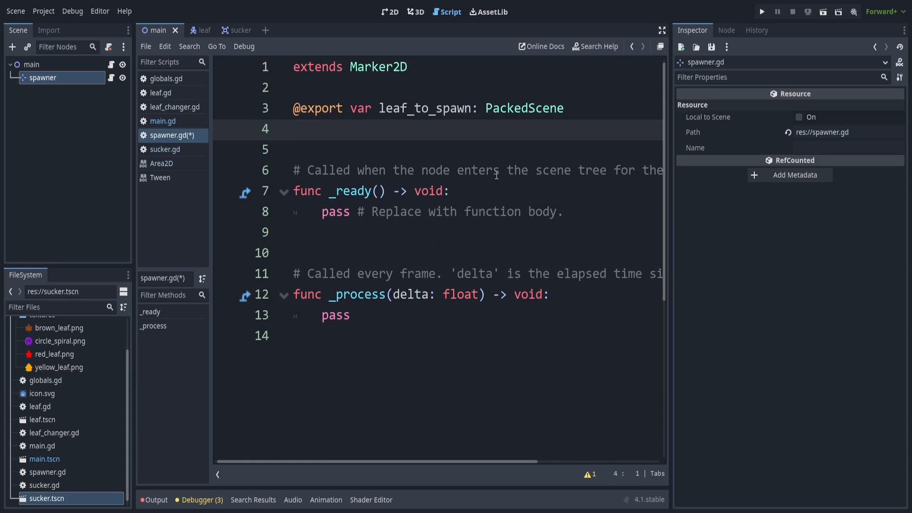
key(ctrl+s)
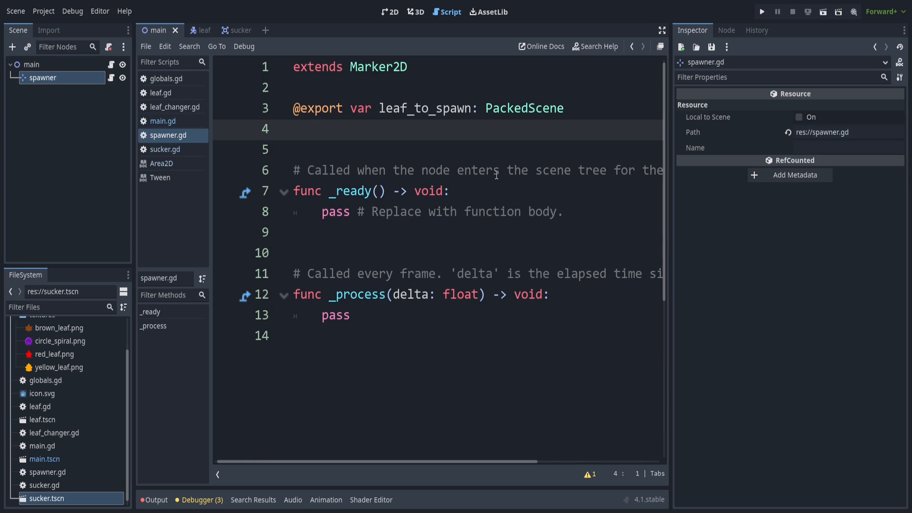
Add a viewport_bounds Rect2 variable assigned from get_viewport_rect() in _ready.
text(var viewport+b)
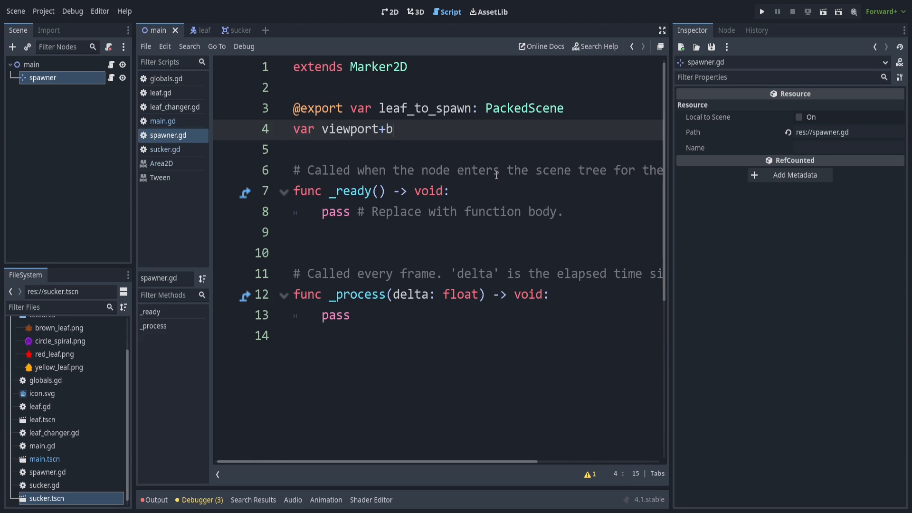
text(_bounds: Rect2)
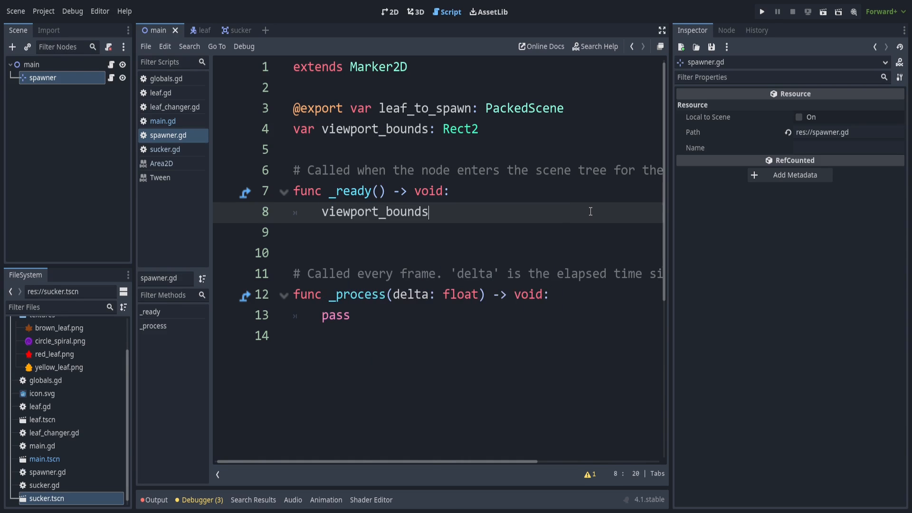
text(= get_viewport_rect()
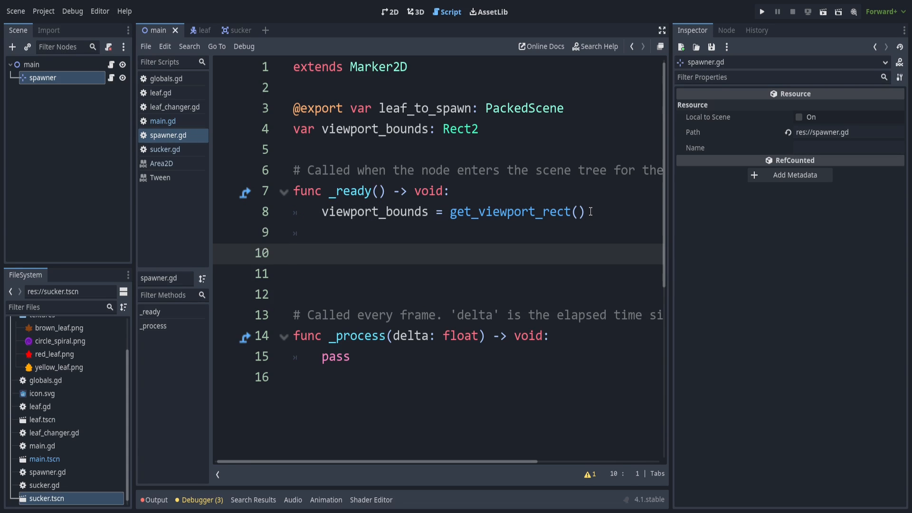
Start spawn_leaves: while under 8 children, instantiate leaf_to_spawn as current_leaf.
text(func spawn_leaves():)
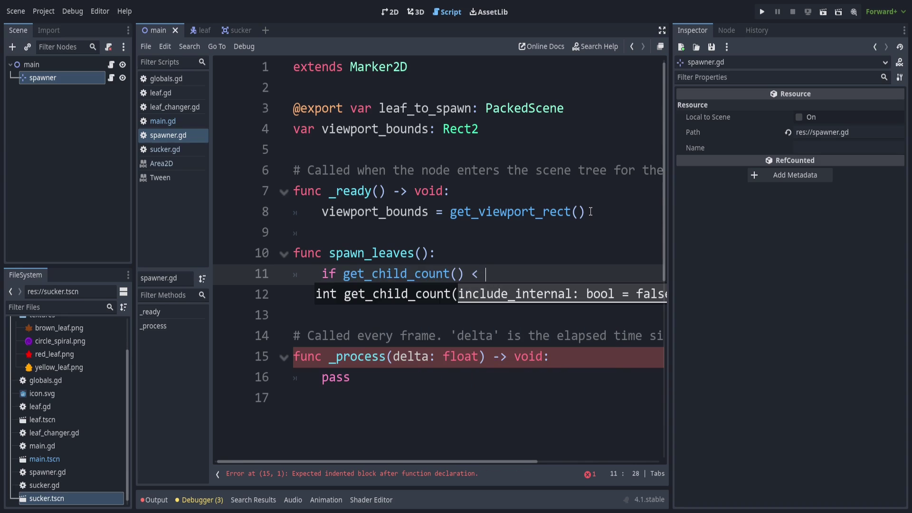
text(8:)
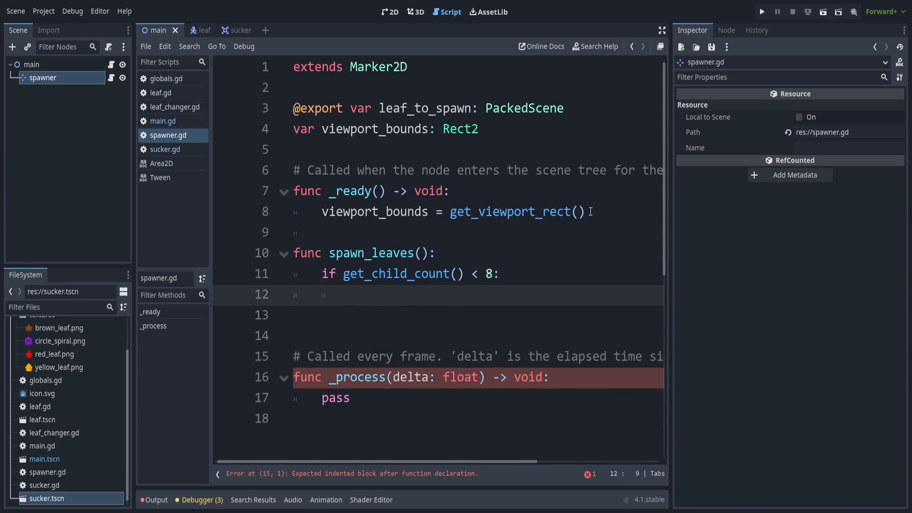
text(var current)
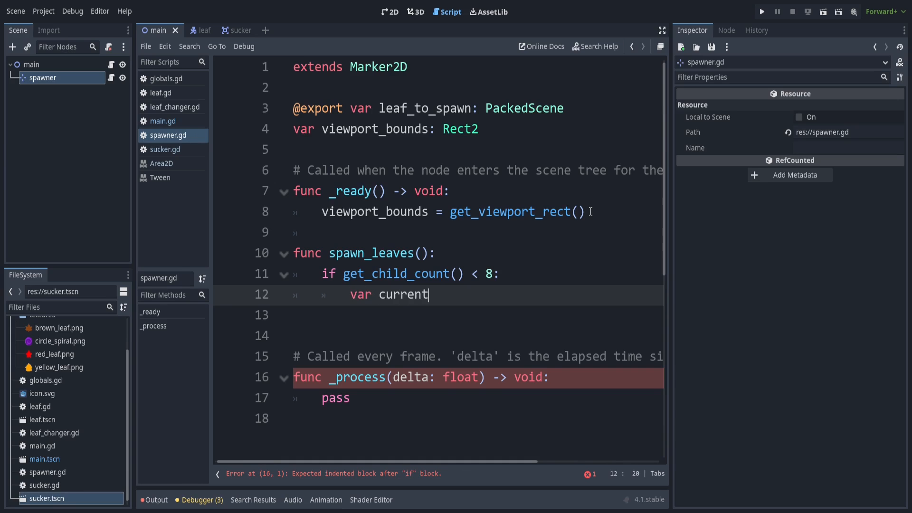
text(_leaf = leaf_to_spawn.instantiate()
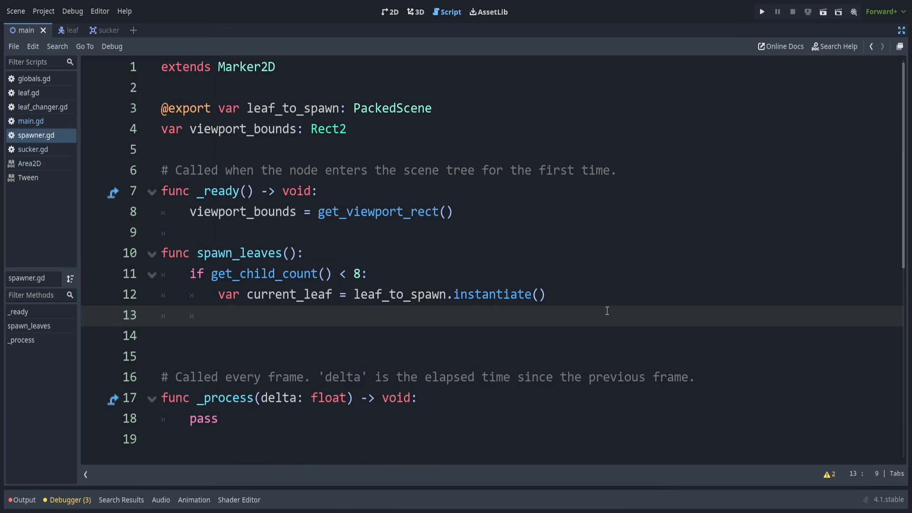
Set current_leaf's x and y with randi_range(40, viewport_bounds end minus offset), then add_child it.
text(current_leaf)
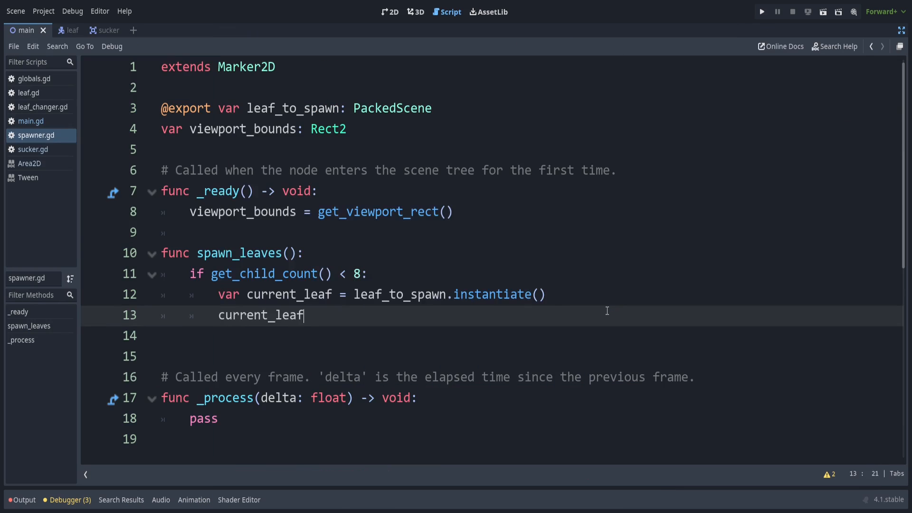
text(.NOTIFICATION_POST_ENTER_TREE)
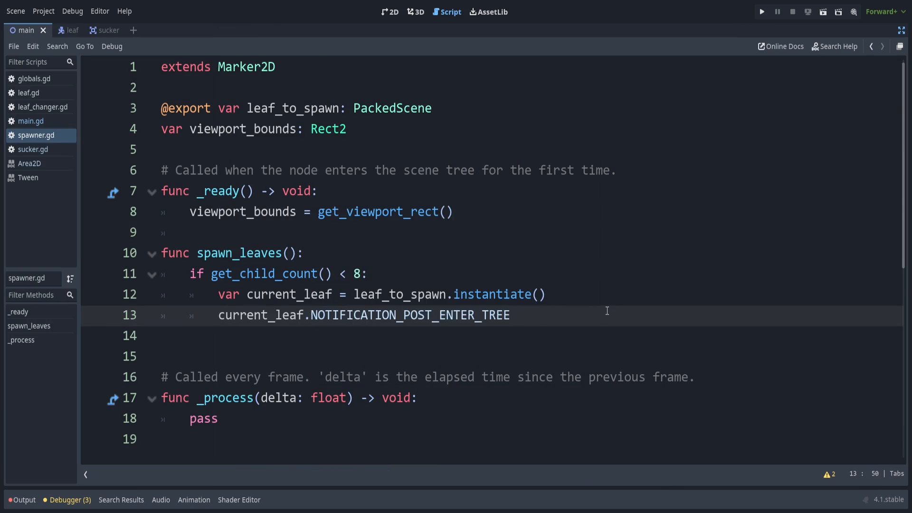
text(position.x =)
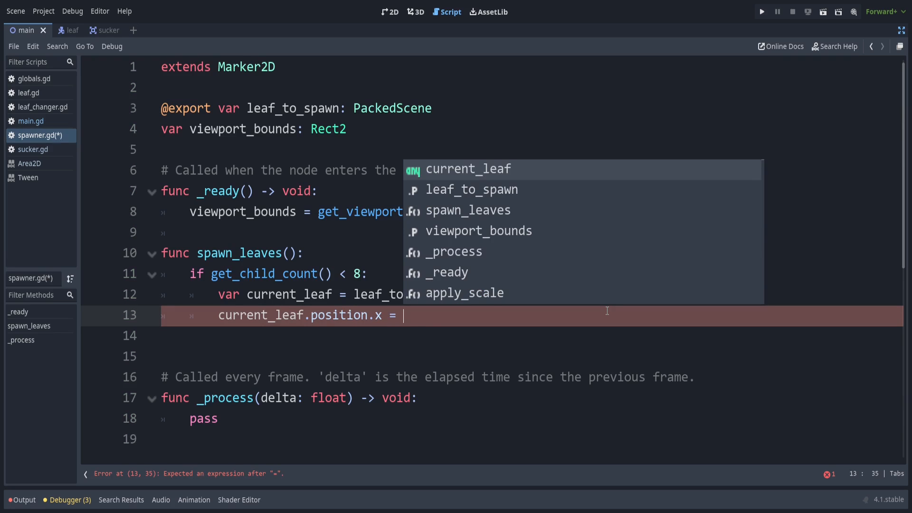
text(randi_range()
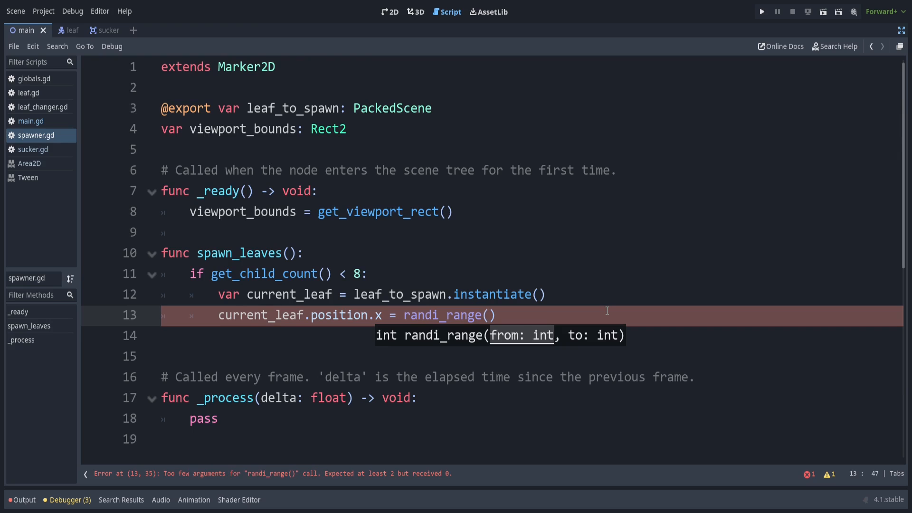
text(40,)
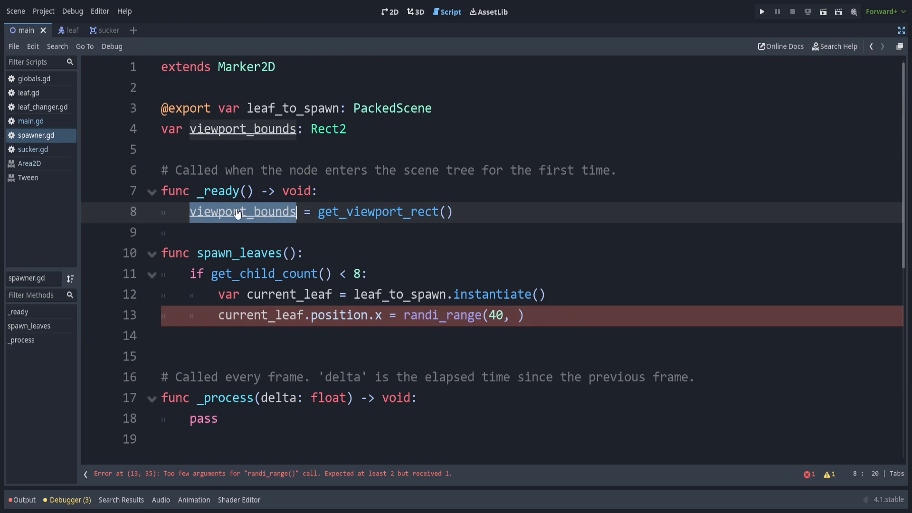
text(viewport_bounds.end.x -)
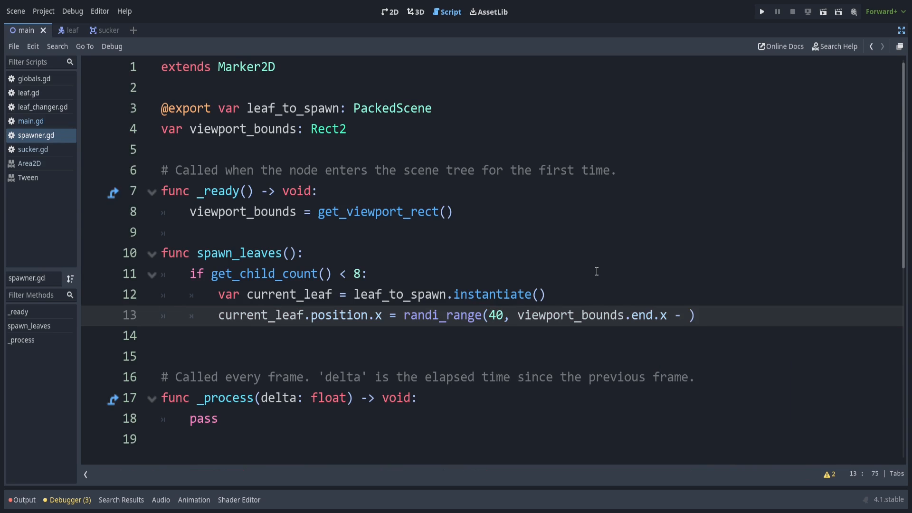
text(50)
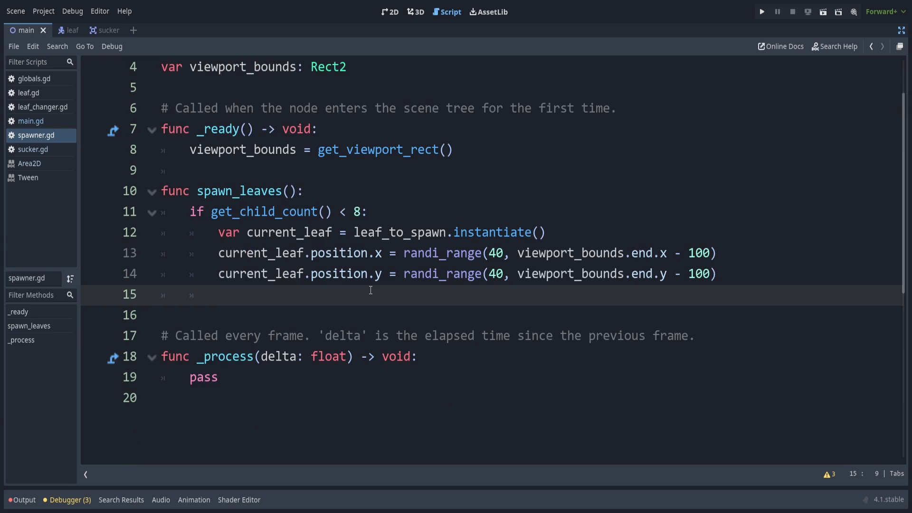
text(ad)
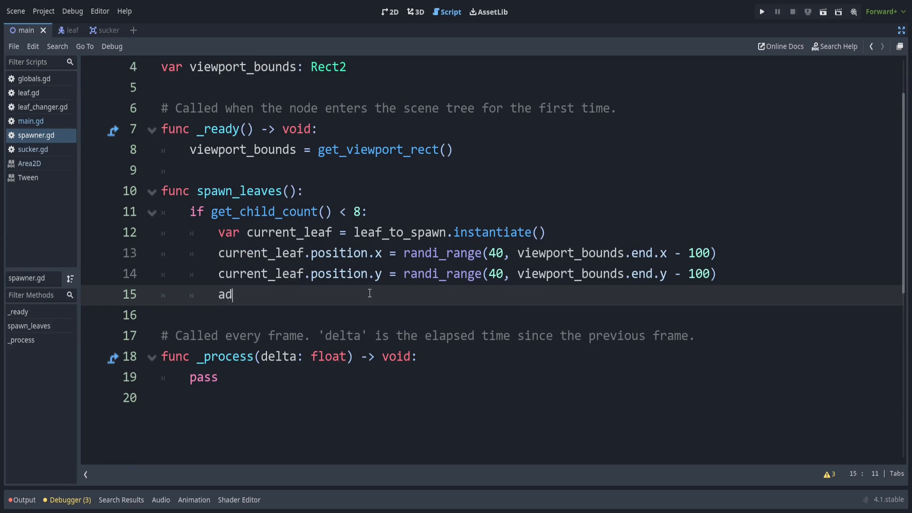
text(d_child(c)
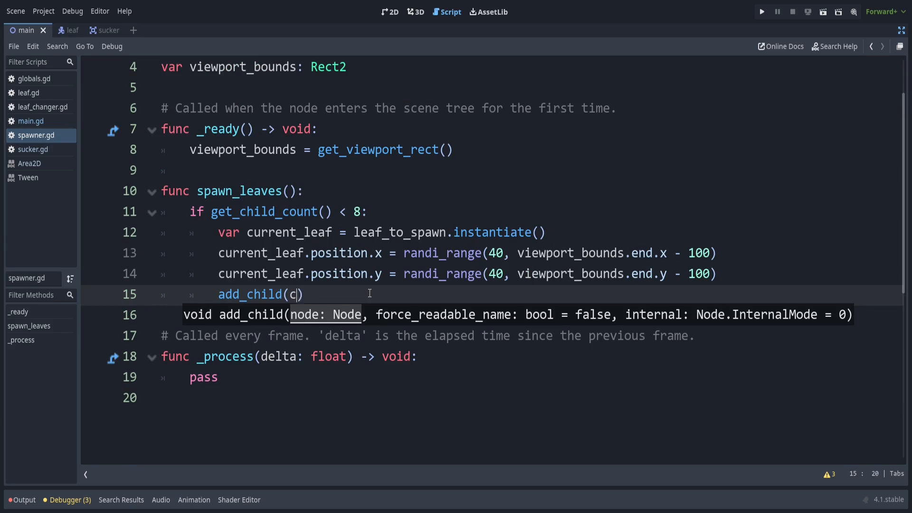
text(urrent_leaf)
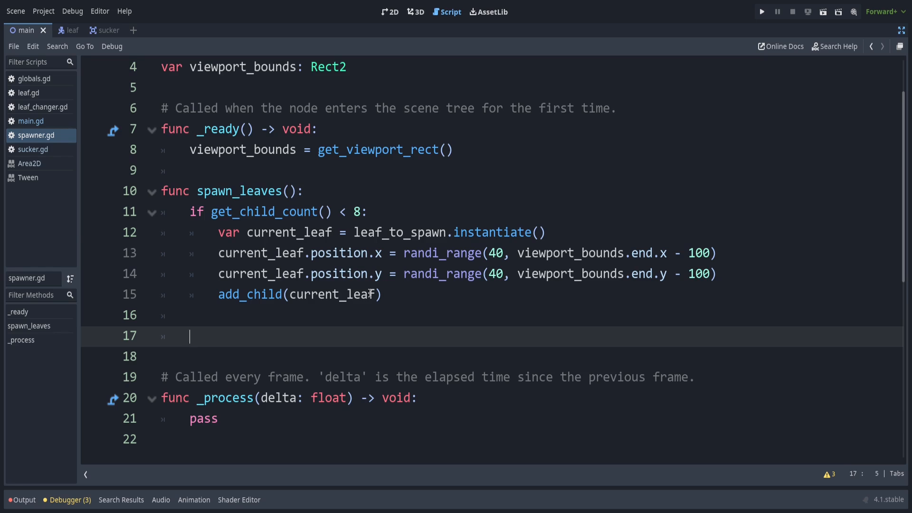
Append get_tree().create_timer(randf_range(.2, .8)).timeout.connect(spawn_leaves) to spawn_leaves.
text(get_tree().create_timer()
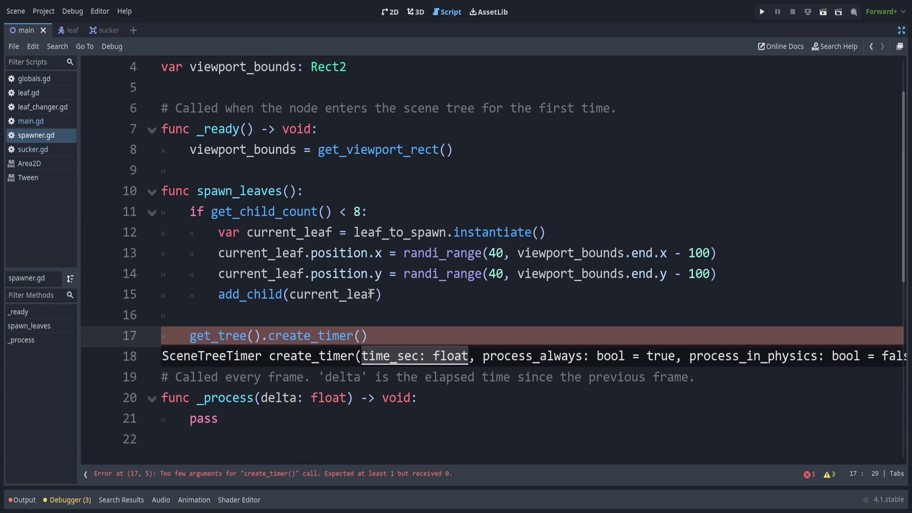
text(rand)
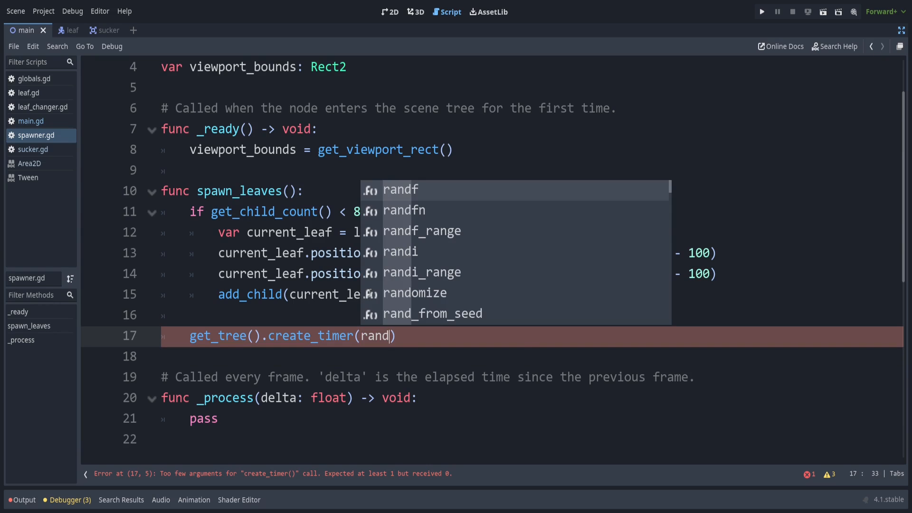
click(422, 231)
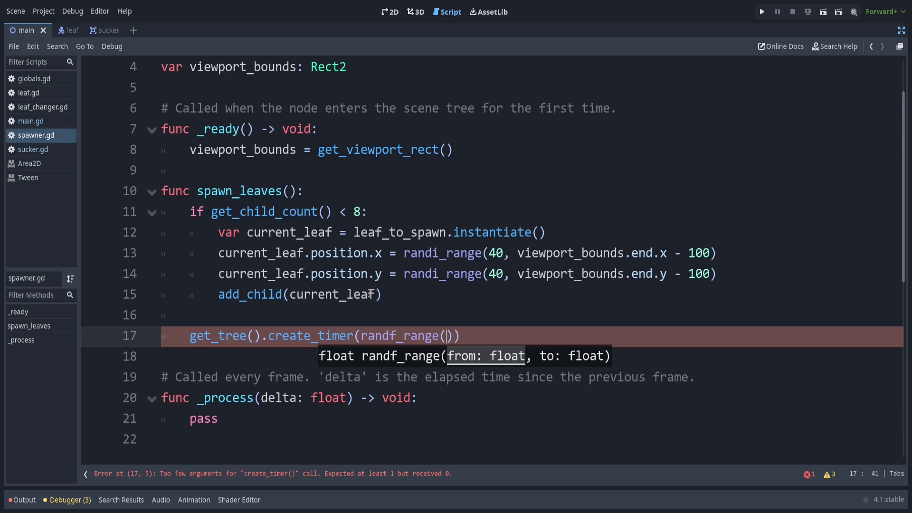
text(.2,)
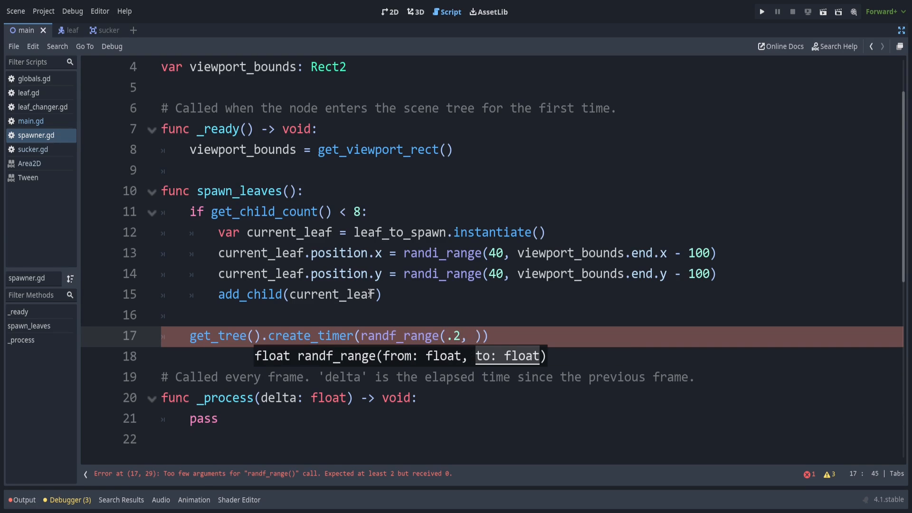
text(.8).)
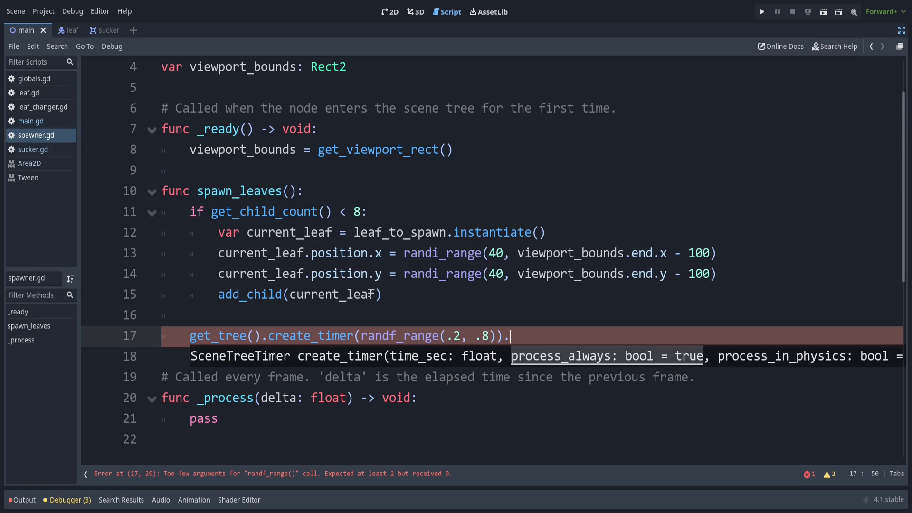
text(timeout.)
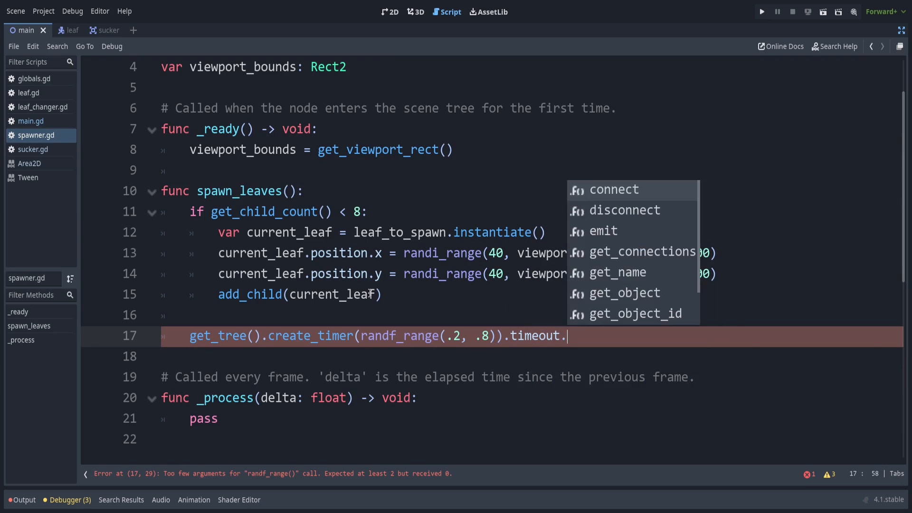
text(connect(spawn_leaves))
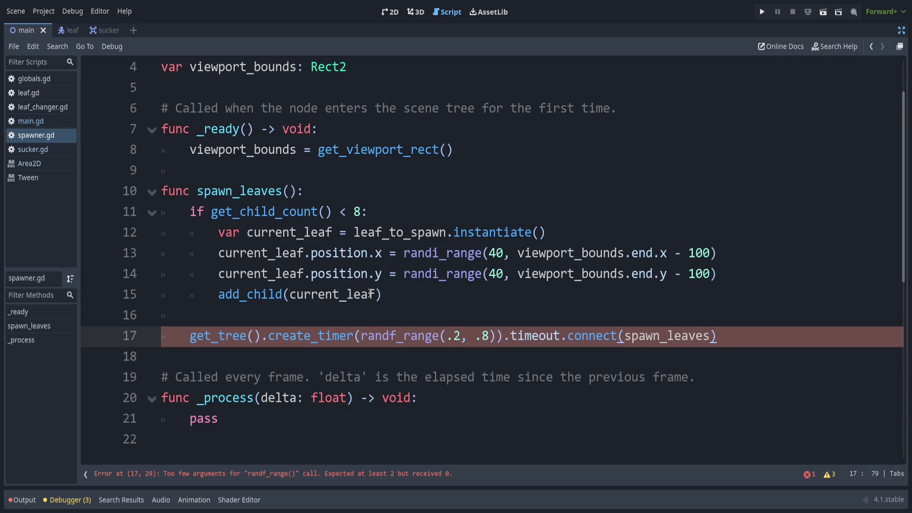
double_click(239, 190)
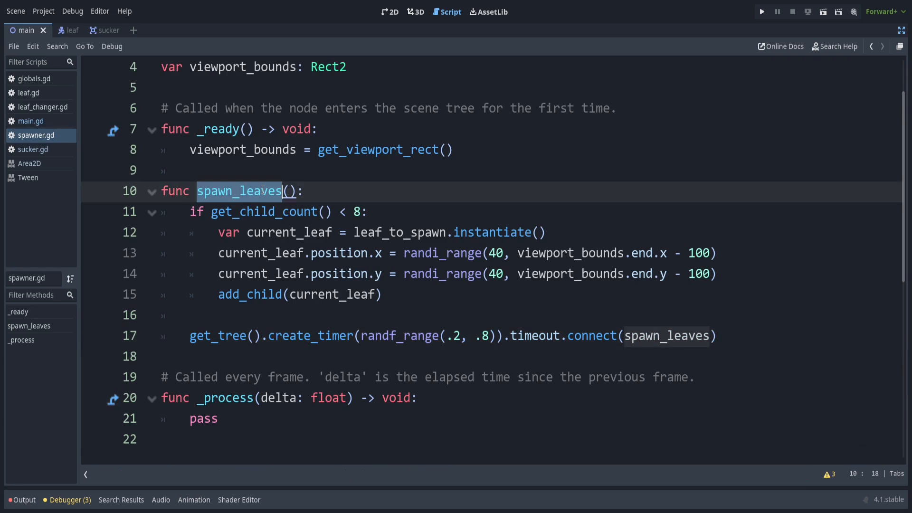
text(spawn_leaves)
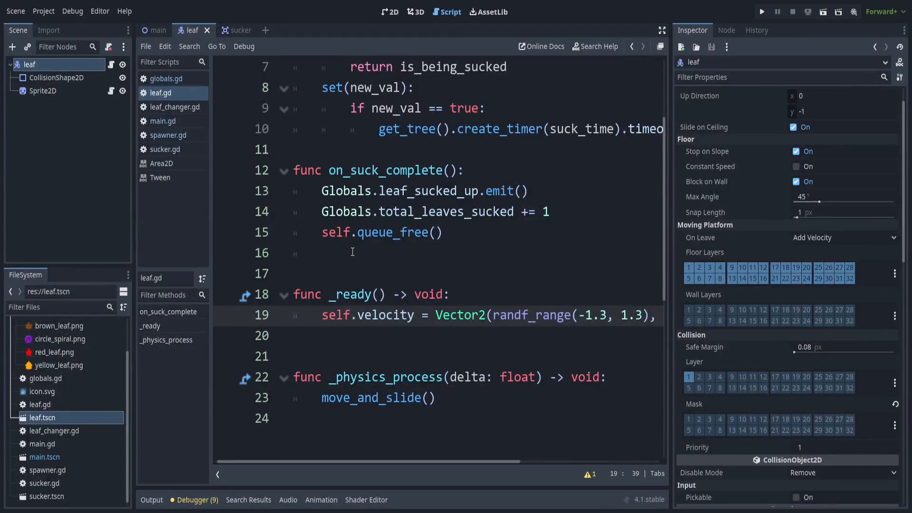
Leave distraction-free mode and switch to the main scene tab.
click(38, 457)
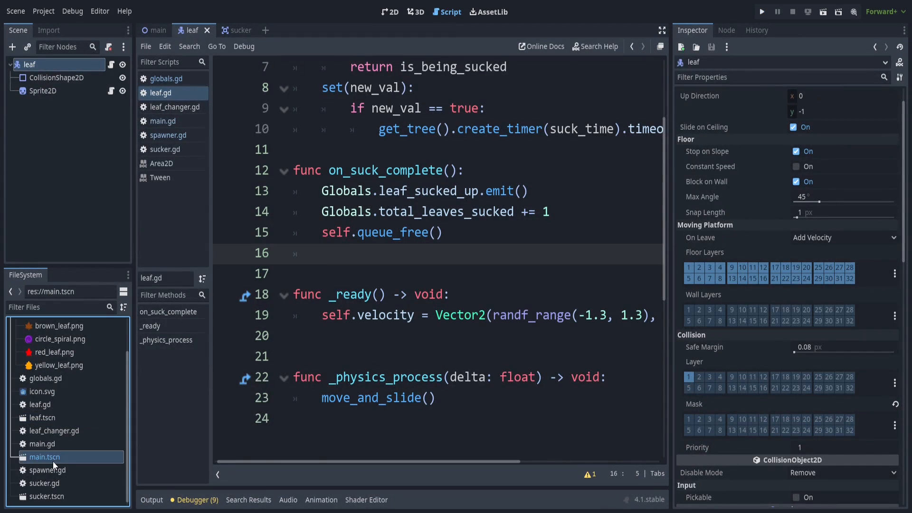
click(155, 30)
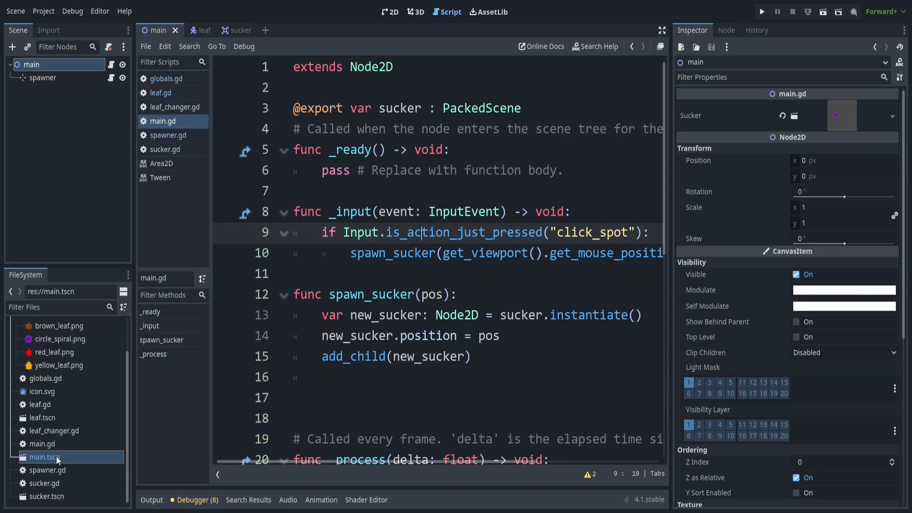
mouse_move(49, 498)
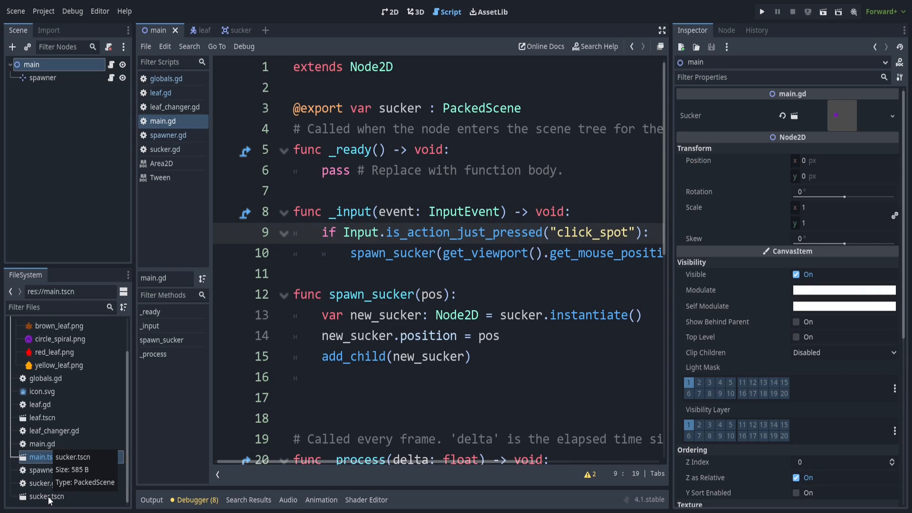
Open sucker.tscn from the FileSystem dock.
double_click(46, 496)
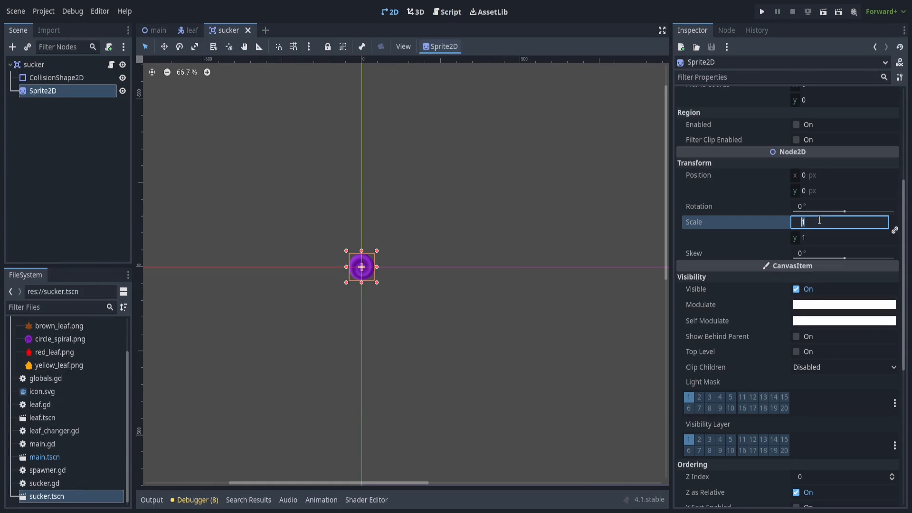
Add move_child(new_sucker, 1) after add_child in main.gd's spawn_sucker.
click(449, 12)
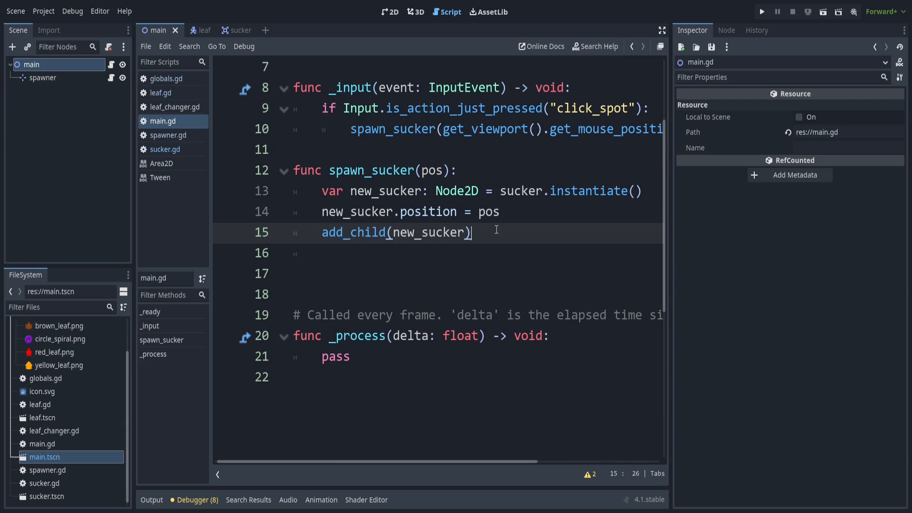
text(move)
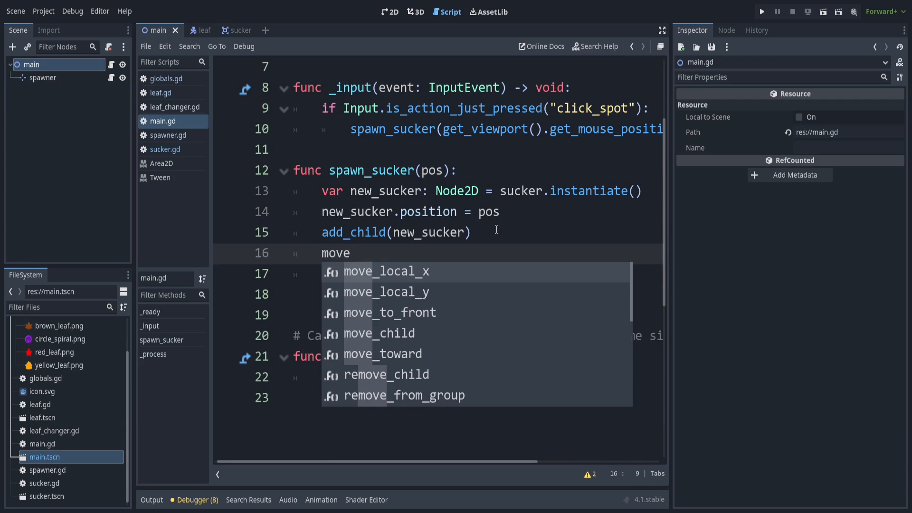
click(379, 333)
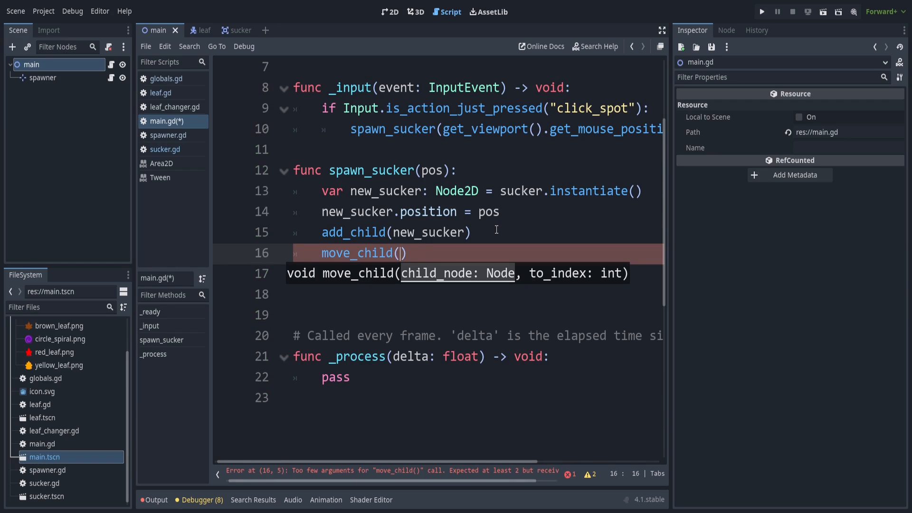
text(new_sucker,)
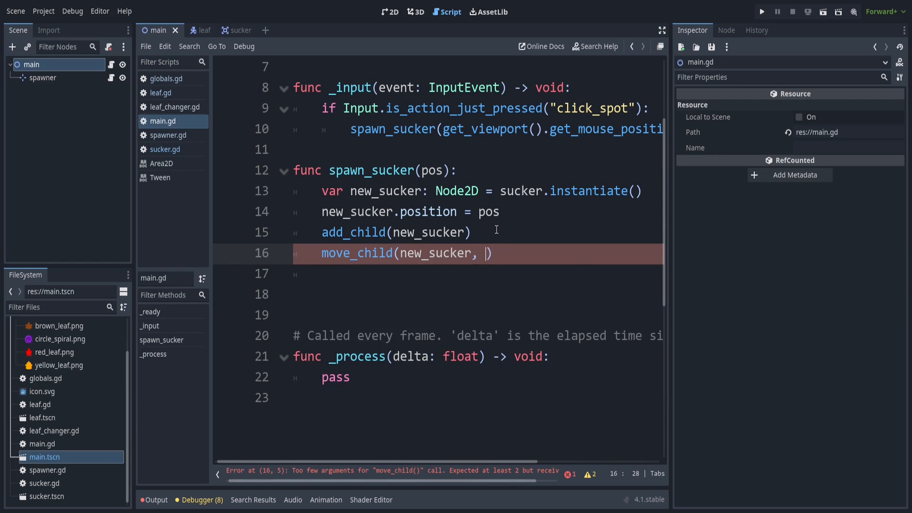
text(1)
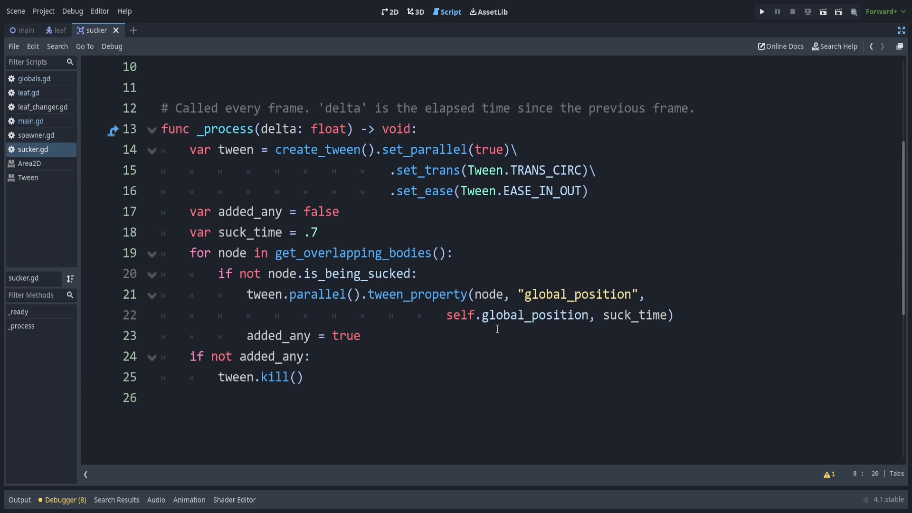
Add is_being_sucked = new_val after the create_timer line in leaf.gd's setter.
click(438, 336)
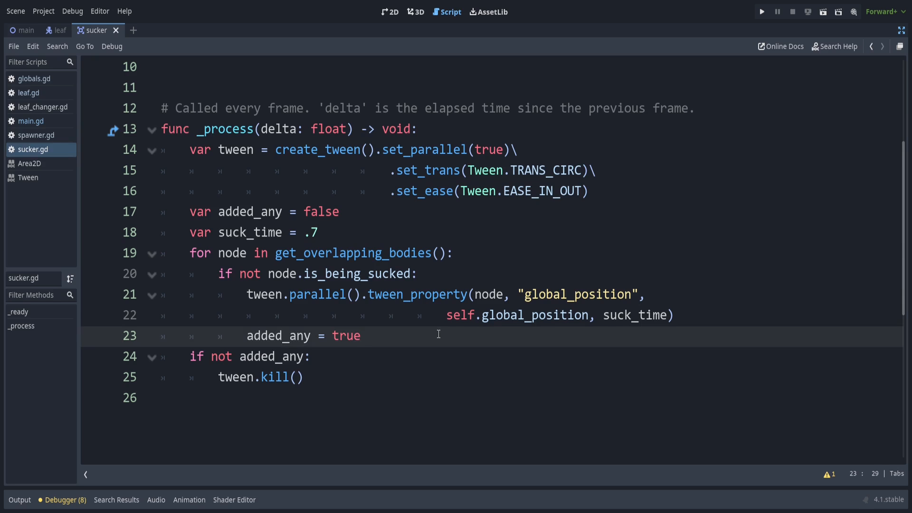
click(411, 274)
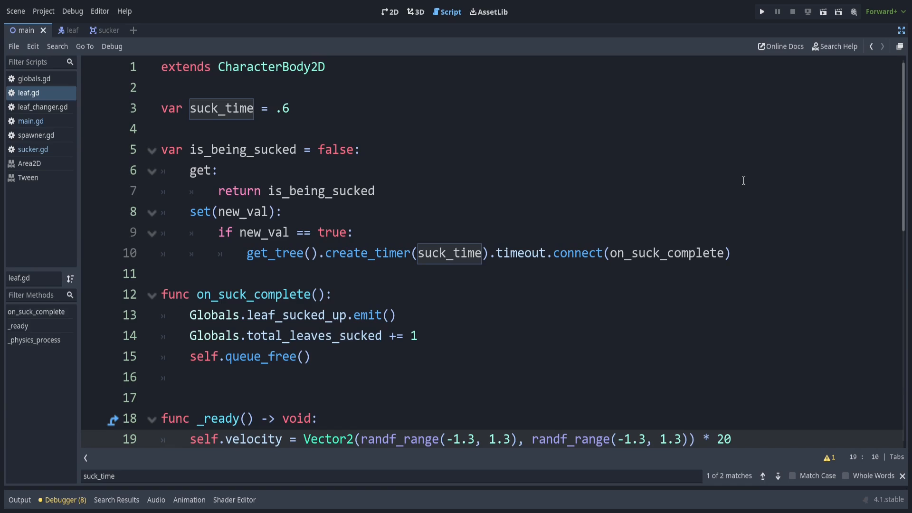
click(758, 261)
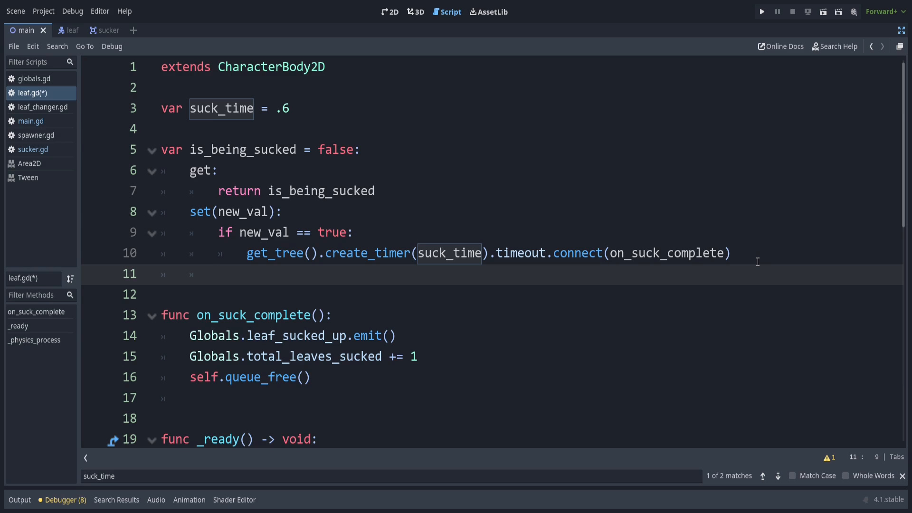
text(is_being_sucked =)
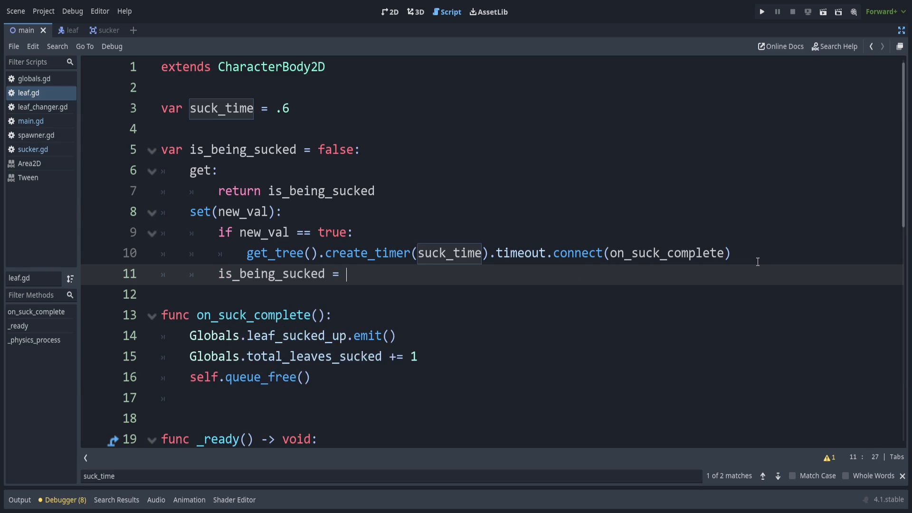
click(762, 12)
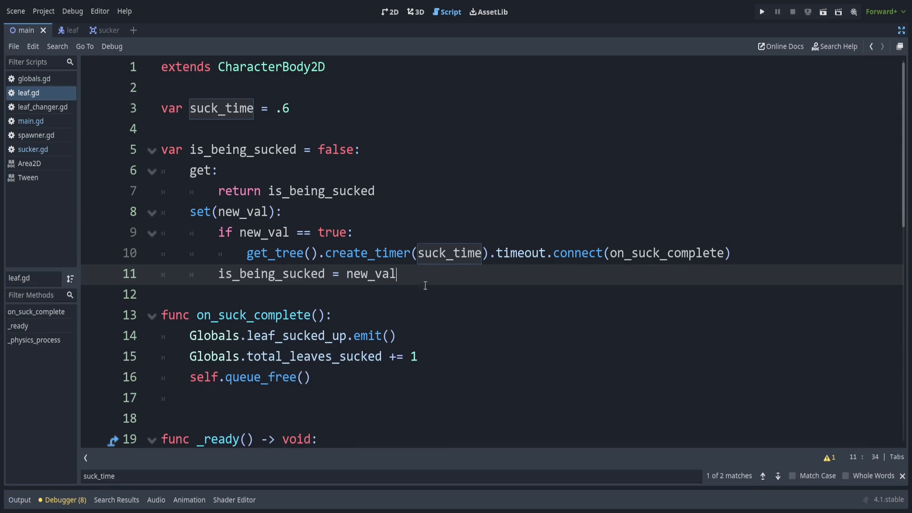
text(var viewport_bounds)
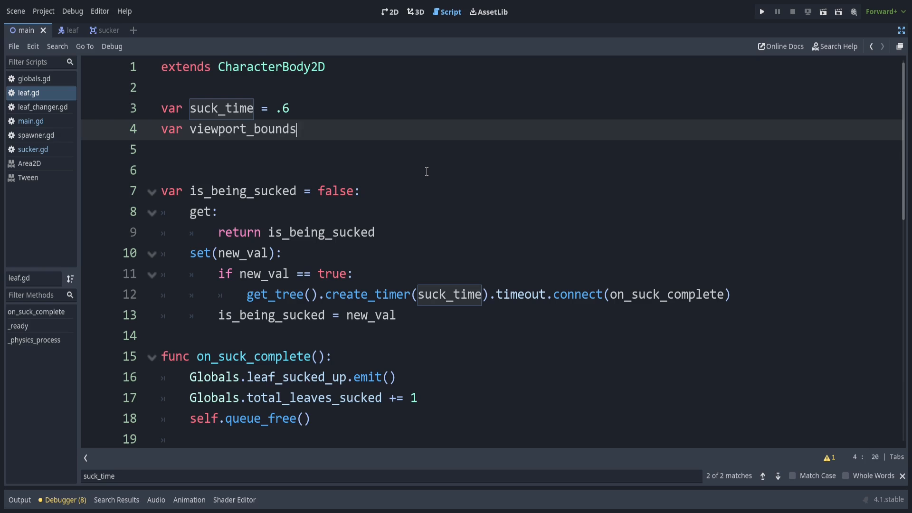
Declare viewport_bounds: Rect2 and starting_spot: Vector2 in leaf.gd.
text(: Rect2)
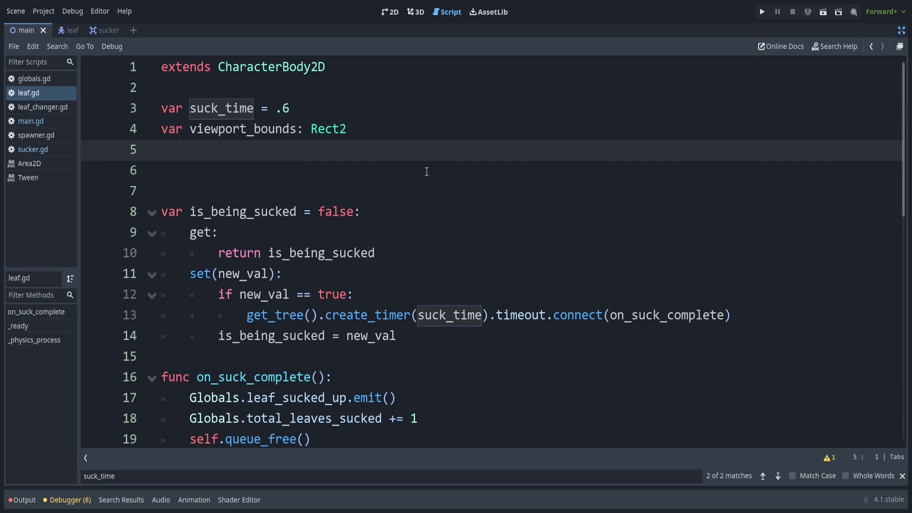
text(var)
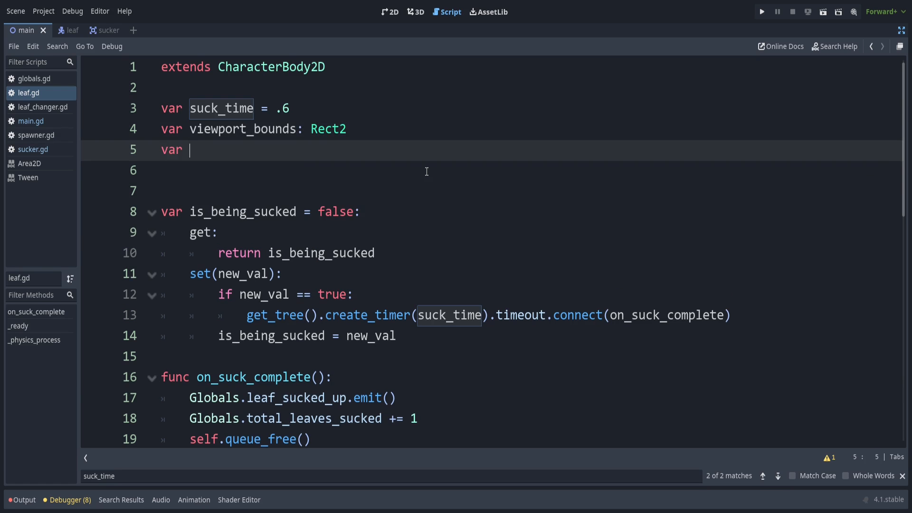
text(starting_spot:Vector2)
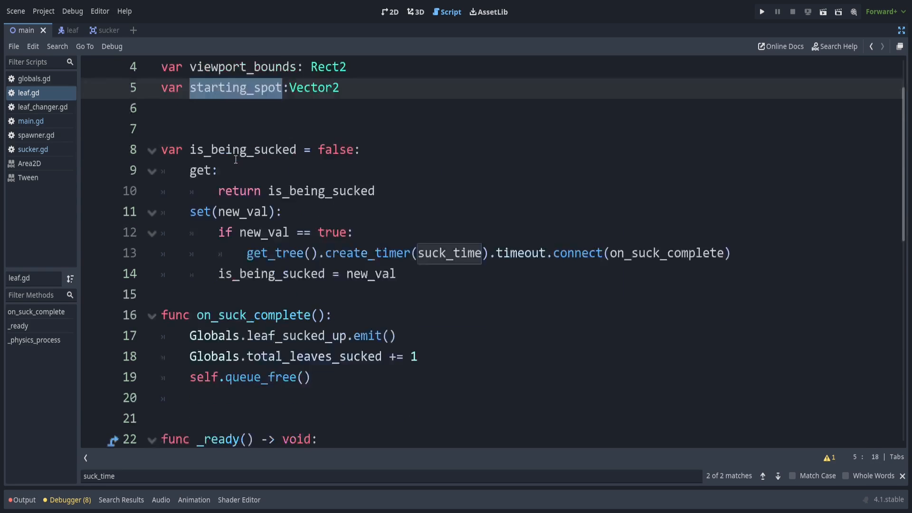
scroll(down, 3)
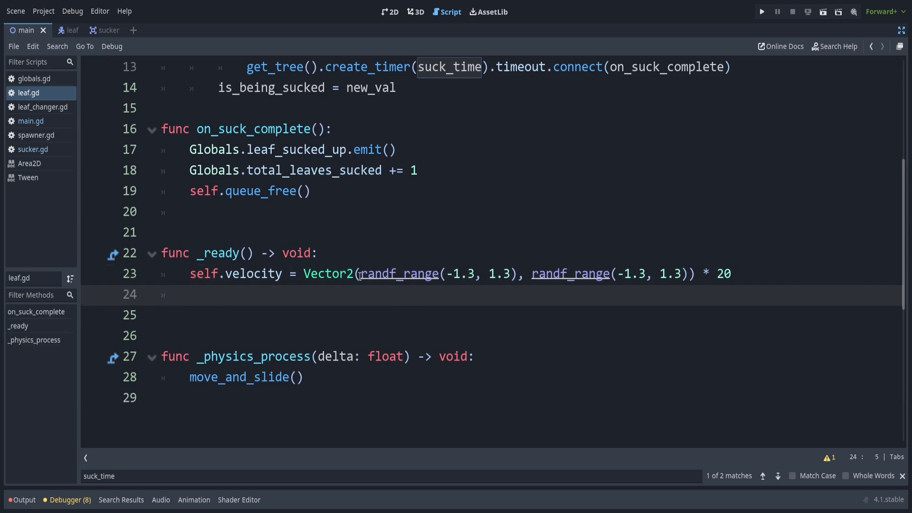
In _ready, set starting_spot, viewport_bounds, and a random -180 to 180 rotation.
text(starting_spot = self.position)
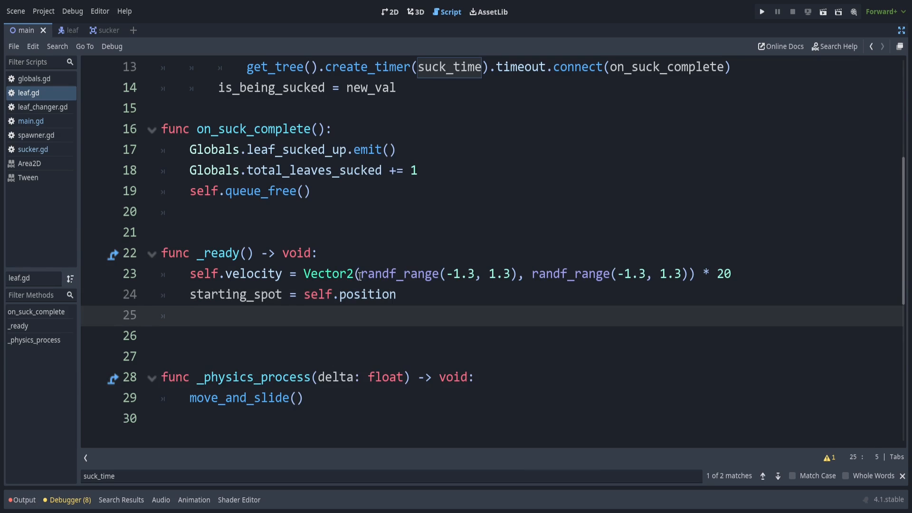
text(viewport_bounds = get_viewport_rect()
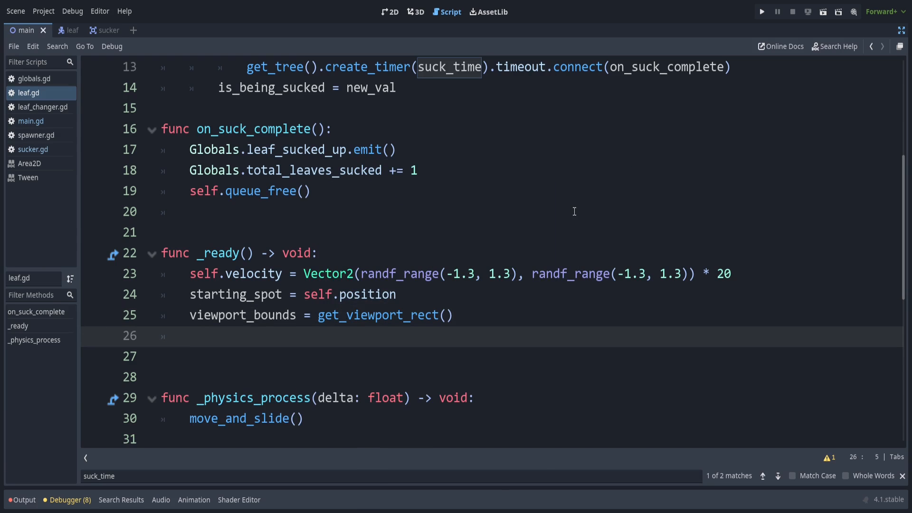
text(self.rotation_degrees = randf()
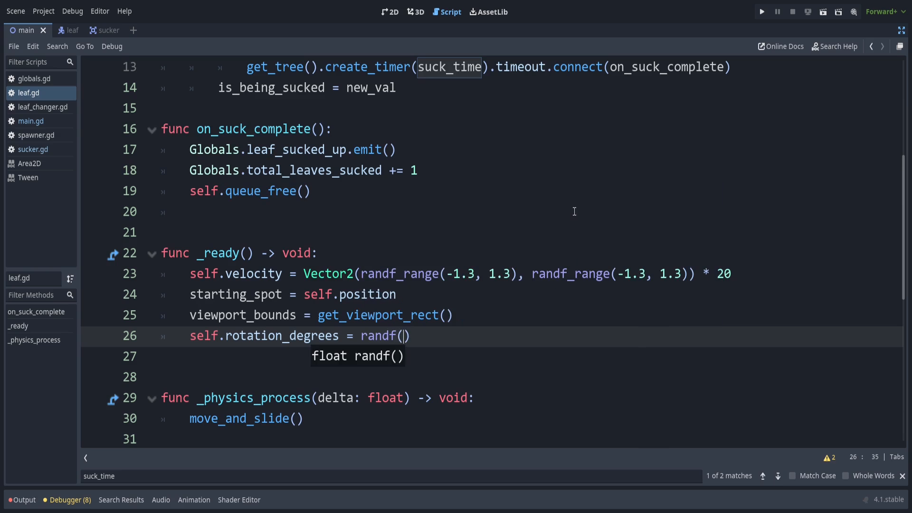
text(i_range(-)
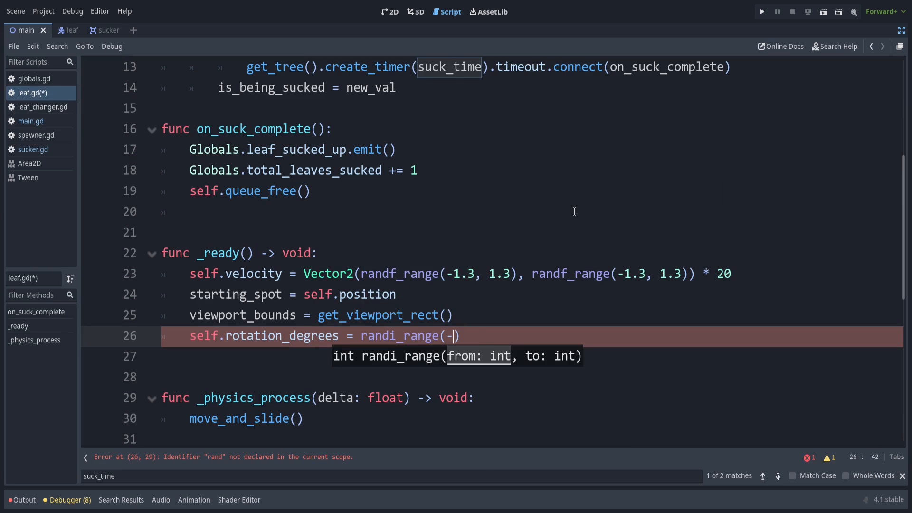
text(180, 180)
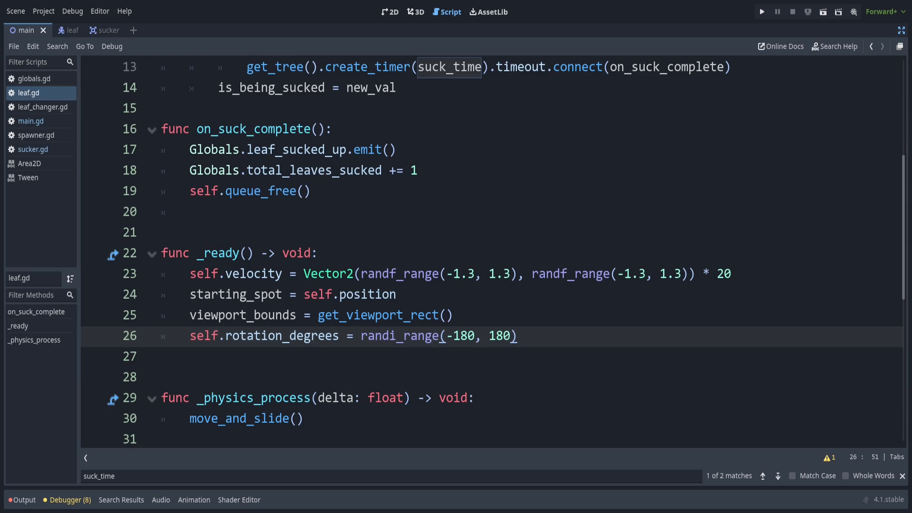
scroll(down, 3)
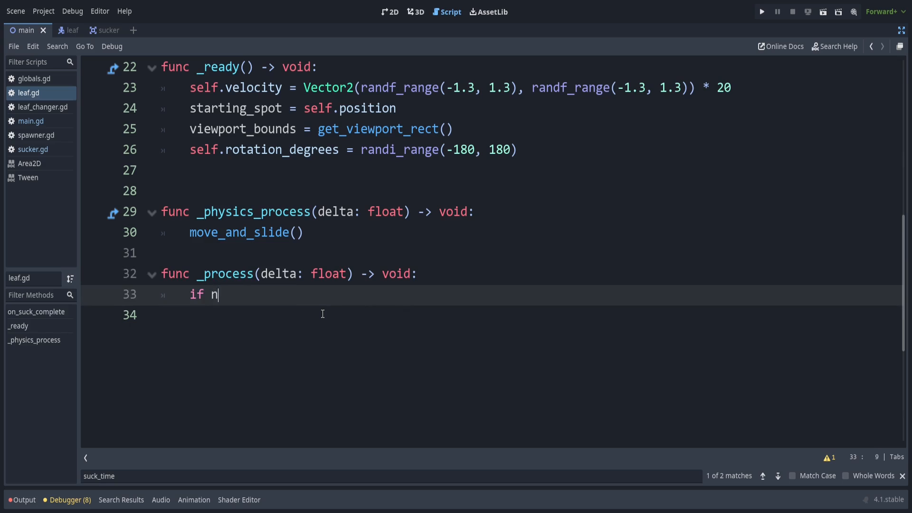
Add _process that calls queue_free when Rect2(global_position, 5x5) leaves viewport_bounds.
text(ot)
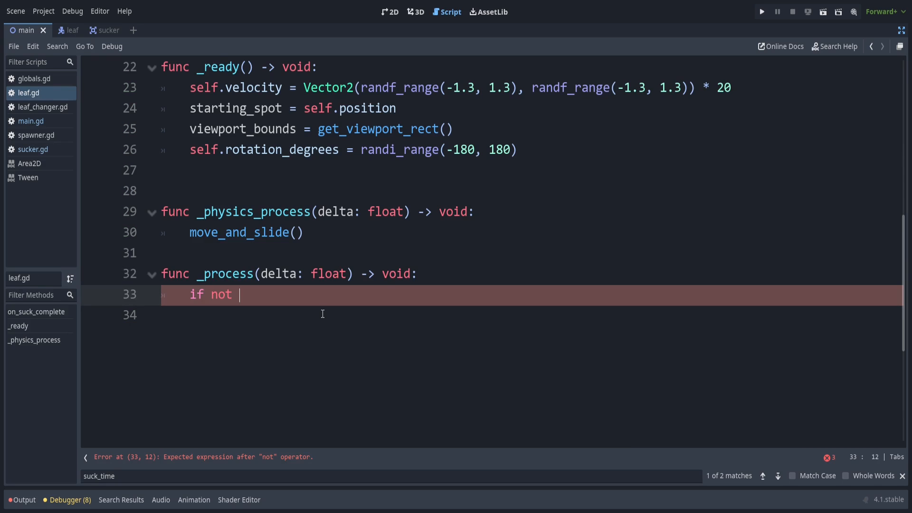
text(viewport_bounds.encloses(R)
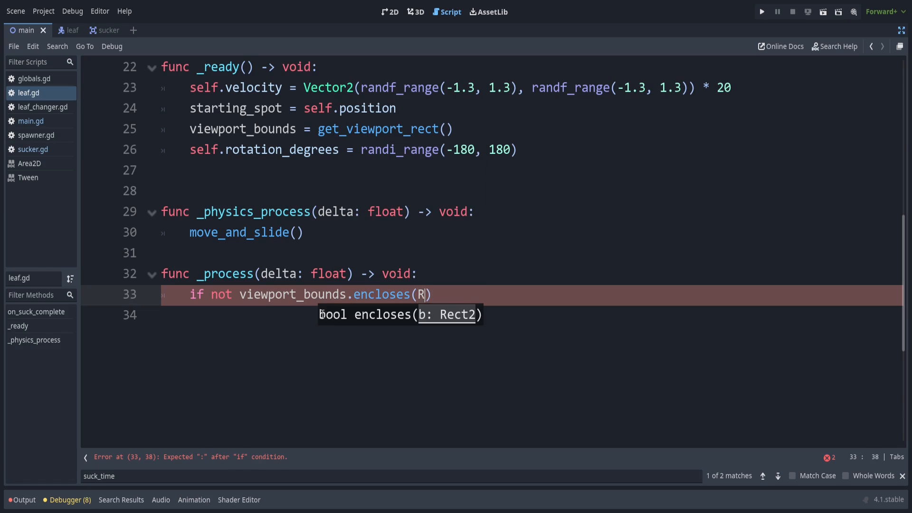
text(ect2())
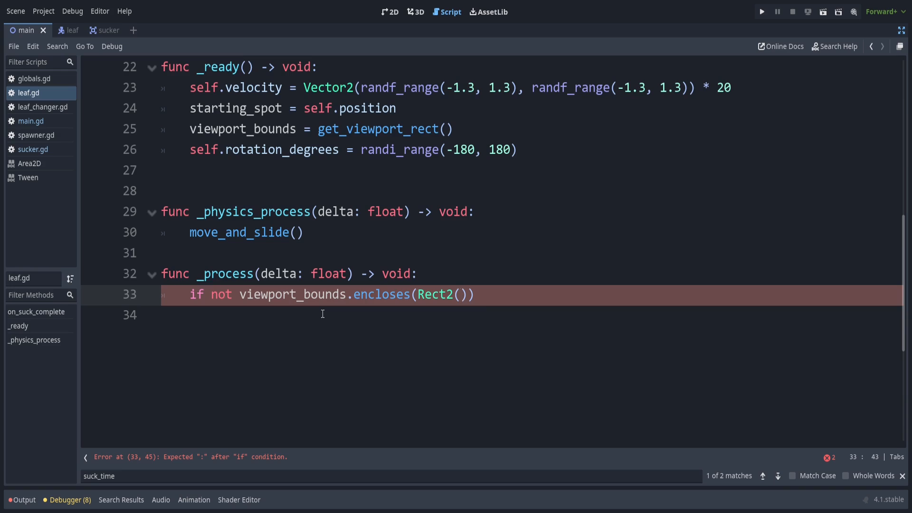
text(self.)
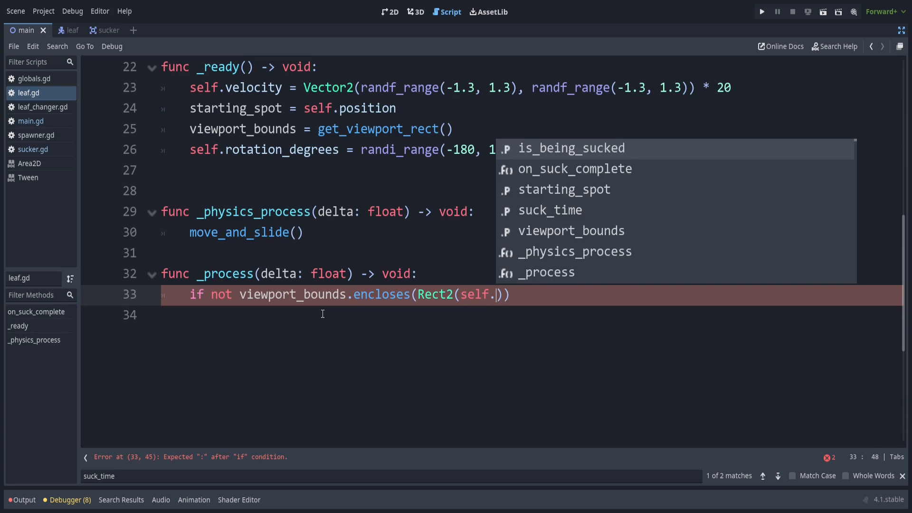
text(global_position, Vector2(5, 5)
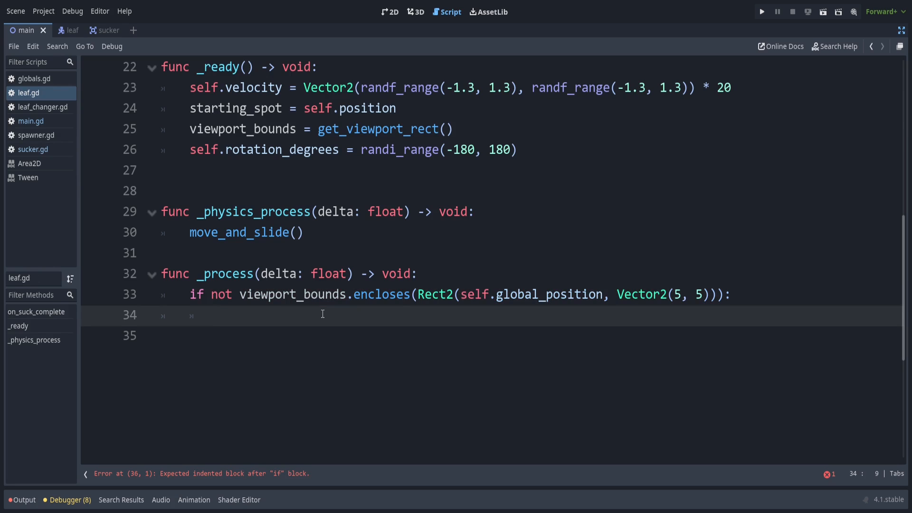
text(queu)
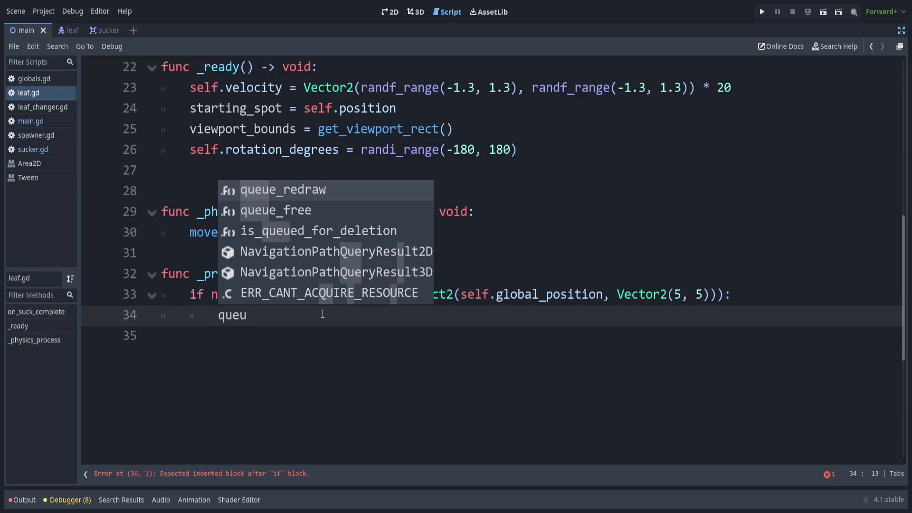
click(275, 211)
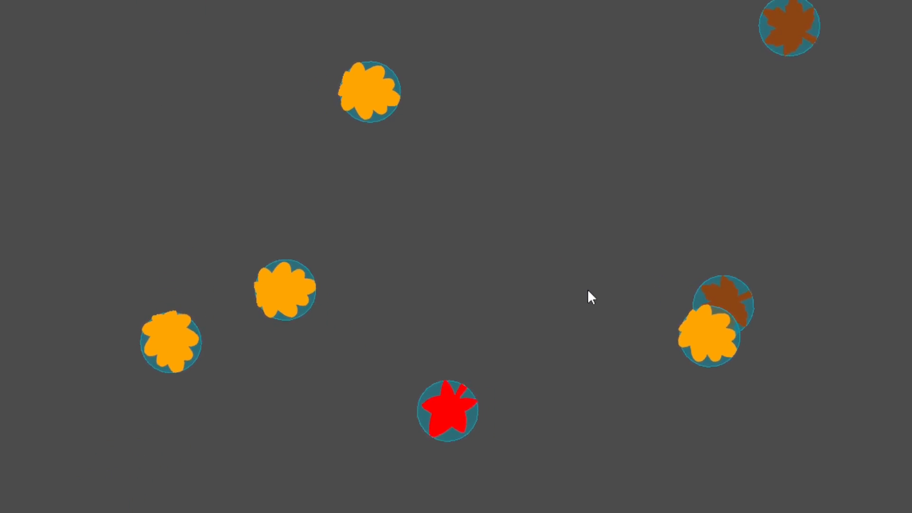
Run the game, check the randomly rotated leaves, and close the window.
click(450, 12)
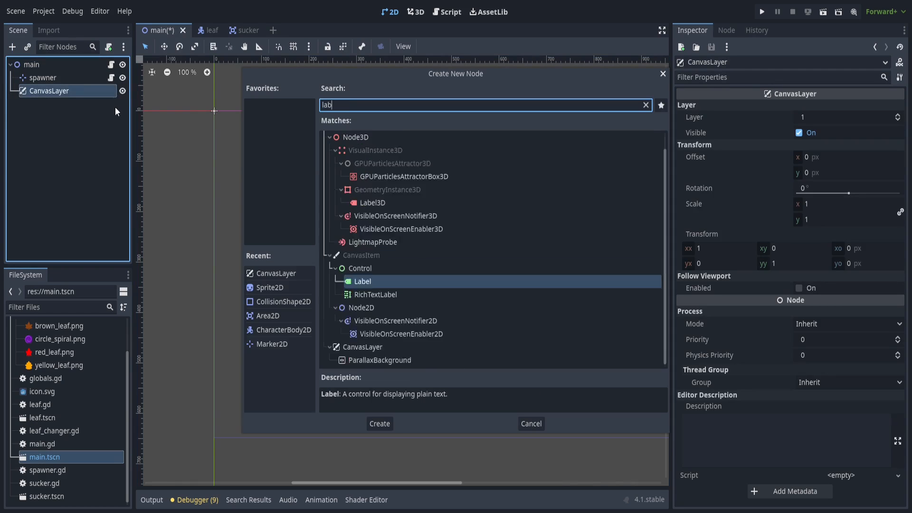
Create a Label under CanvasLayer with text 'Score: 0' and begin attaching a script.
click(380, 423)
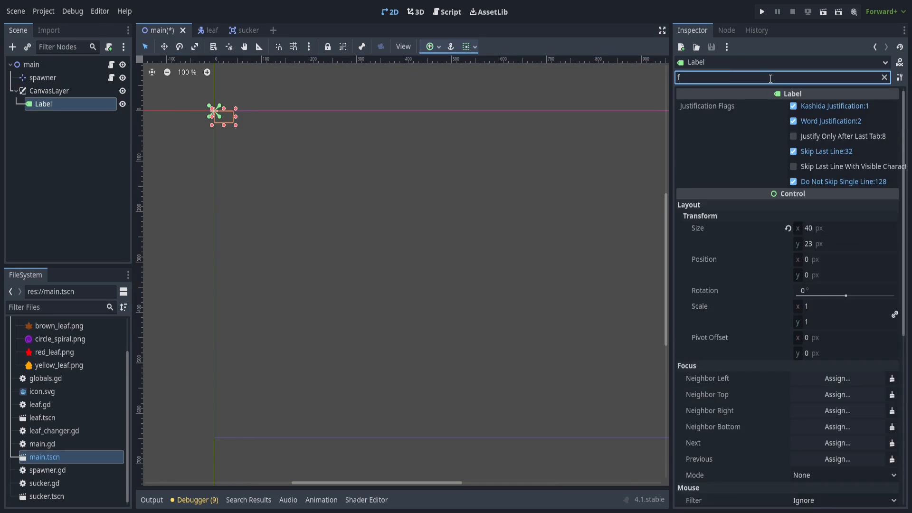
text(ont)
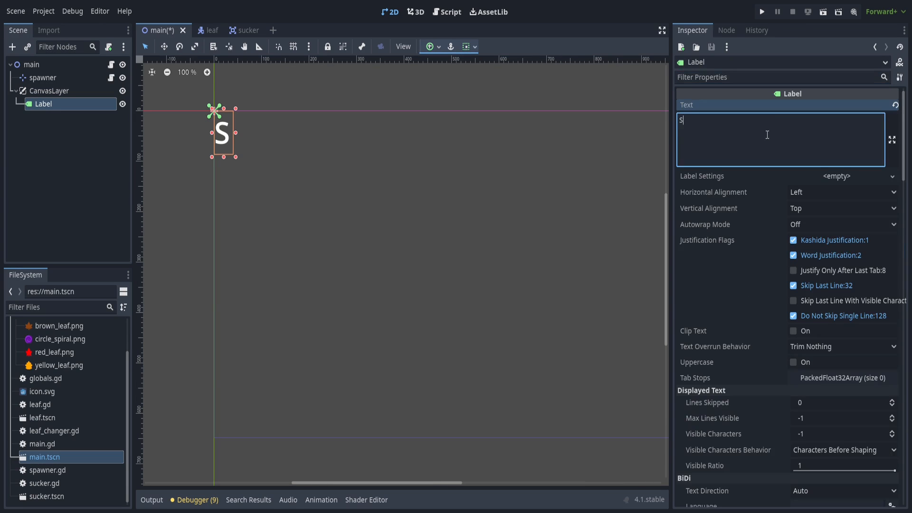
text(core: 0)
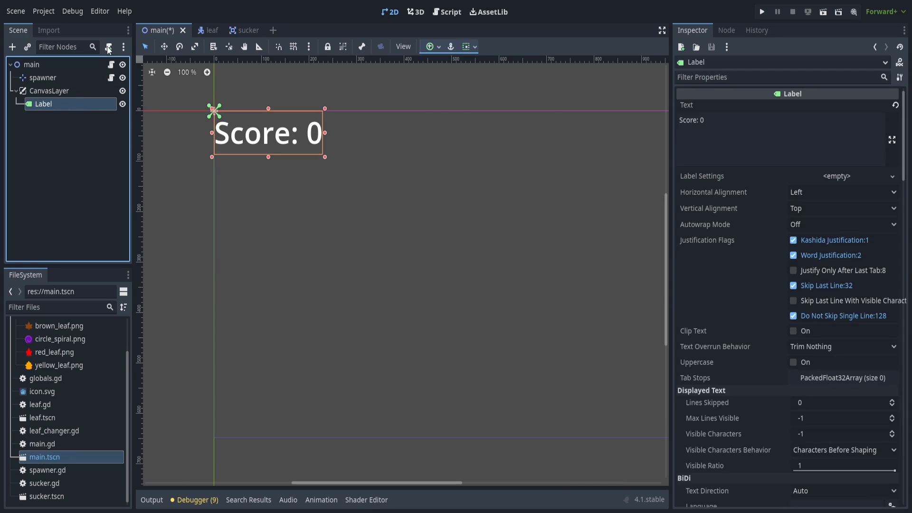
click(108, 47)
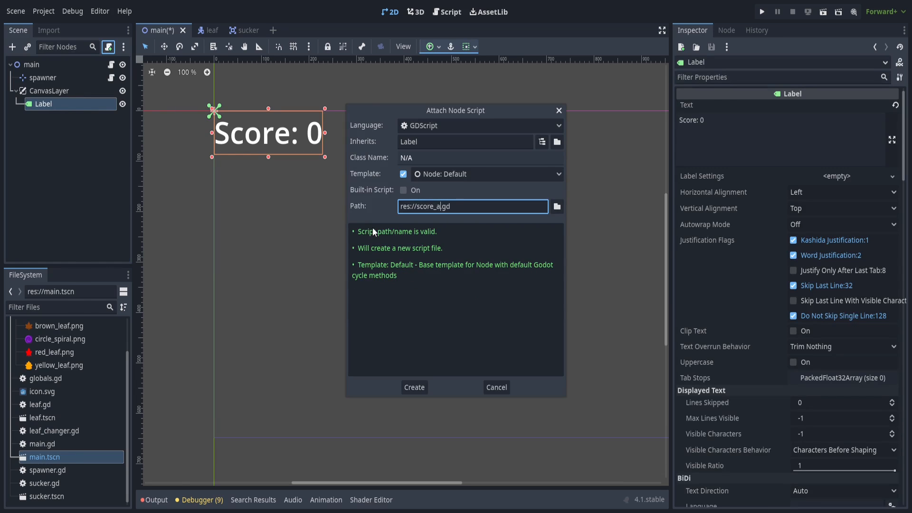
Create the score label script and connect Globals.leaf_sucked_up to update_text in _ready.
click(414, 387)
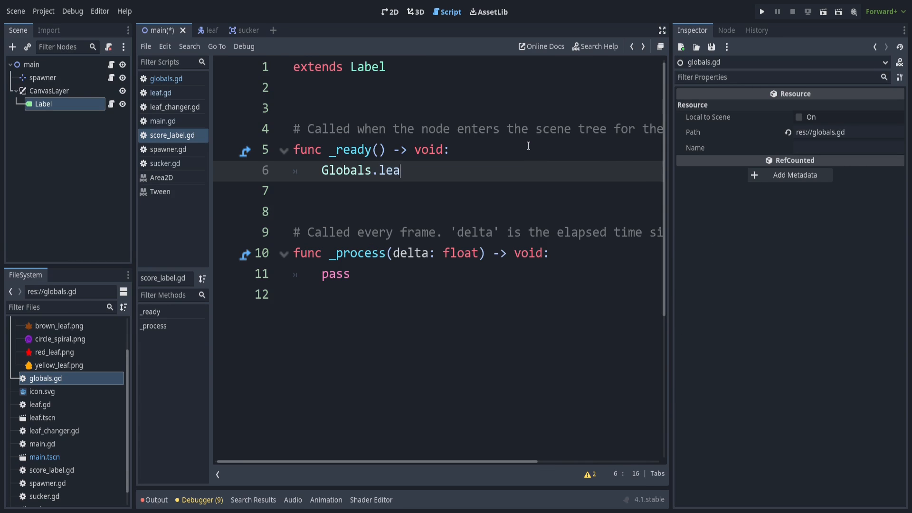
text(f_sucked_up.connect()
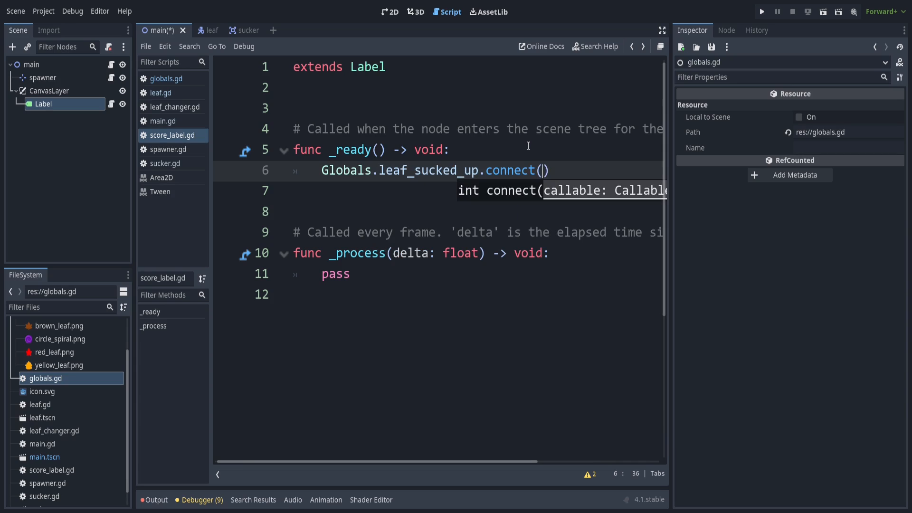
text(update_text)
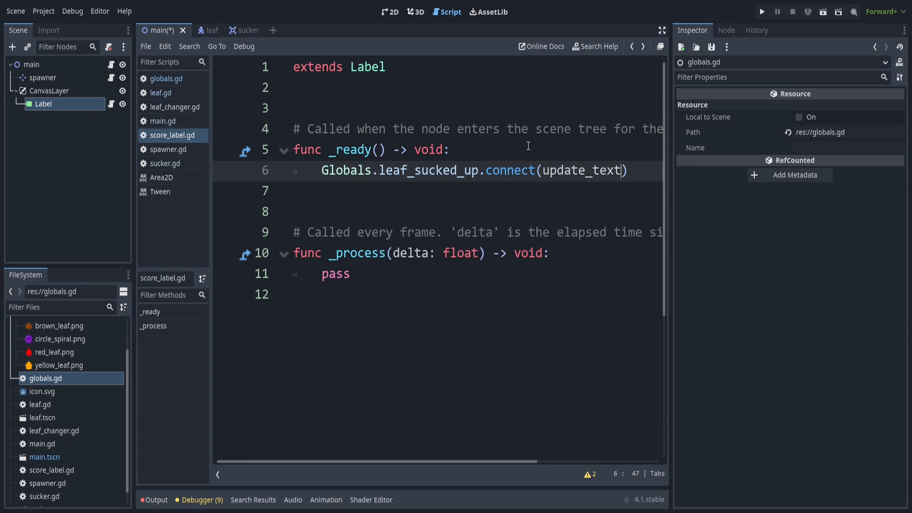
Define update_text to set the label text to "Score: %d" from Globals.
text(func updat)
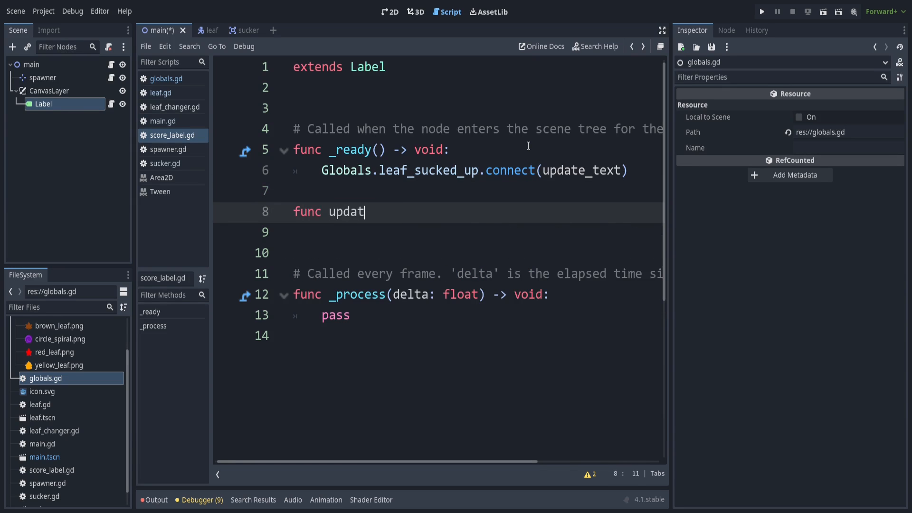
text(e_text():)
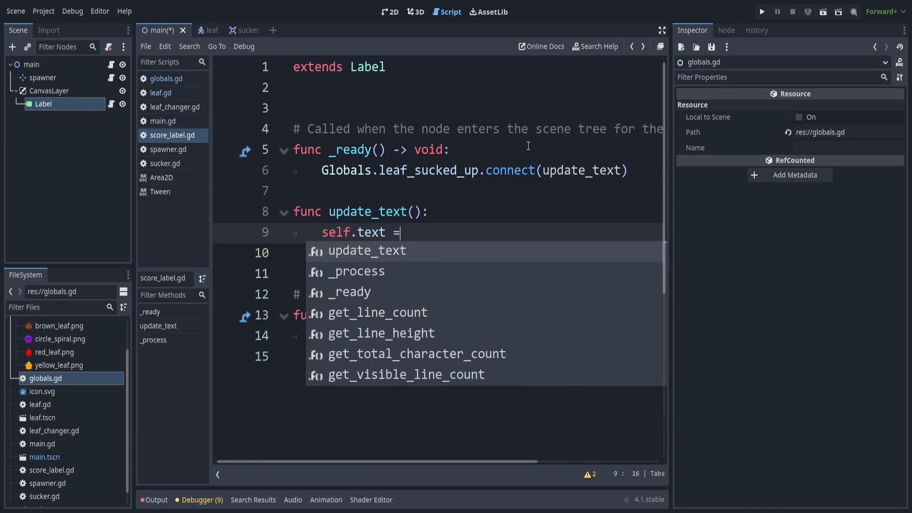
text("Score:")
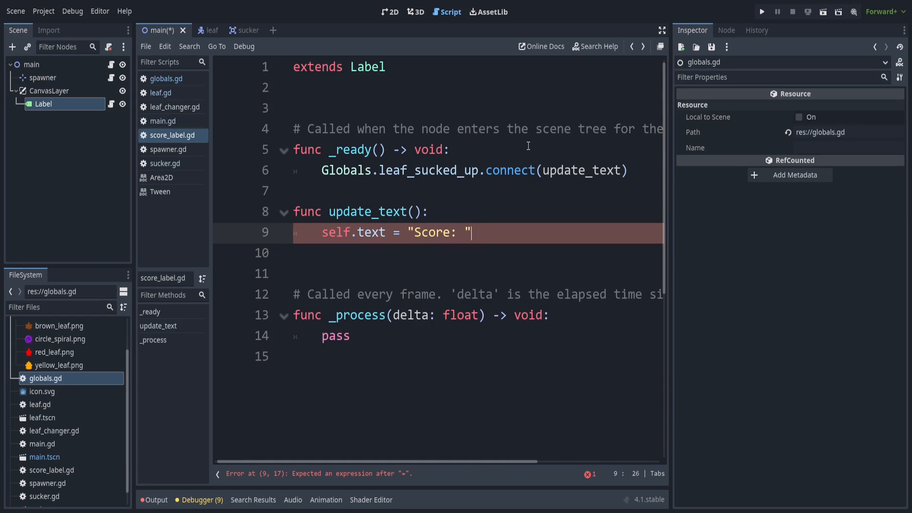
text(%d" % Gl)
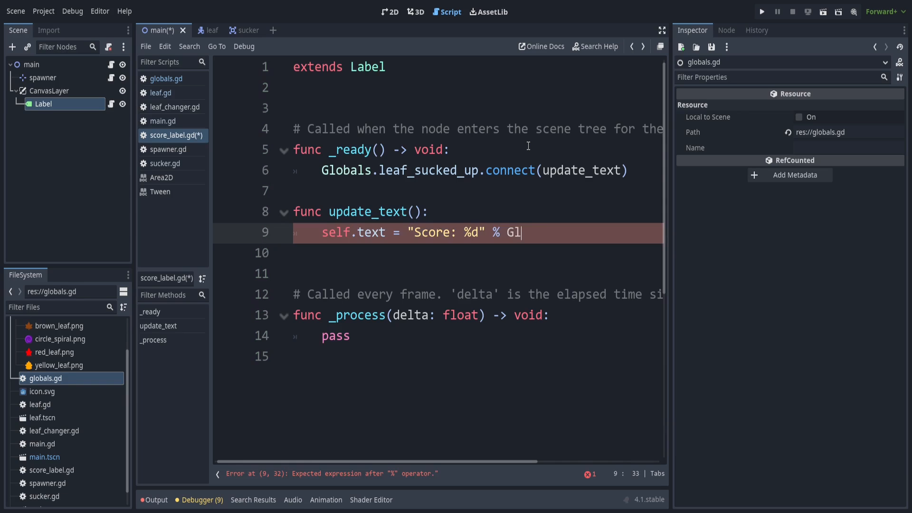